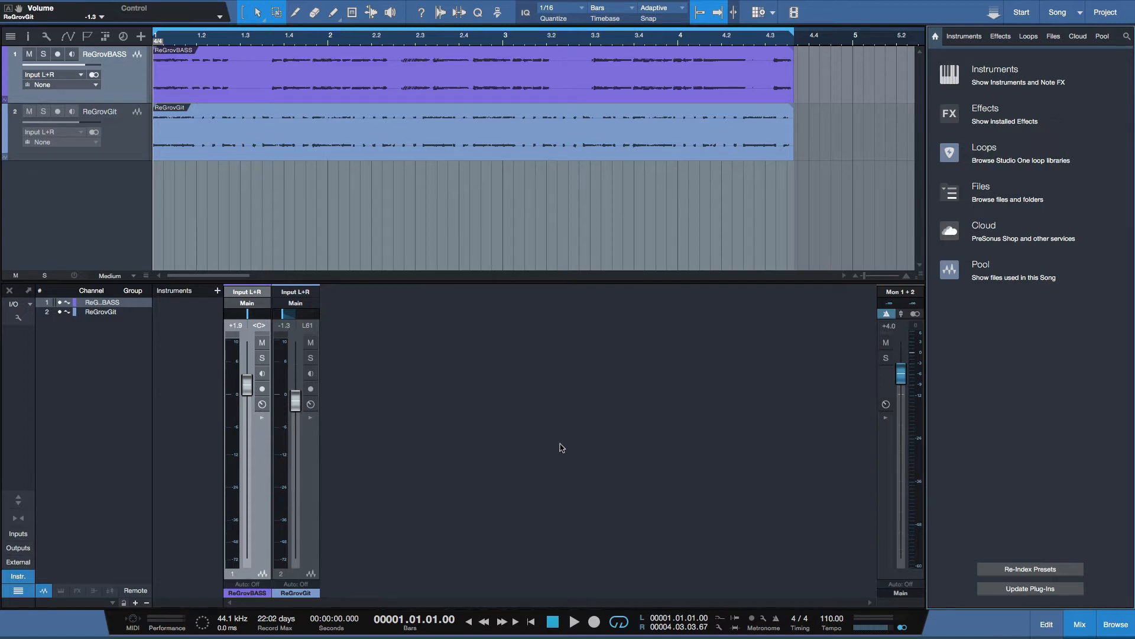
# Step: Show the installed instruments list with the accusonus folder listing Regroover Pro
pyautogui.click(964, 35)
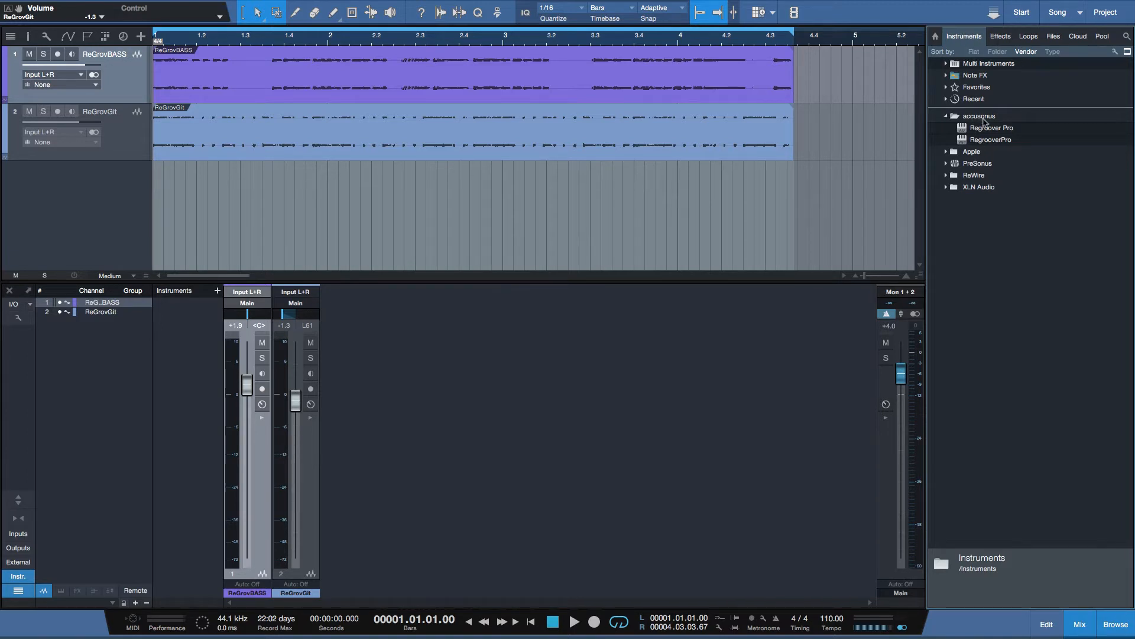
# Step: Add Regroover Pro as an instrument track and advance its tour to the last page with 'Don't show again' ticked
pyautogui.click(990, 128)
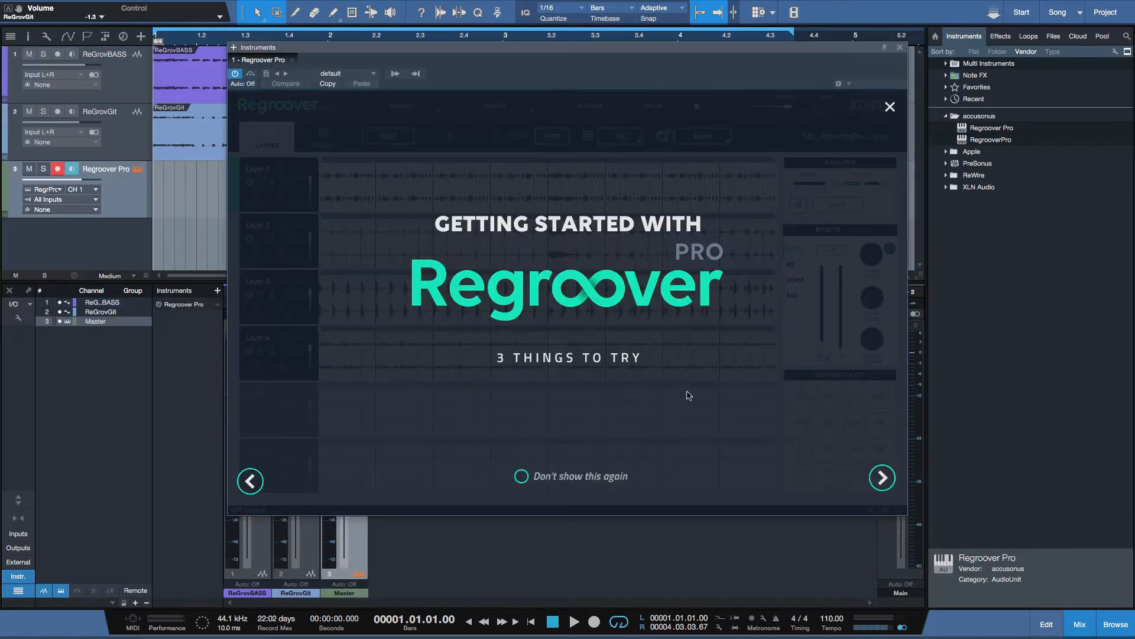
pyautogui.moveTo(746, 550)
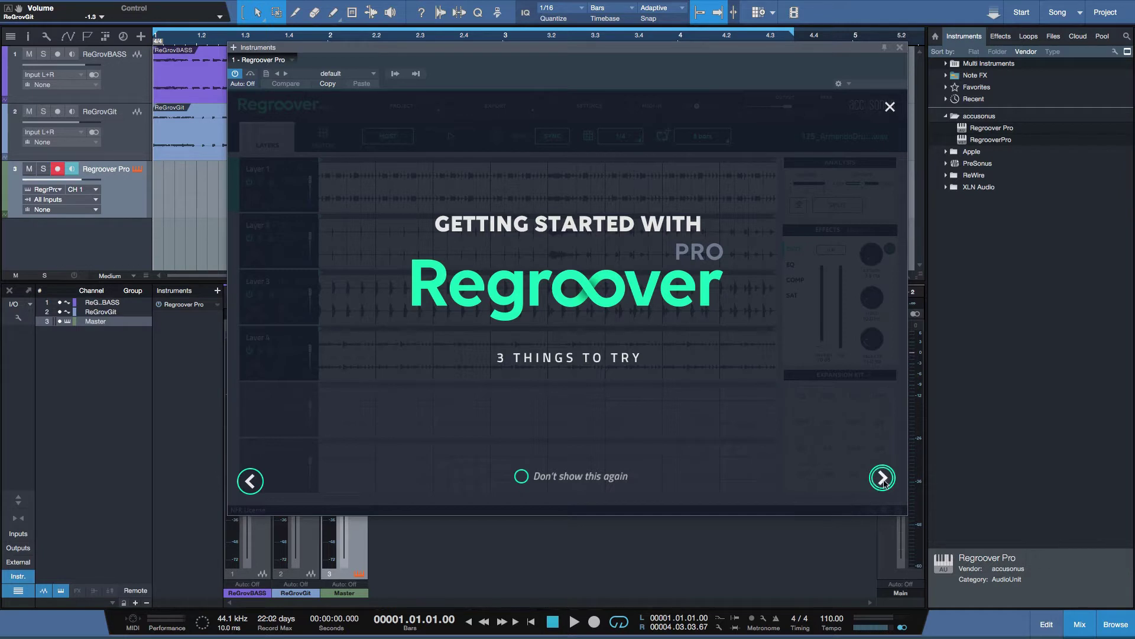
pyautogui.click(881, 480)
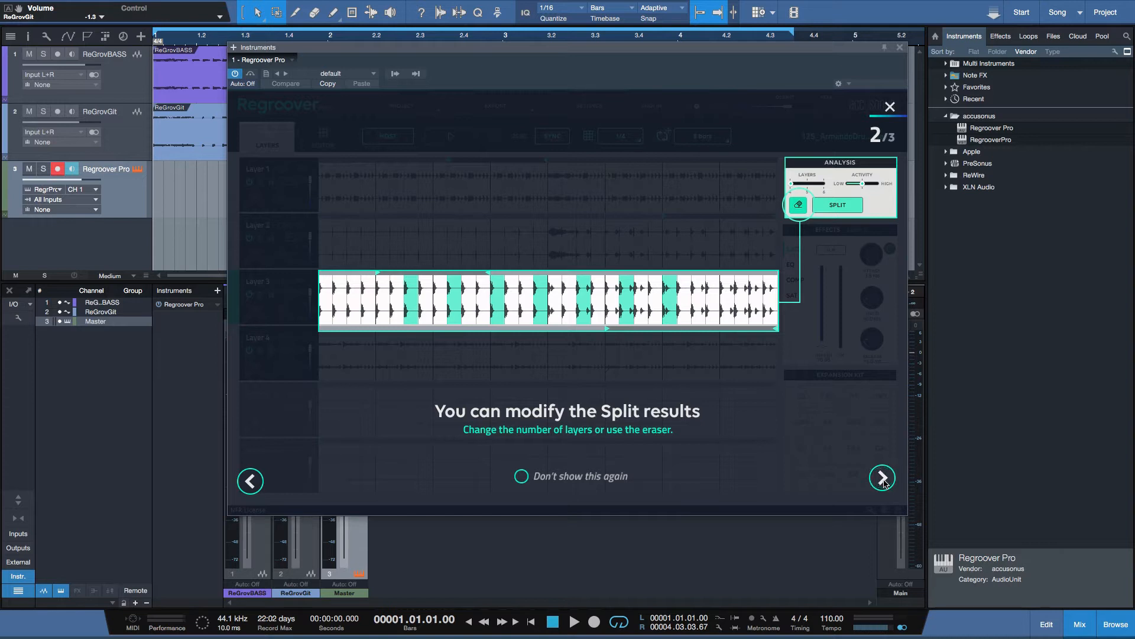
pyautogui.click(881, 477)
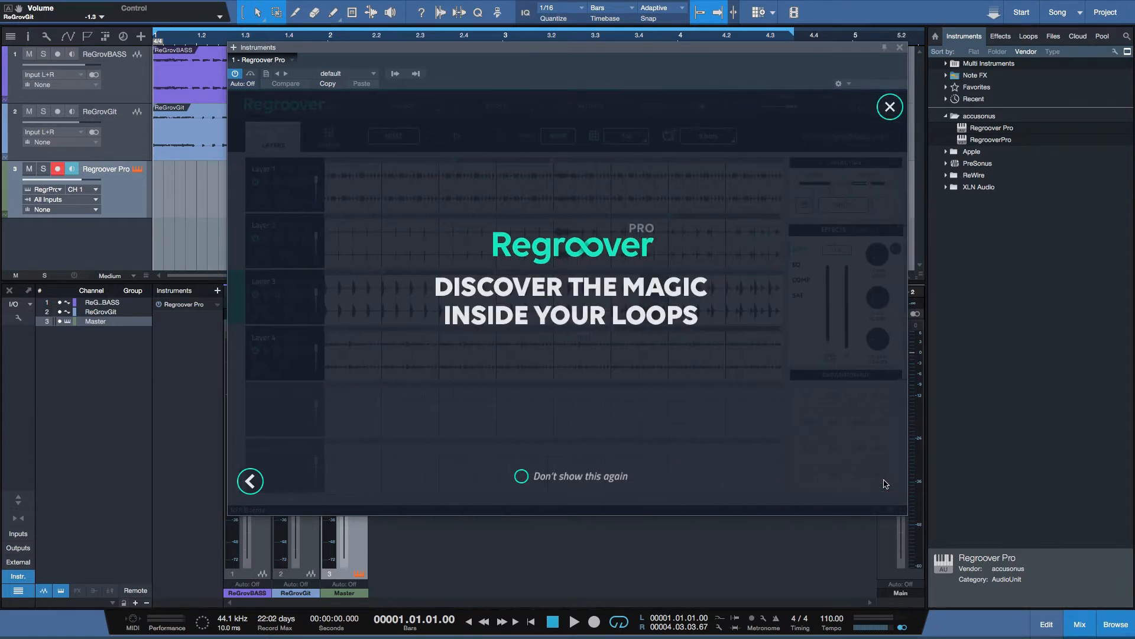
pyautogui.click(520, 476)
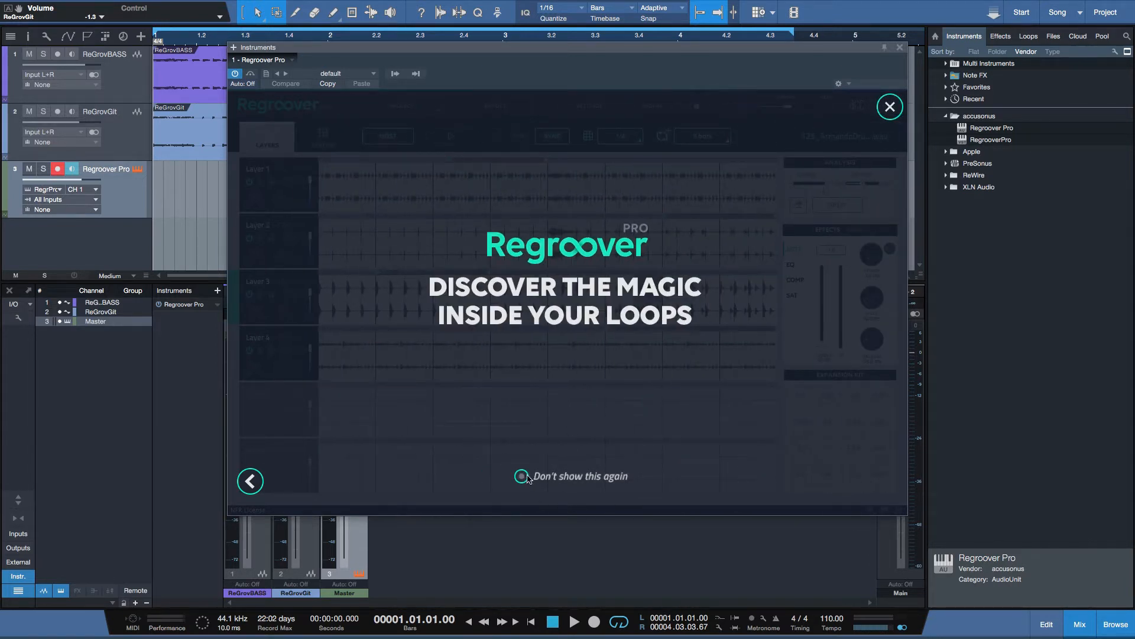
# Step: Close the getting-started overlay to reveal the empty Regroover Pro workspace
pyautogui.click(890, 106)
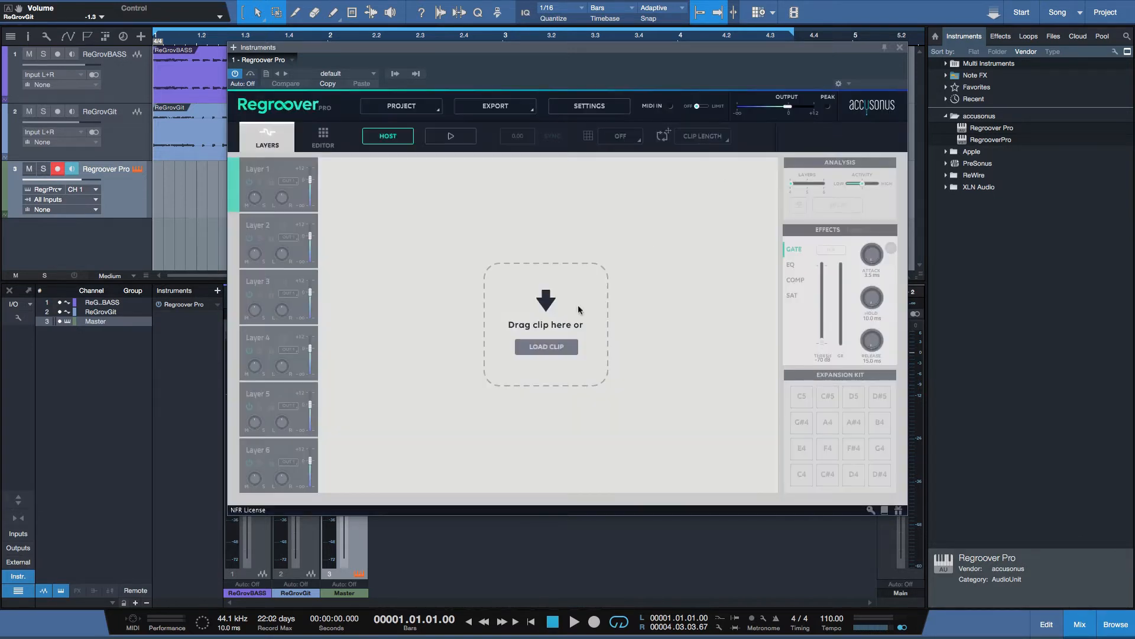
pyautogui.moveTo(576, 332)
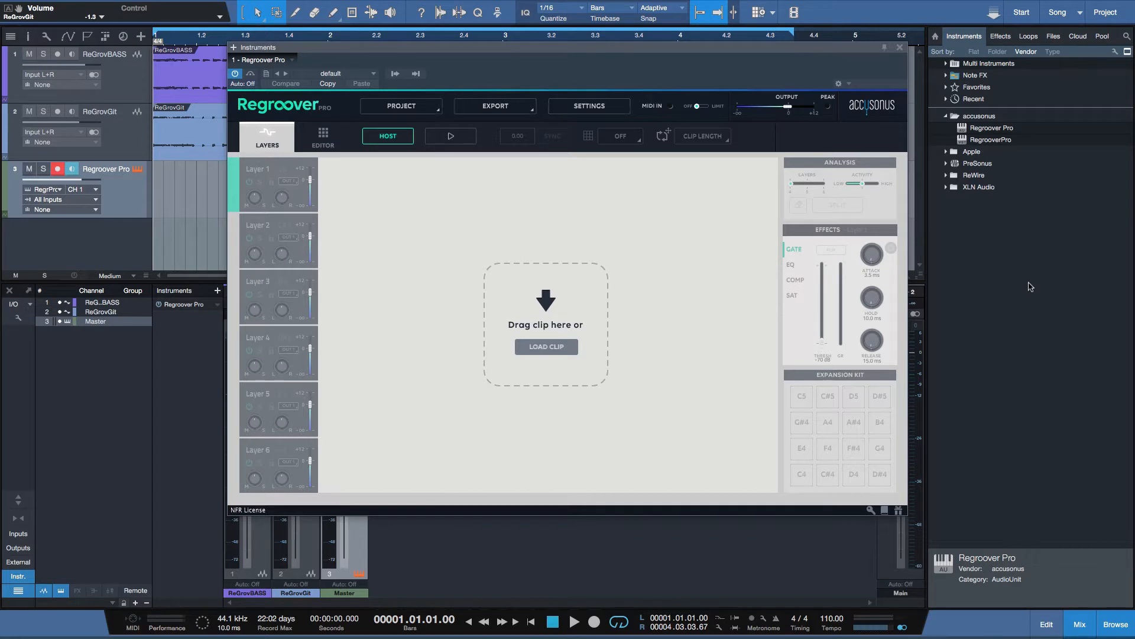
pyautogui.moveTo(1024, 107)
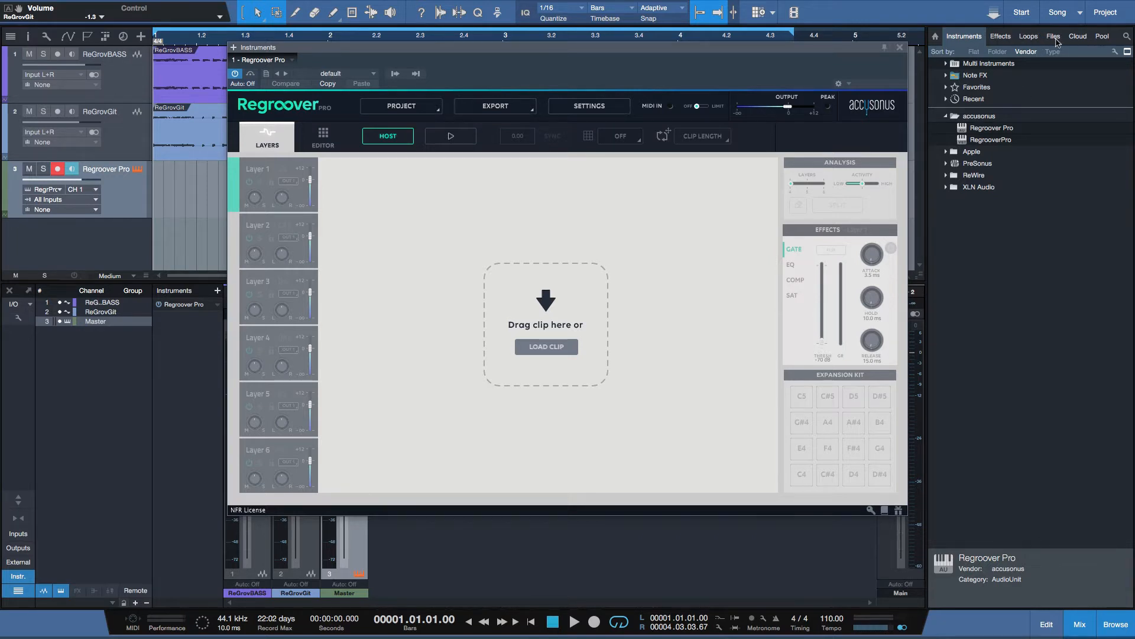
# Step: Load ReGRovDRUMS.wav into Regroover, audition the four-layer split, and stop playback
pyautogui.click(1053, 36)
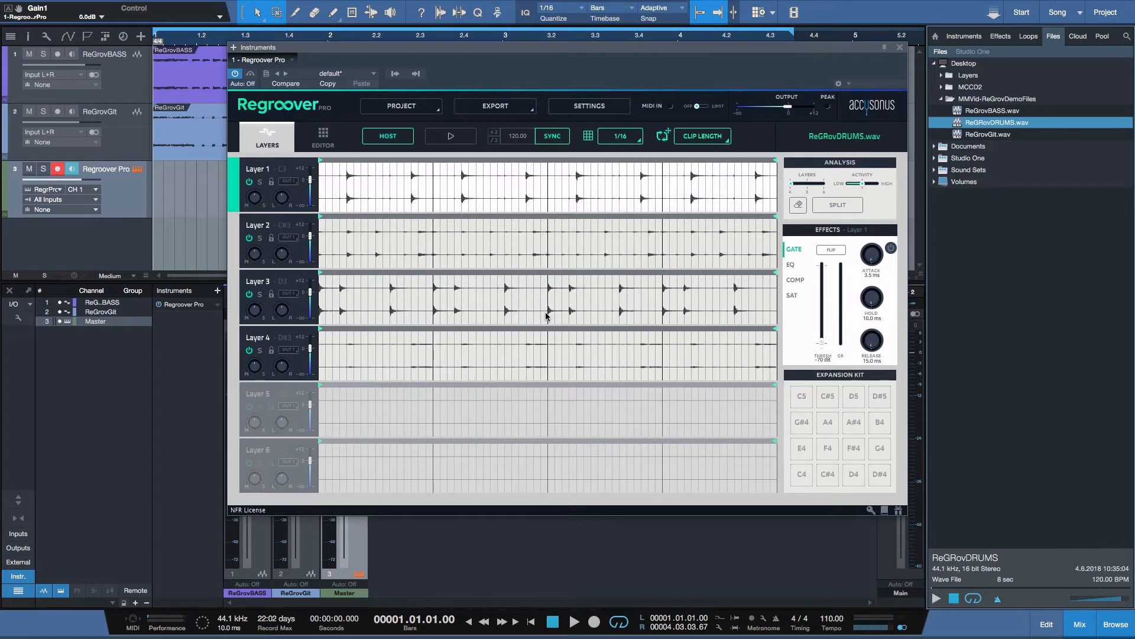
pyautogui.moveTo(421, 187)
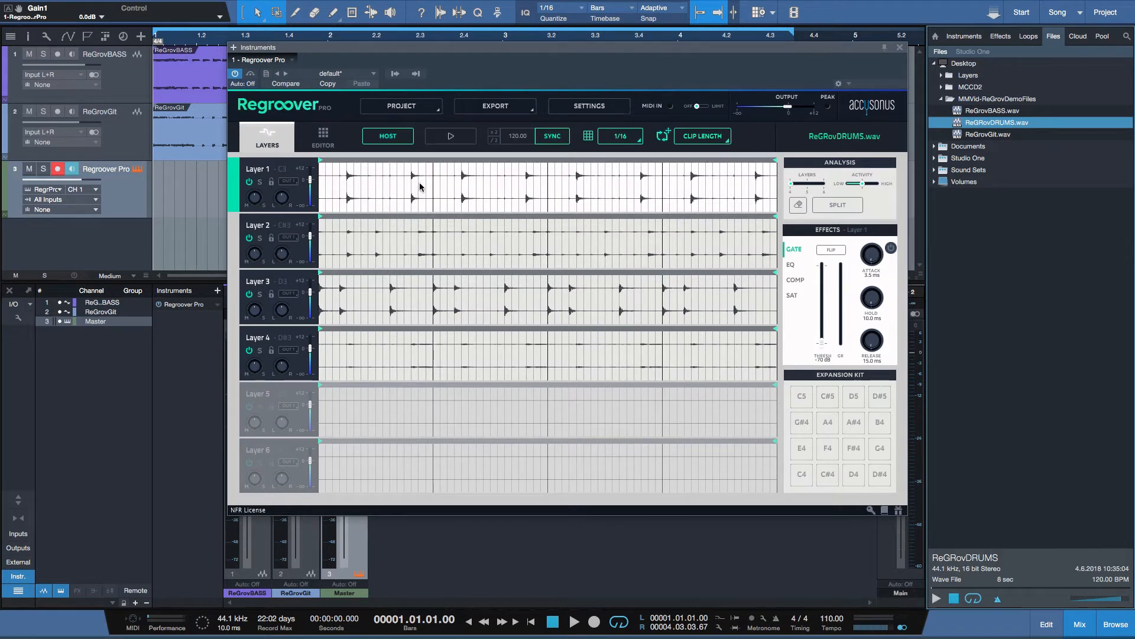
pyautogui.click(449, 136)
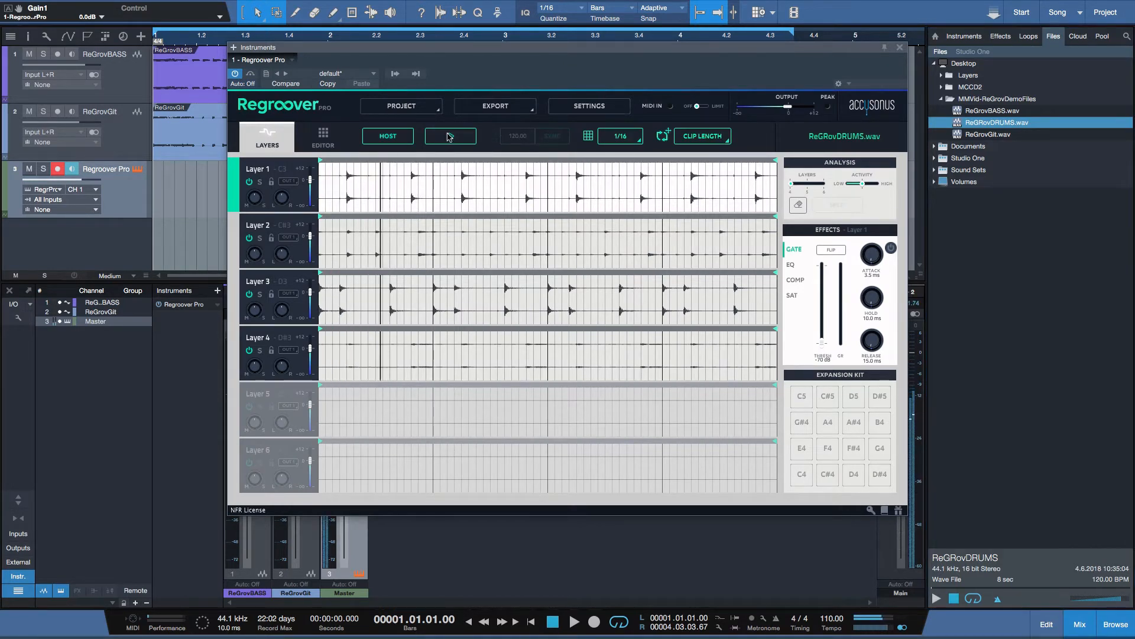
pyautogui.click(448, 135)
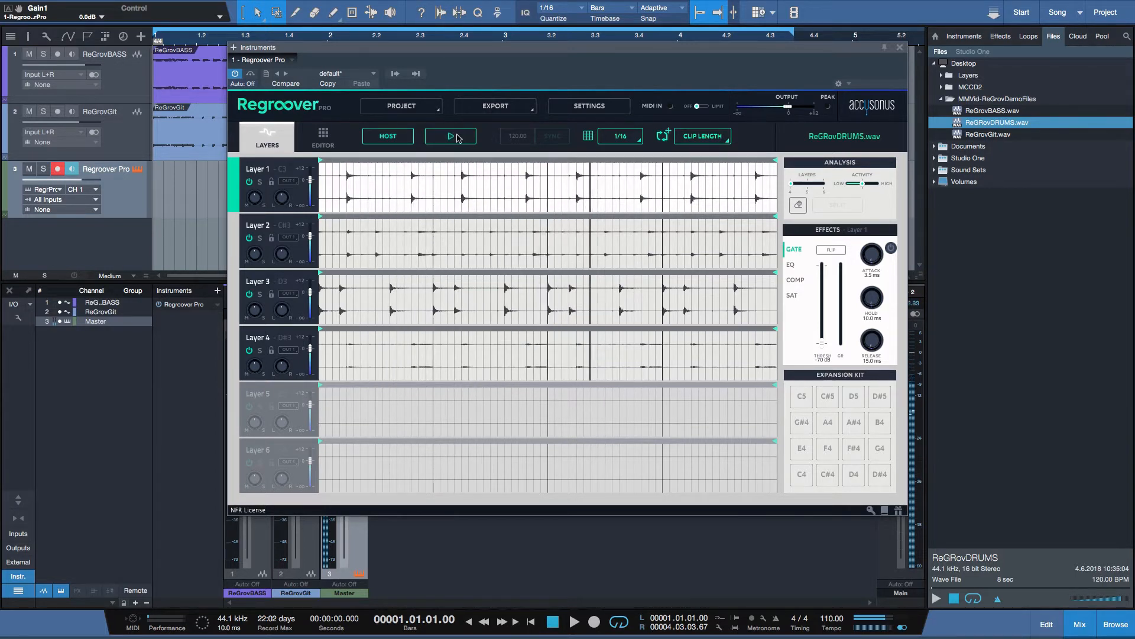
pyautogui.click(450, 135)
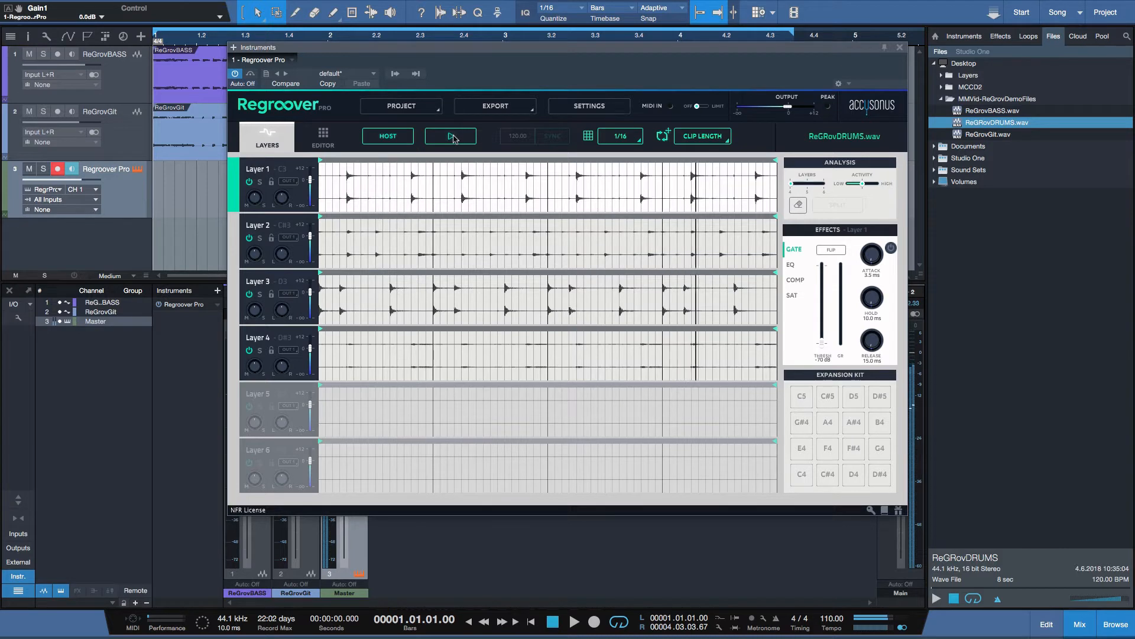
pyautogui.click(574, 622)
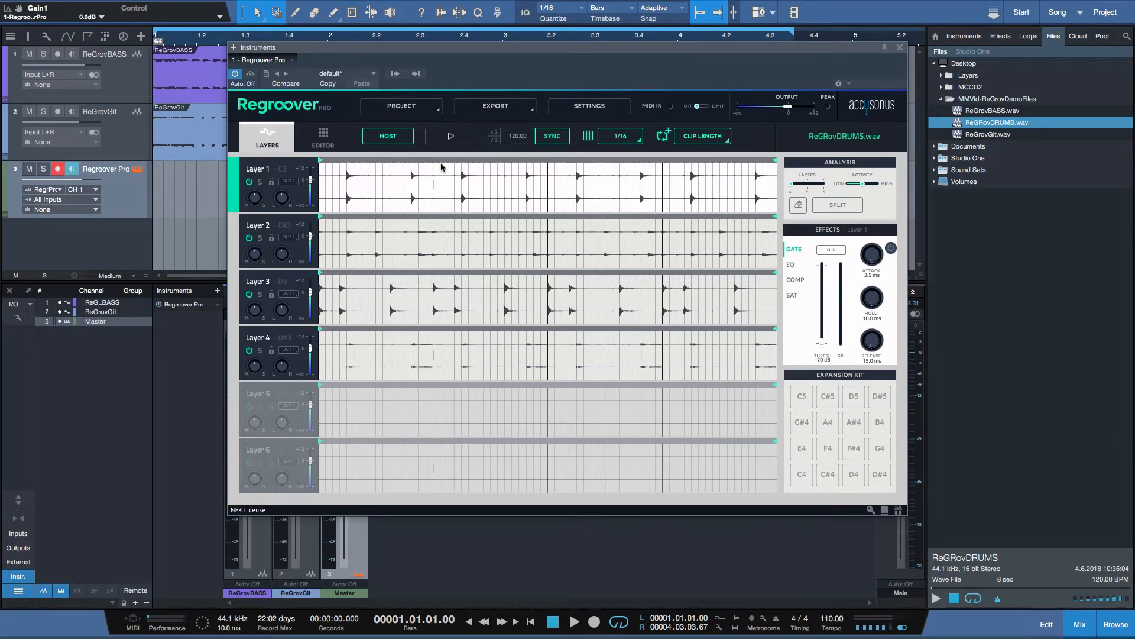
pyautogui.moveTo(271, 355)
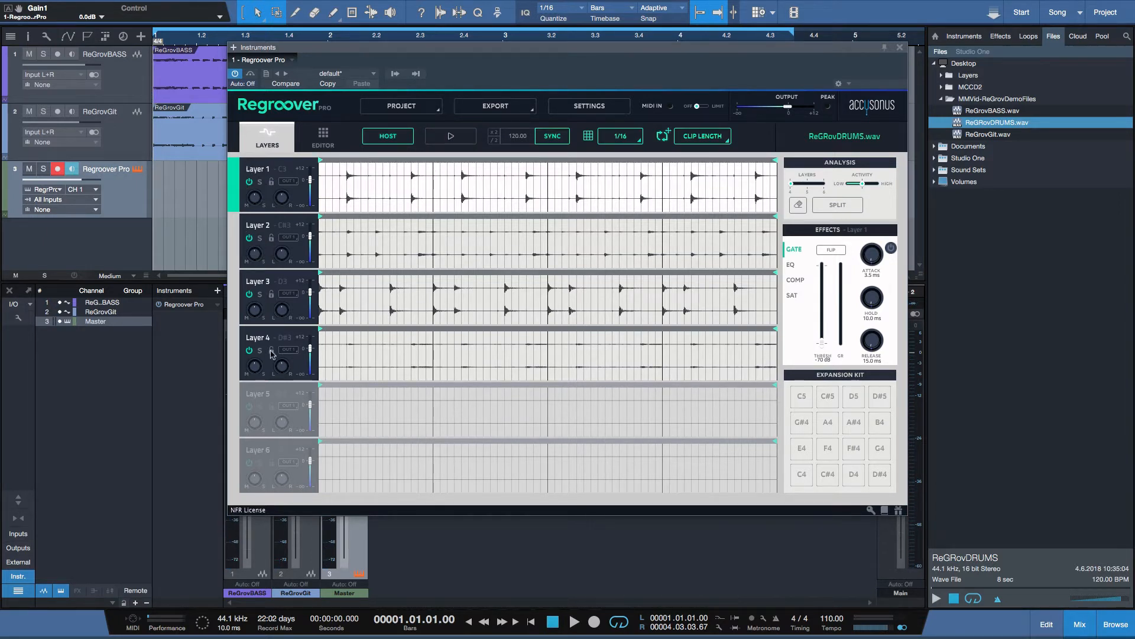
pyautogui.moveTo(279, 371)
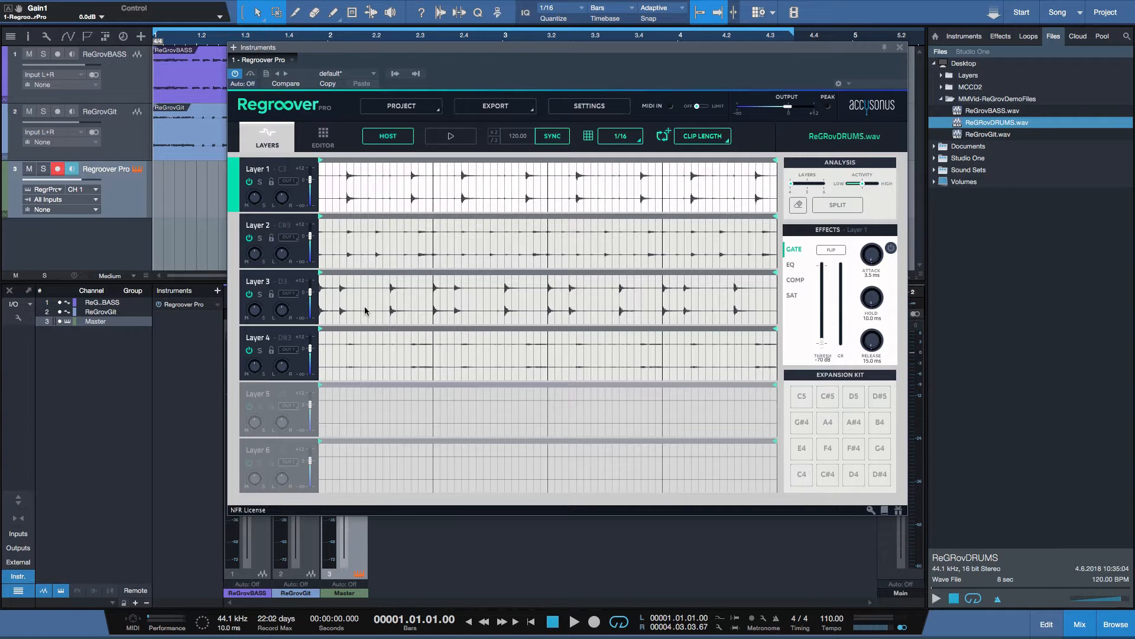
pyautogui.moveTo(262, 189)
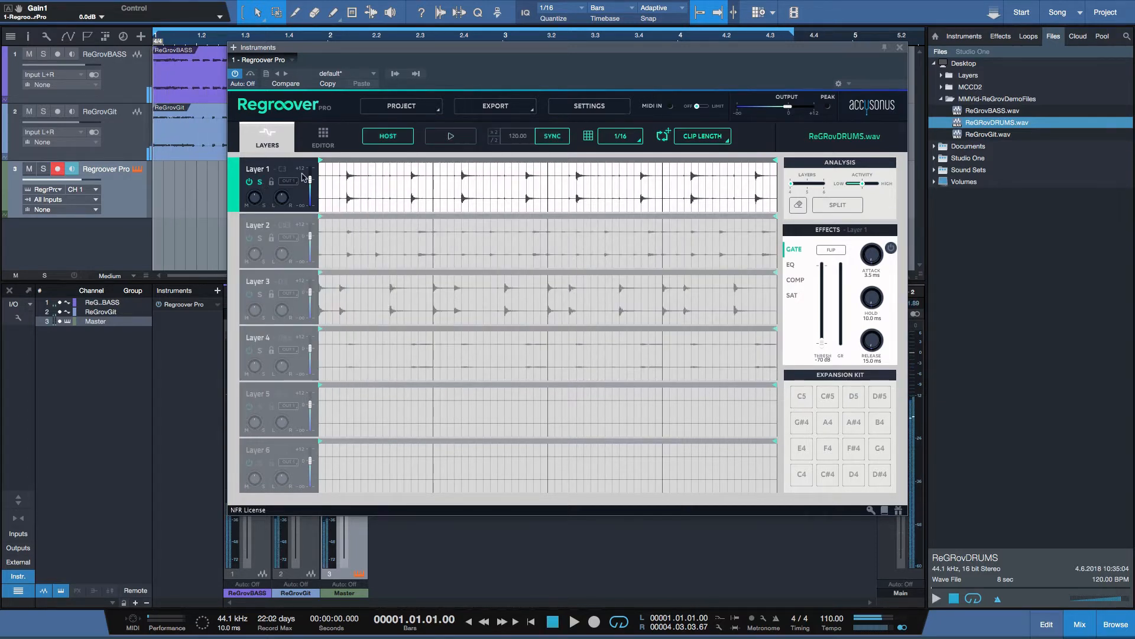
# Step: Solo and audition Layer 2, then Layer 3, stopping playback after each
pyautogui.click(449, 136)
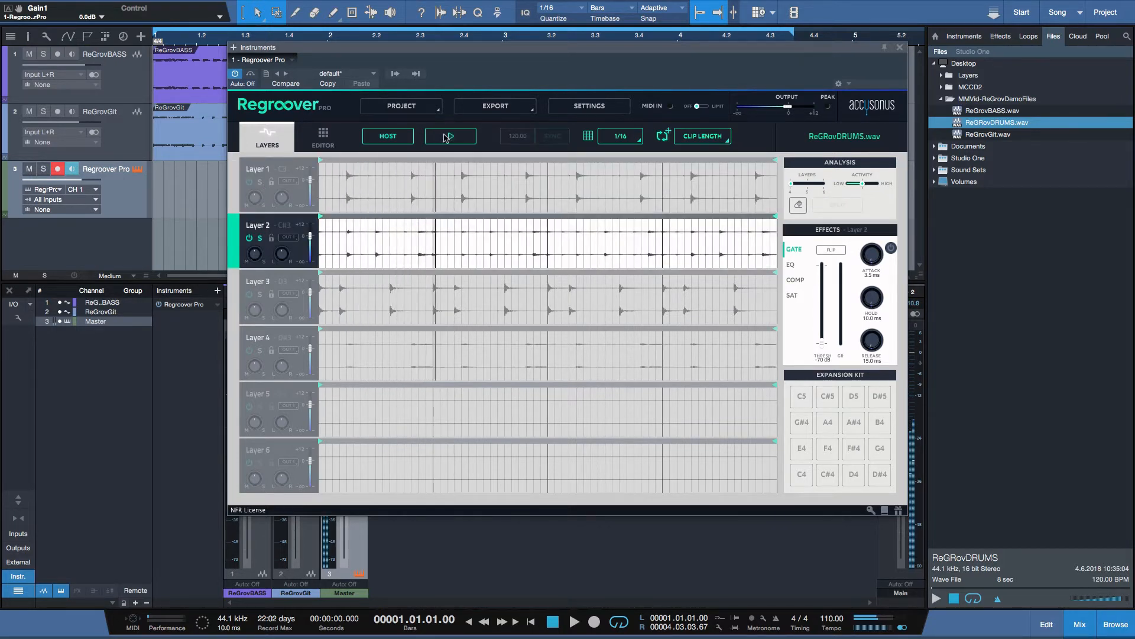
pyautogui.click(449, 135)
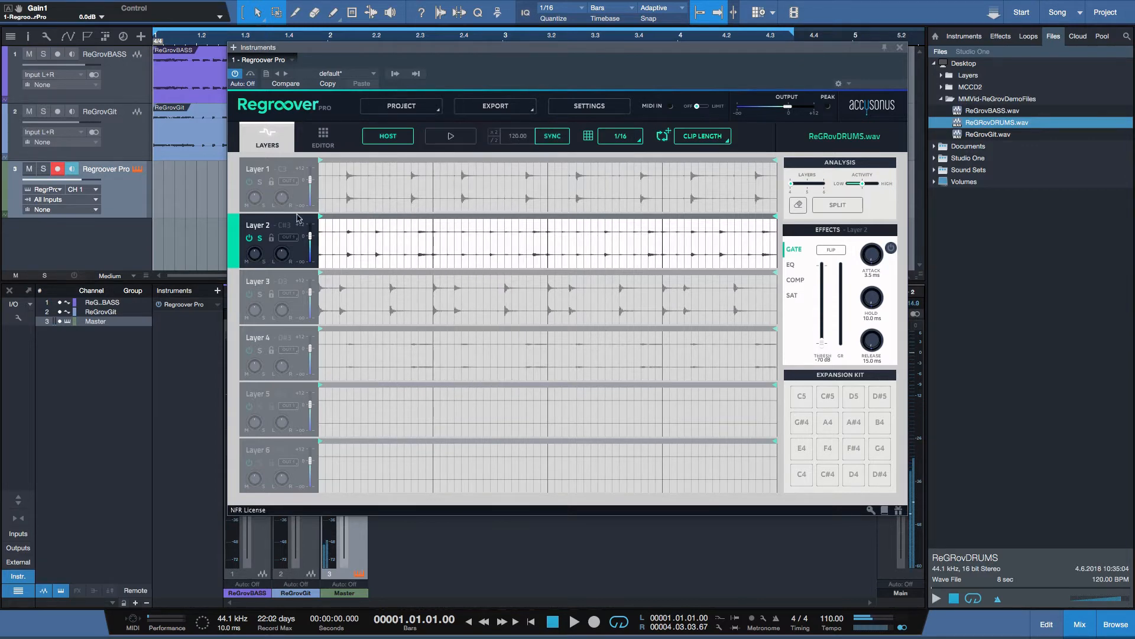
pyautogui.click(258, 281)
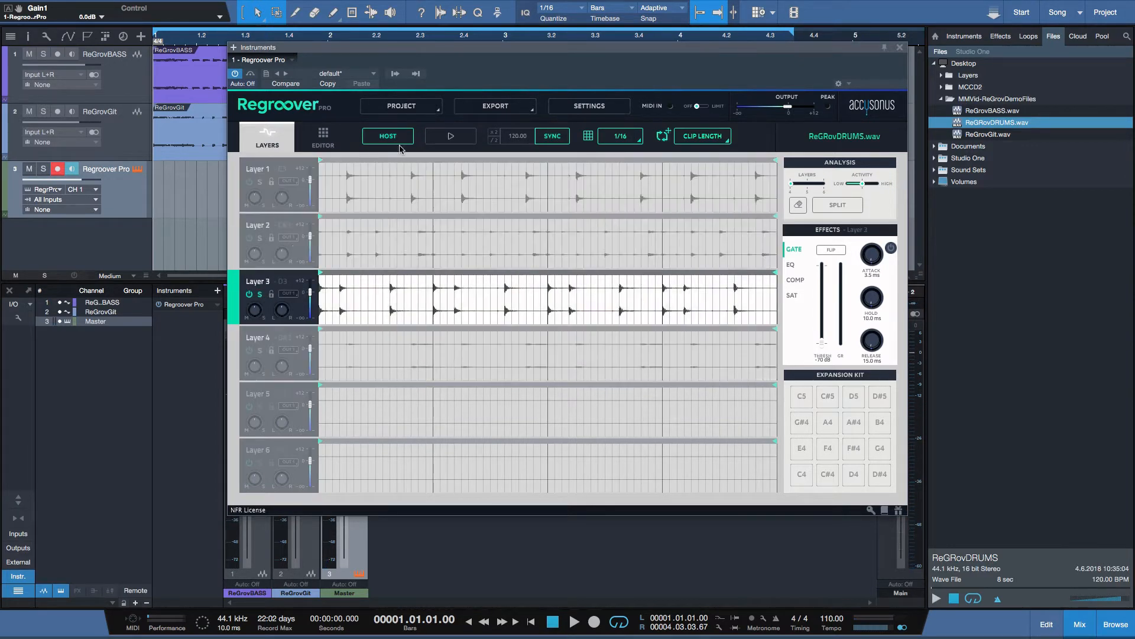
pyautogui.click(449, 136)
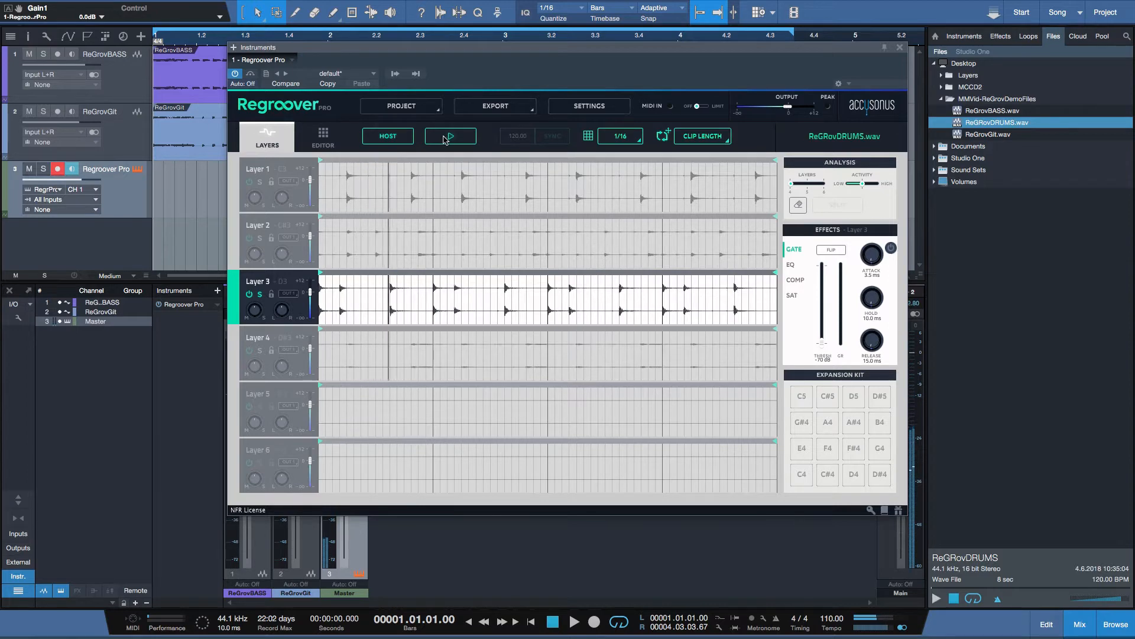
pyautogui.click(449, 136)
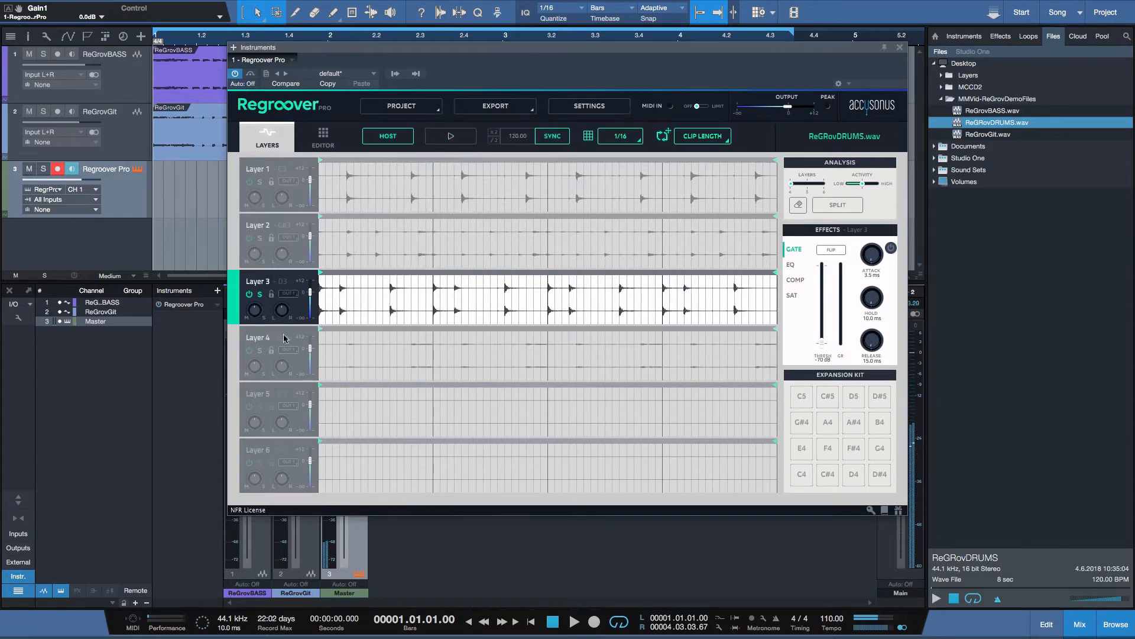
# Step: Solo and audition Layer 4, then return all four layers to playing together
pyautogui.click(258, 338)
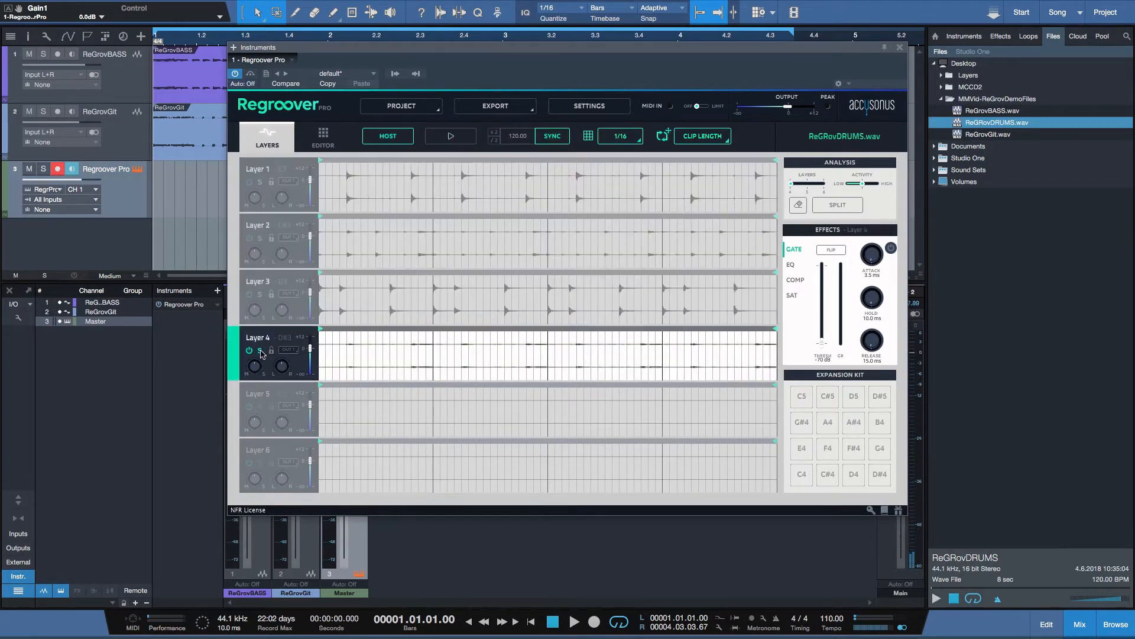
pyautogui.click(448, 135)
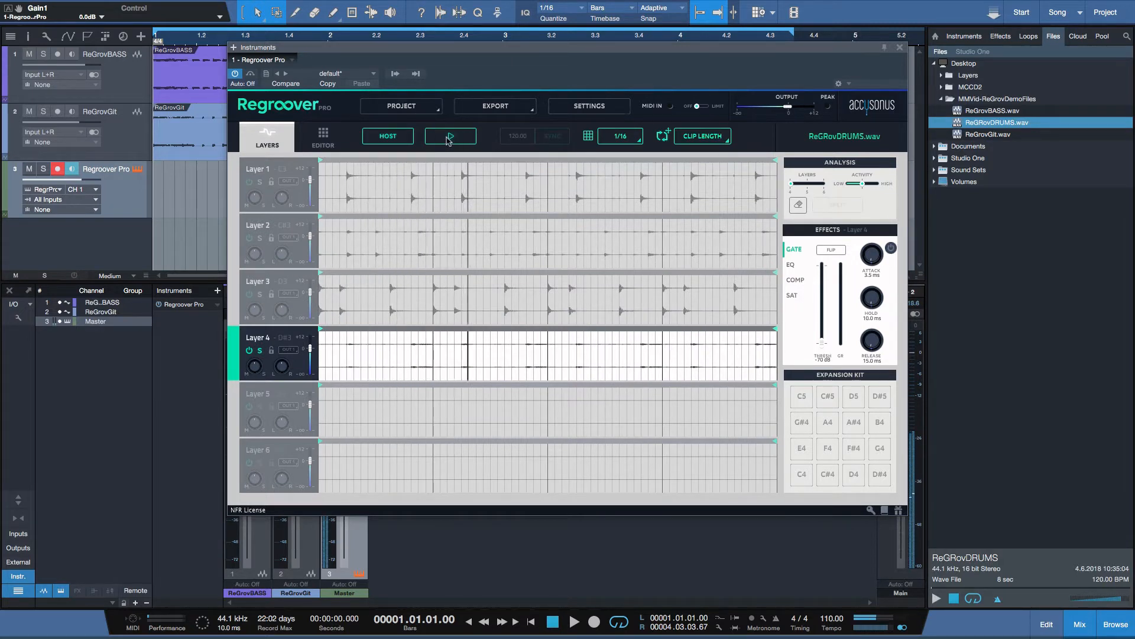
pyautogui.click(449, 136)
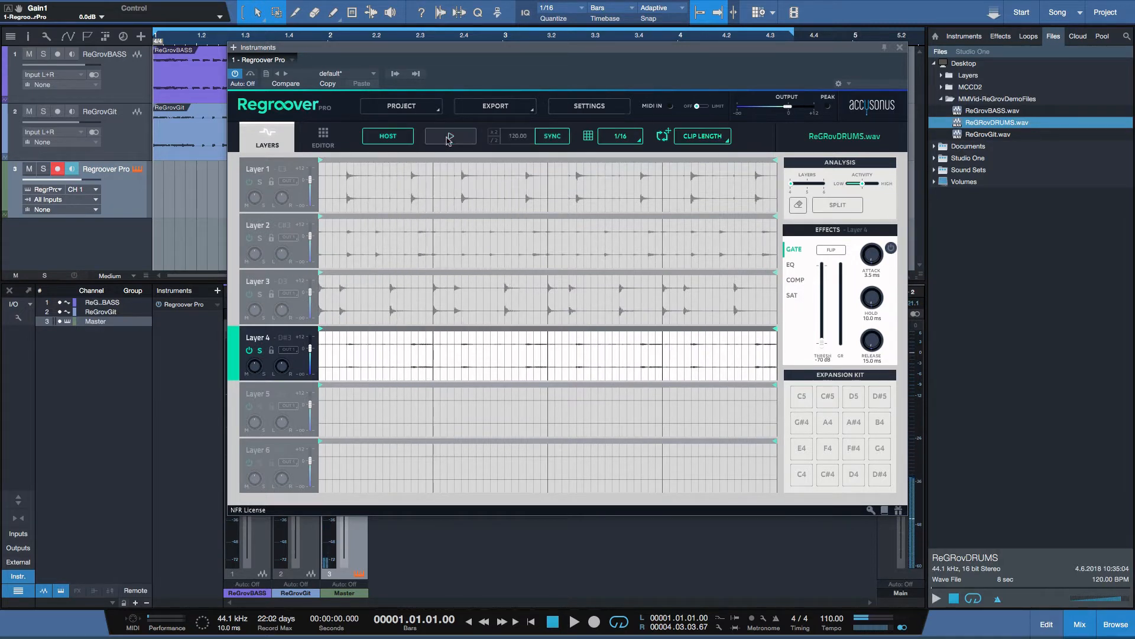
pyautogui.click(448, 136)
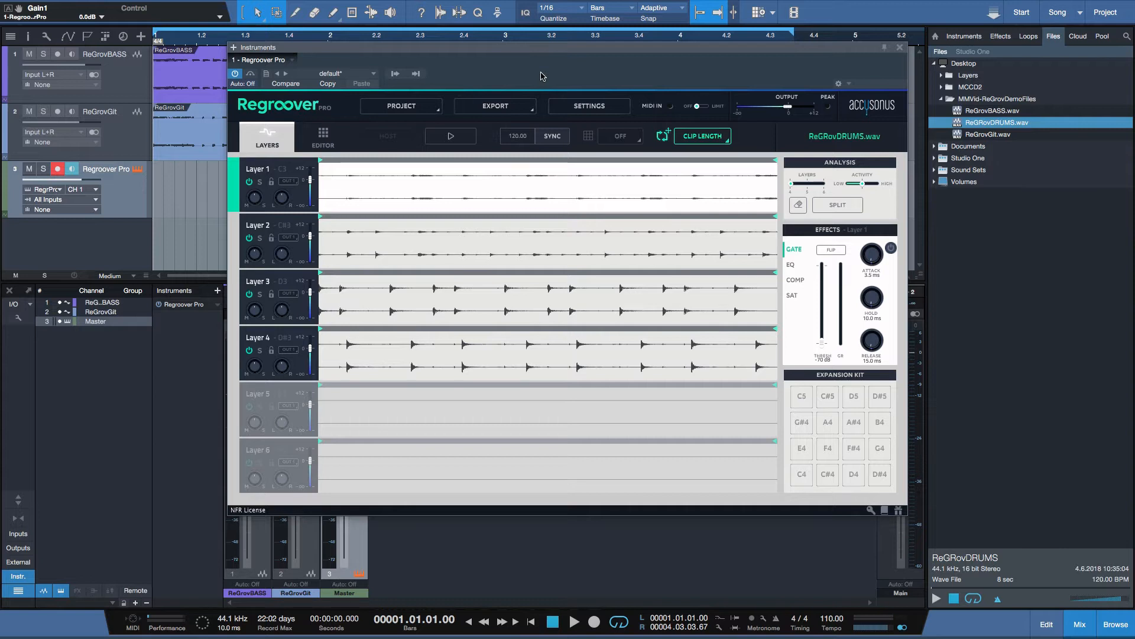
# Step: Re-analyse the loop and sync Regroover to the host so it plays at the song's 110 BPM
pyautogui.click(574, 621)
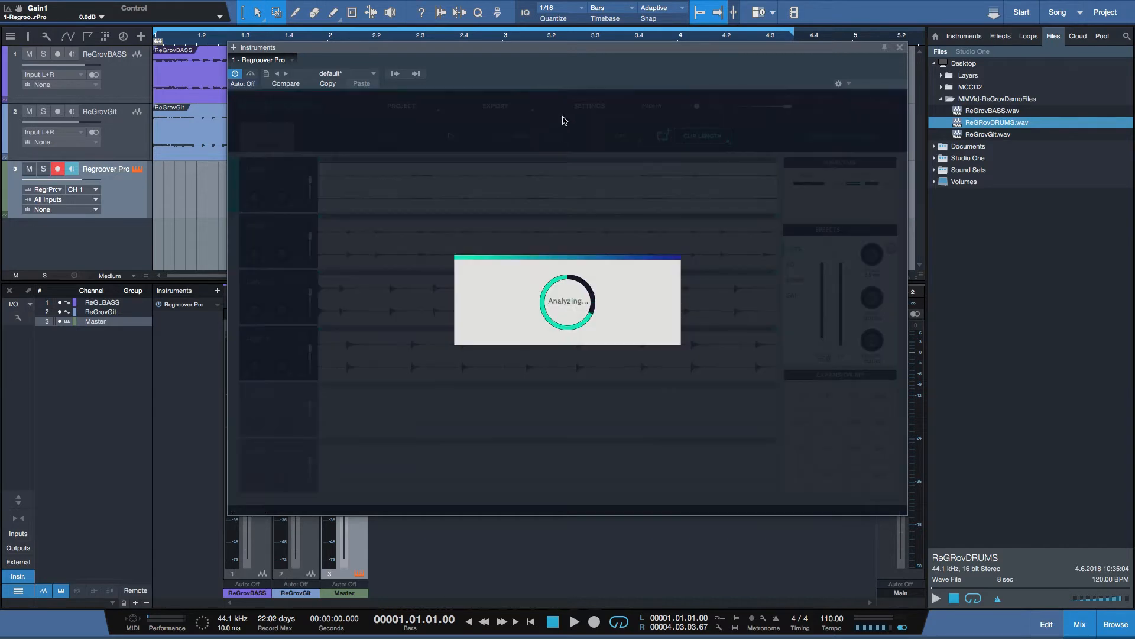
pyautogui.moveTo(565, 85)
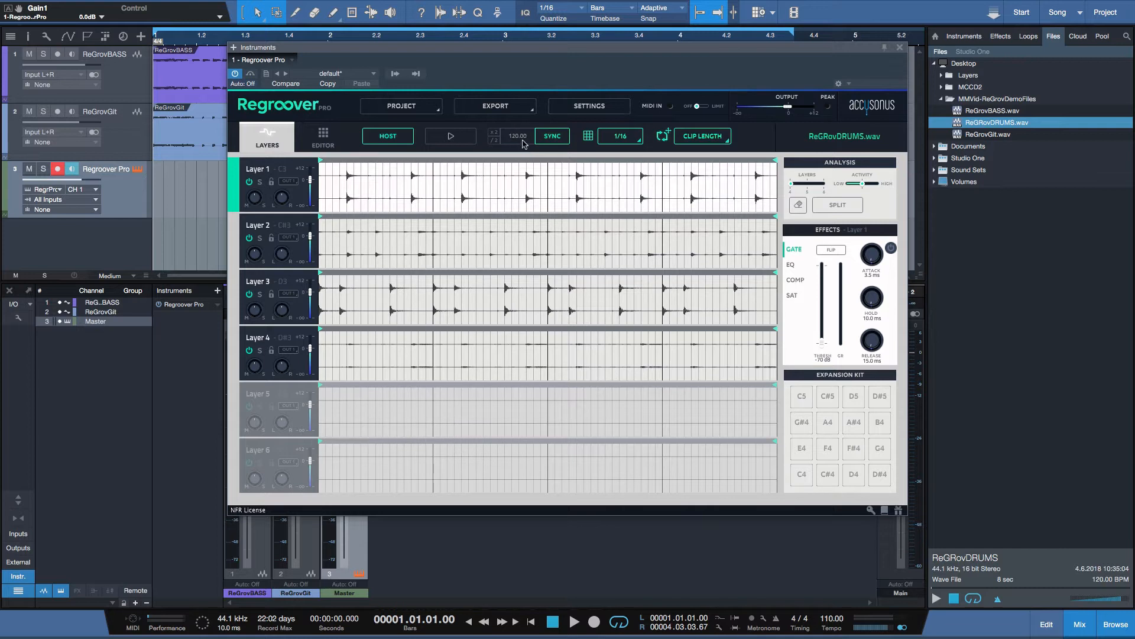
pyautogui.moveTo(831, 611)
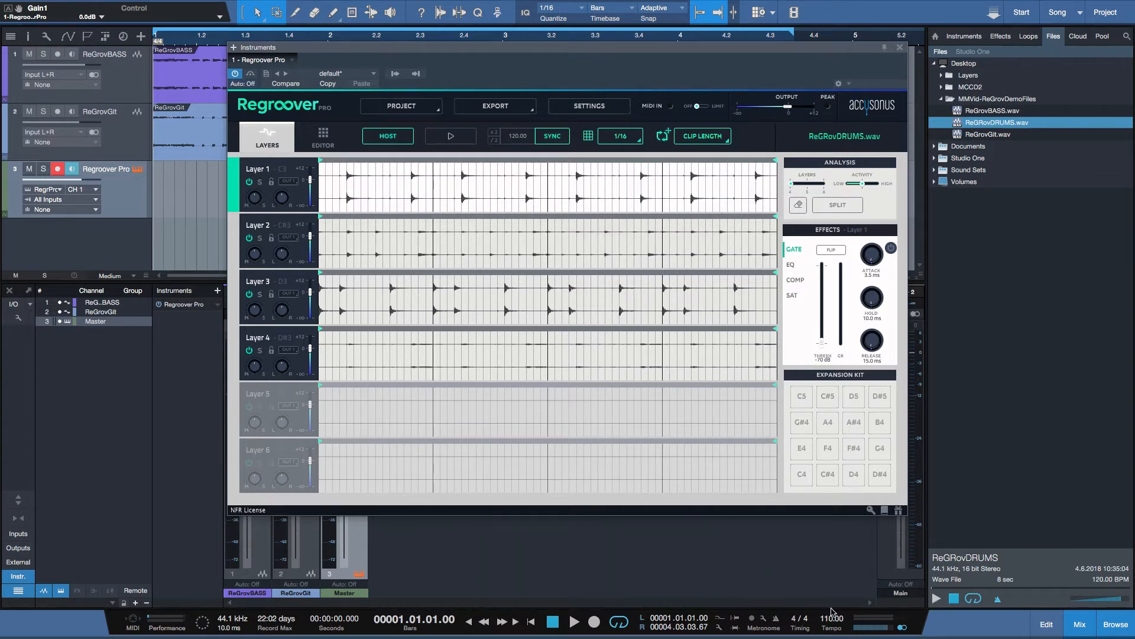
pyautogui.moveTo(510, 156)
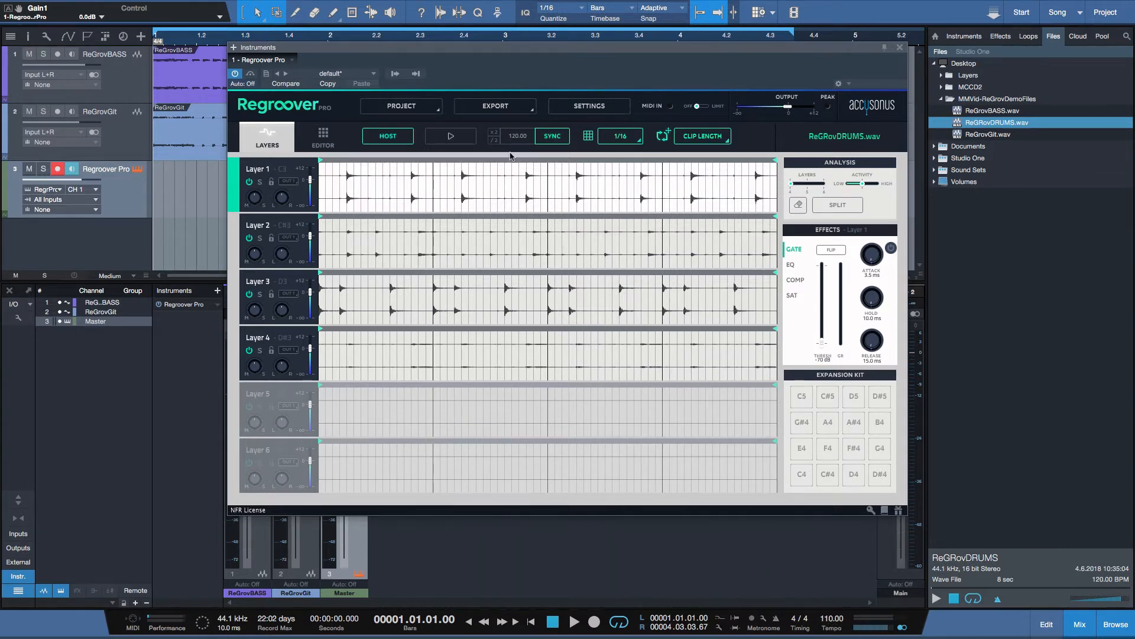
pyautogui.click(516, 136)
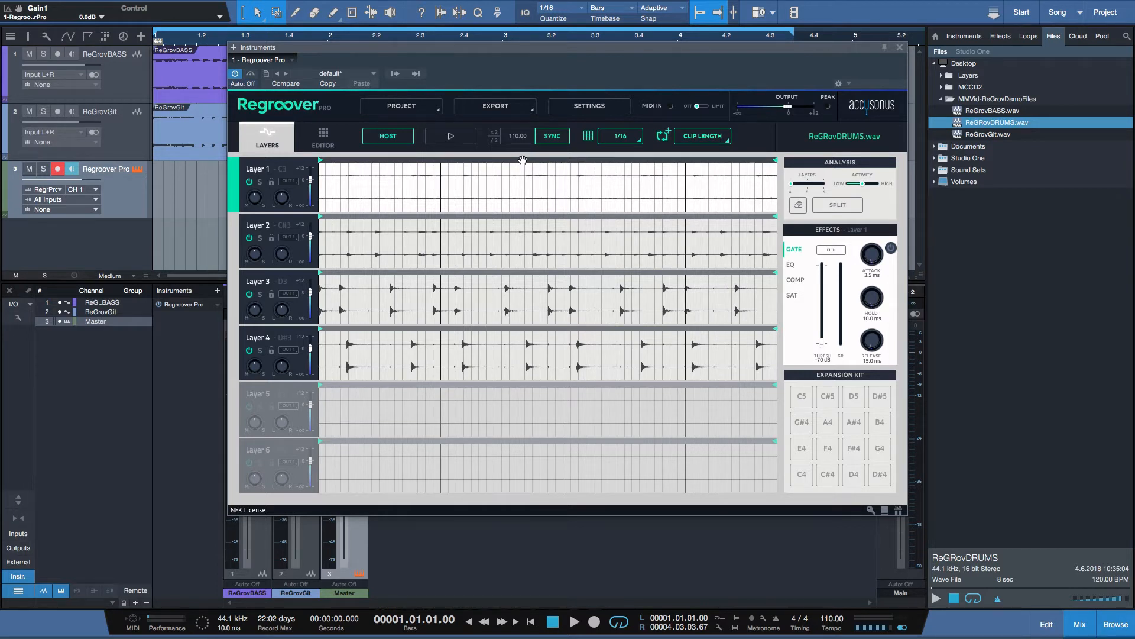
pyautogui.moveTo(502, 72)
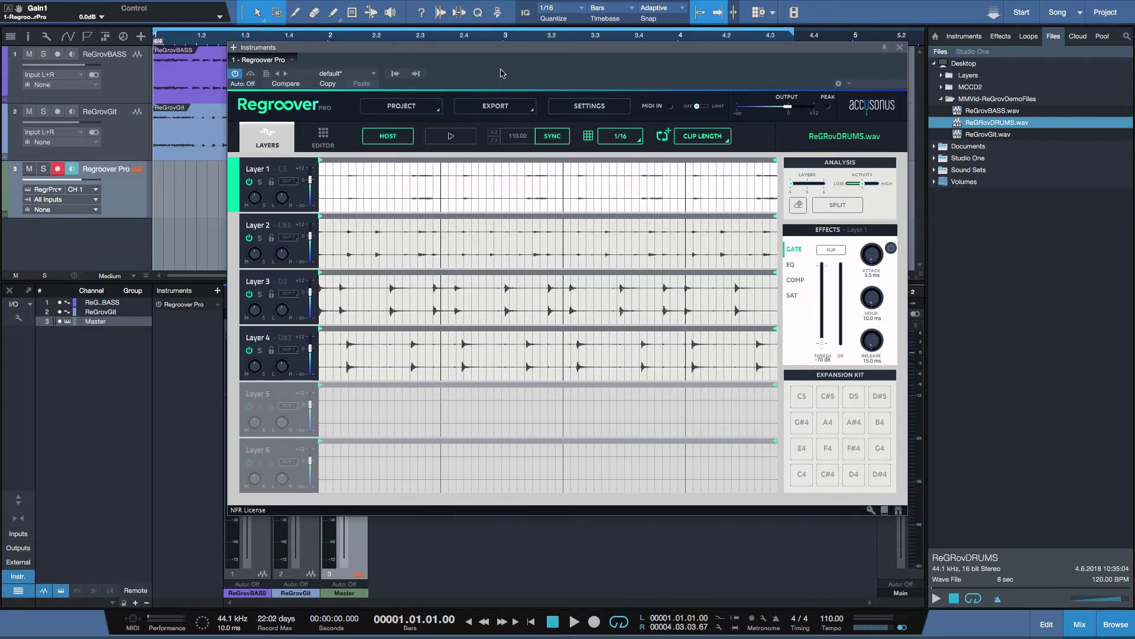
# Step: Preview the tempo-synced loop, then solo Layer 4 and audition it alone
pyautogui.click(574, 622)
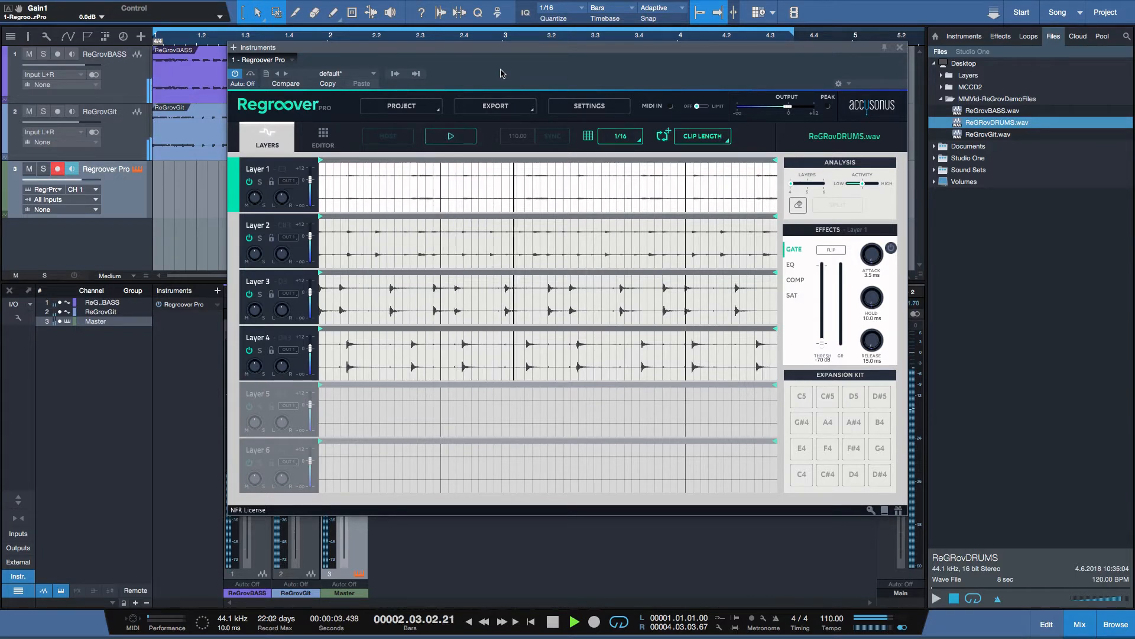
pyautogui.click(553, 621)
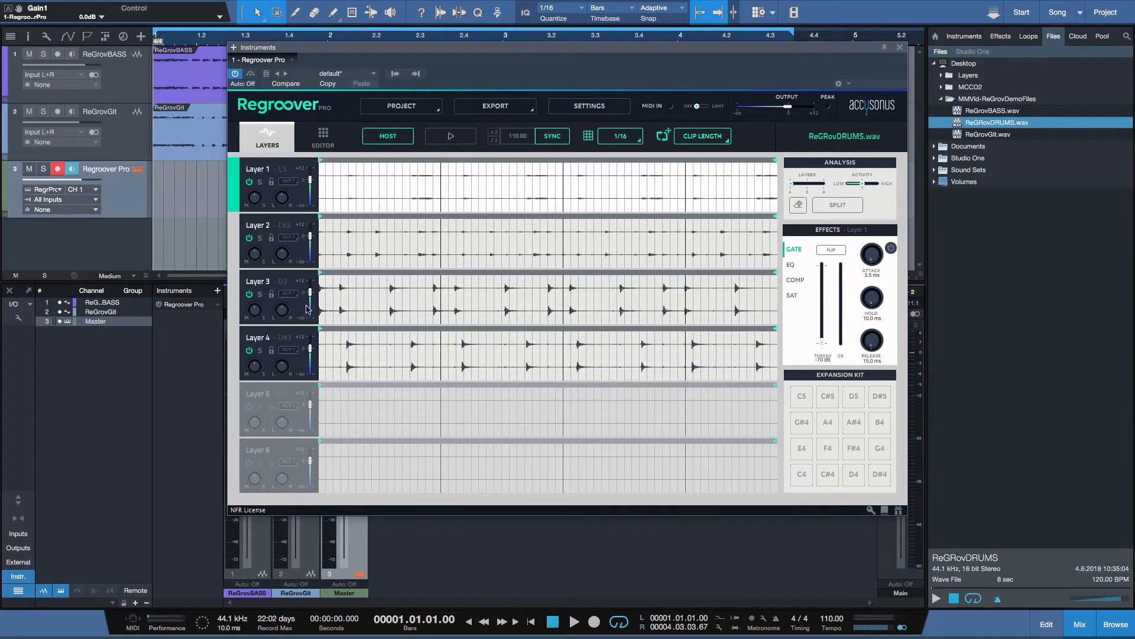
pyautogui.moveTo(619, 74)
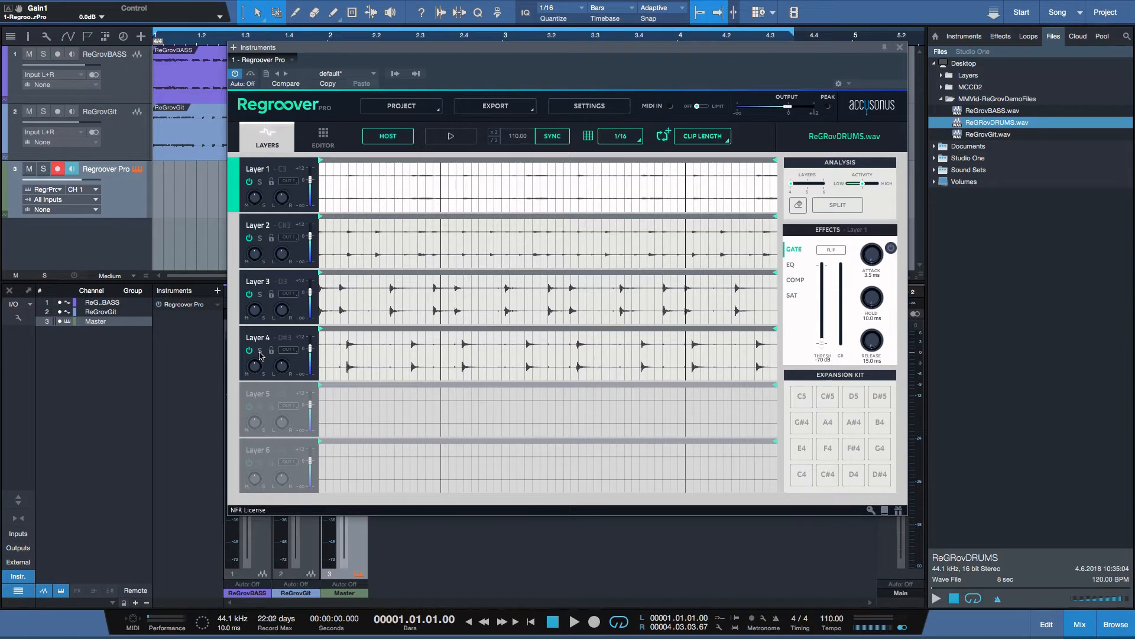
pyautogui.click(257, 336)
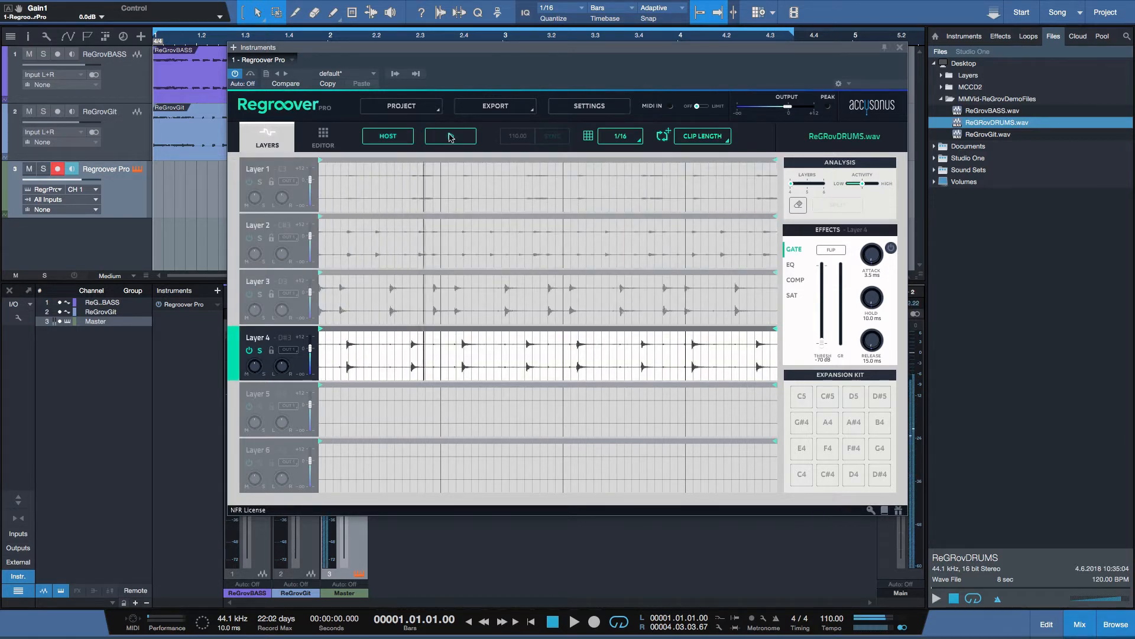
pyautogui.click(450, 136)
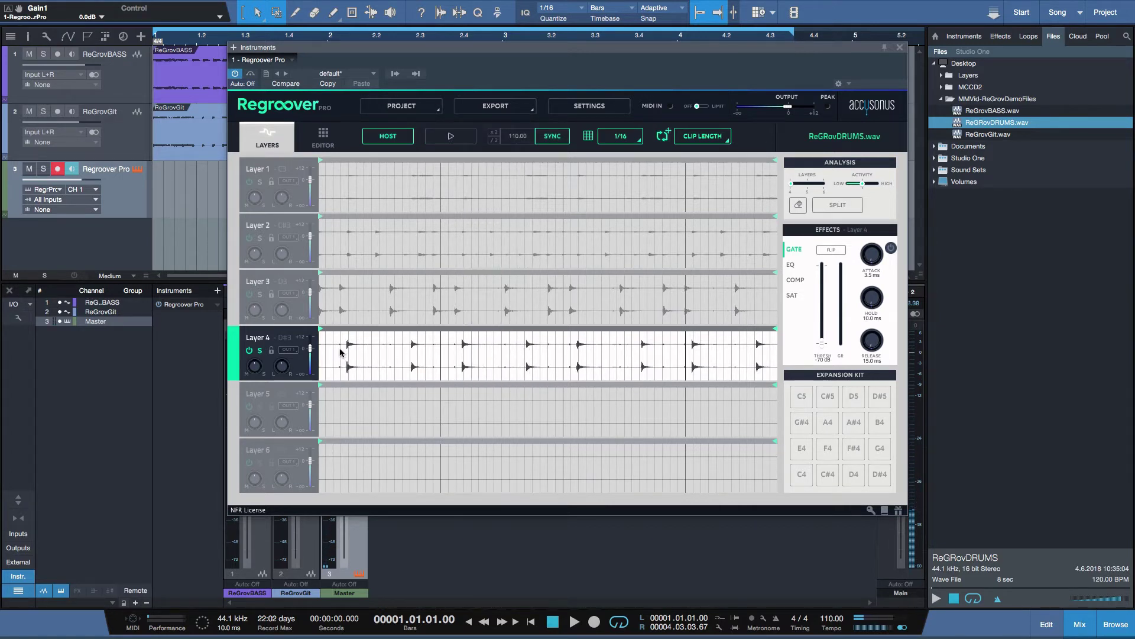
pyautogui.moveTo(391, 346)
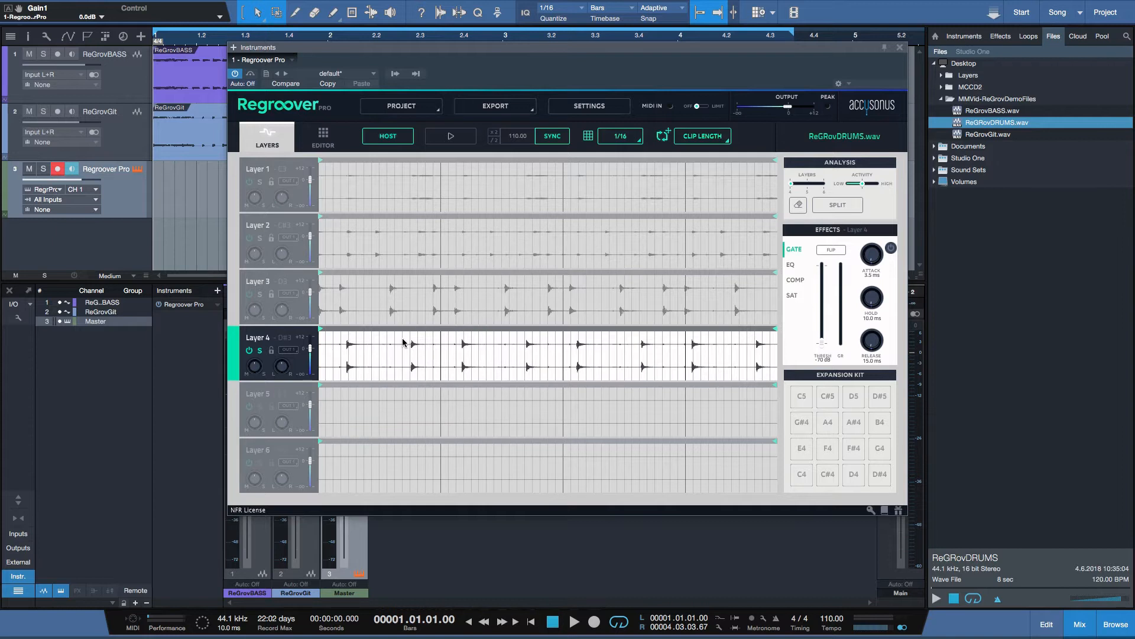
pyautogui.click(257, 297)
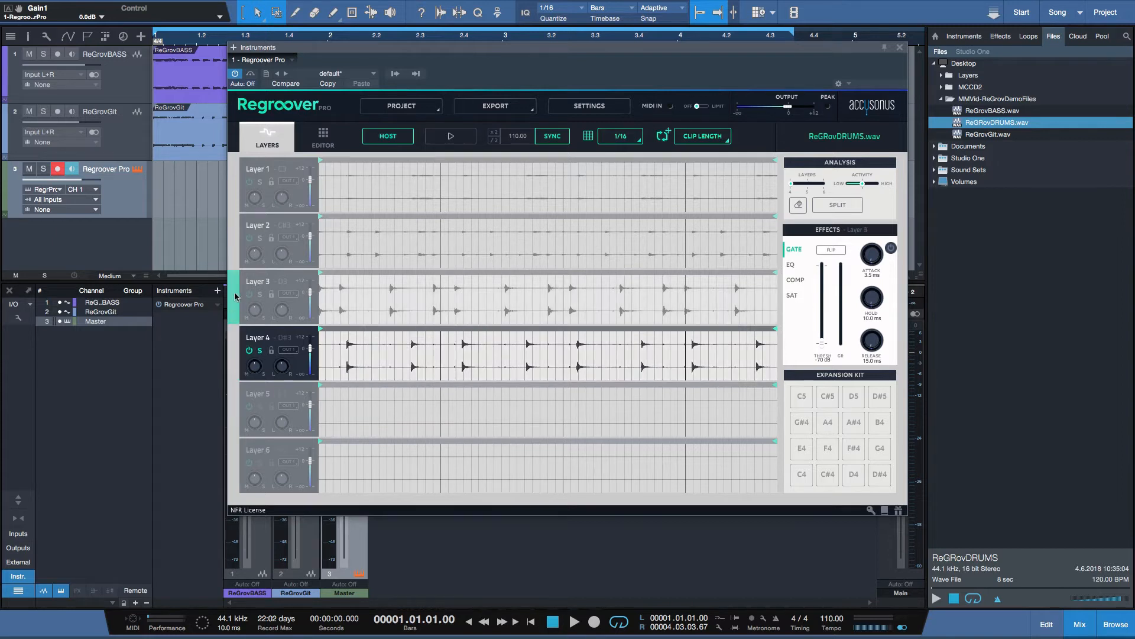
pyautogui.click(241, 243)
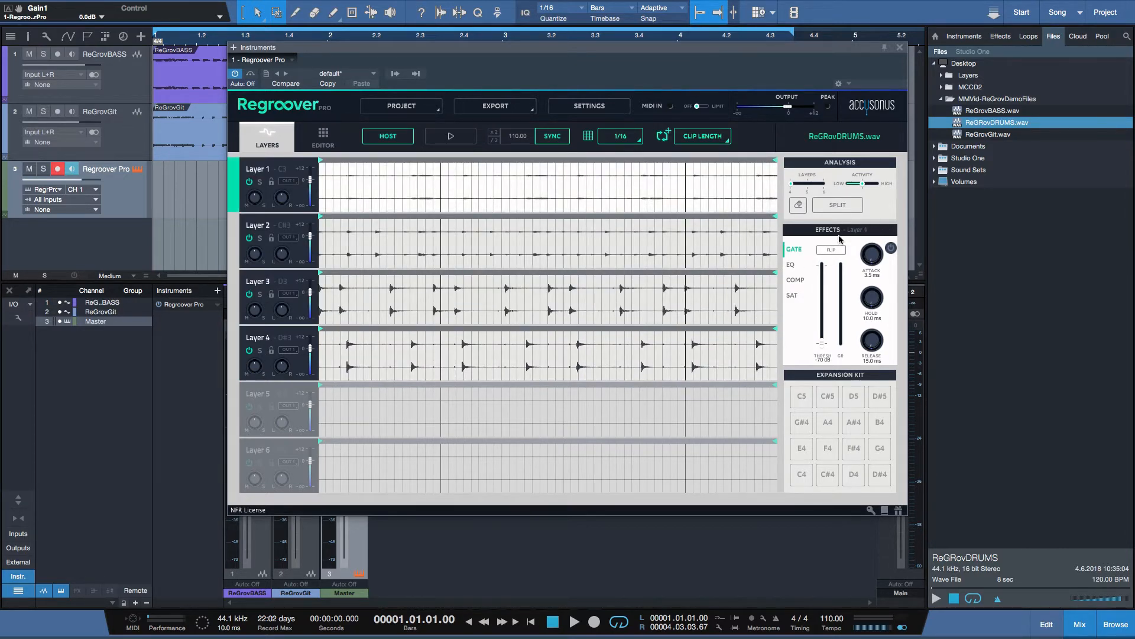
pyautogui.moveTo(824, 281)
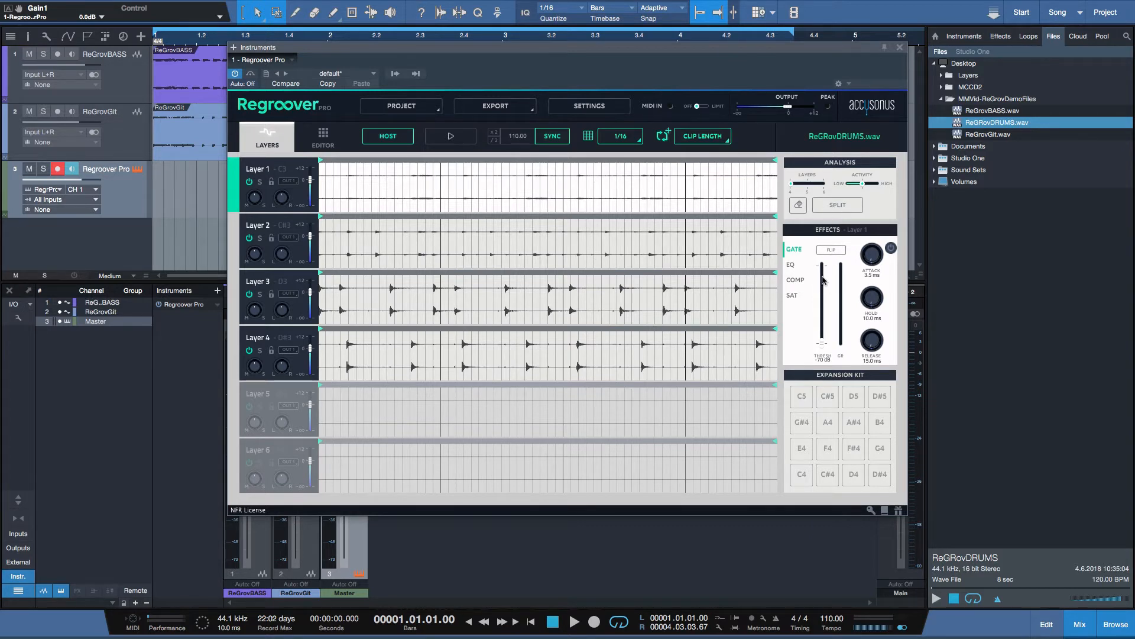
pyautogui.click(258, 281)
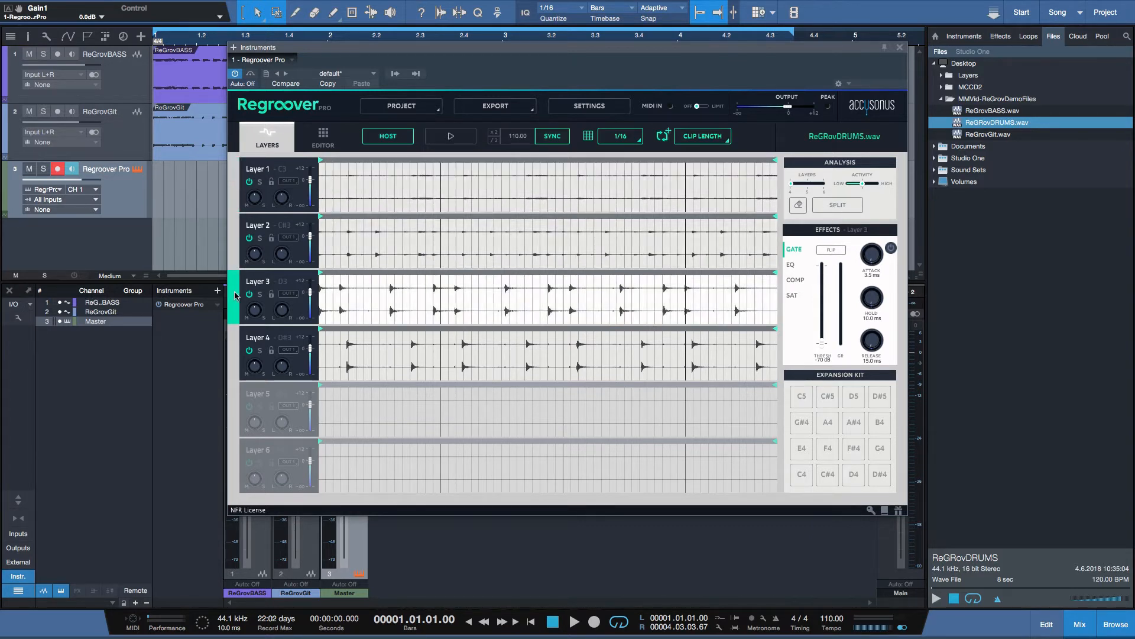
pyautogui.click(257, 338)
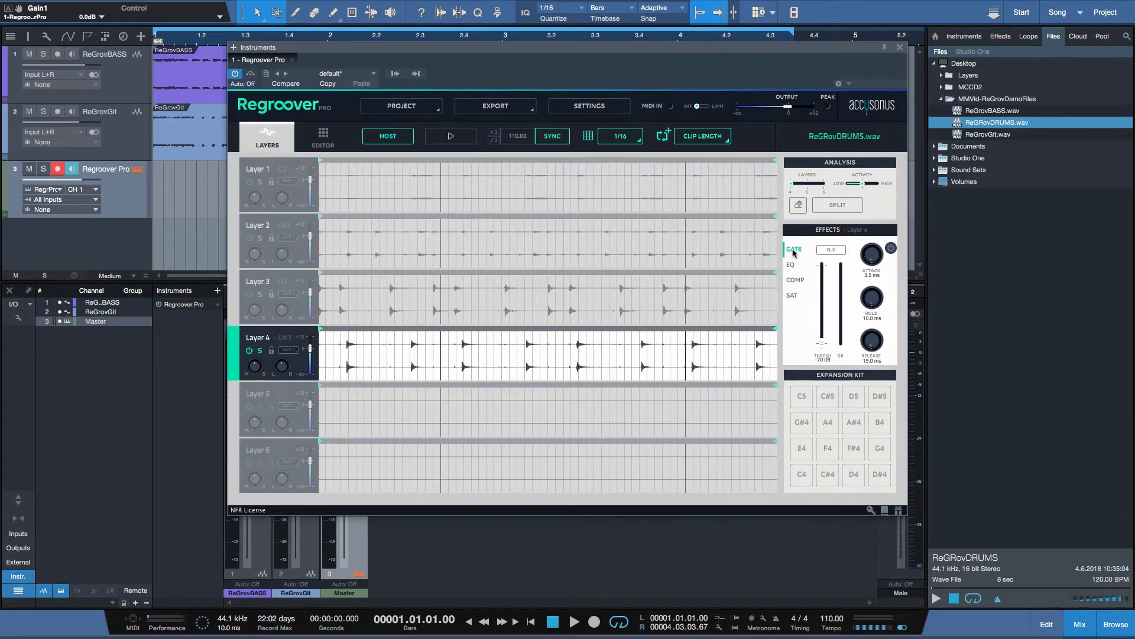
# Step: Review Layer 4's EQ and compressor, then switch on its gate with threshold at -35 dB
pyautogui.click(790, 264)
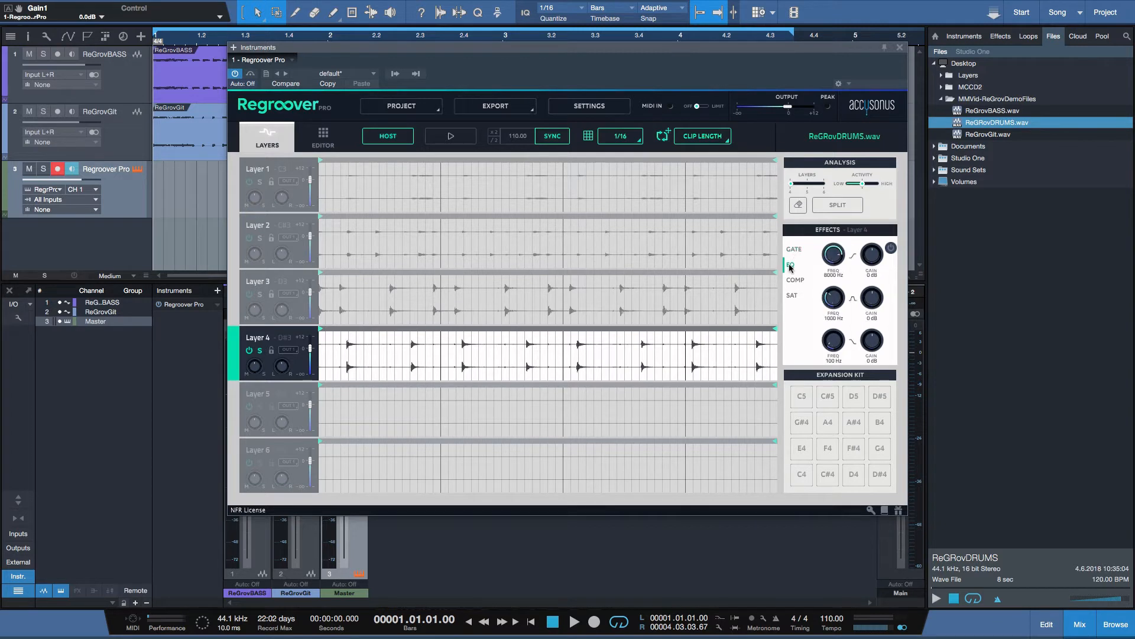
pyautogui.click(795, 281)
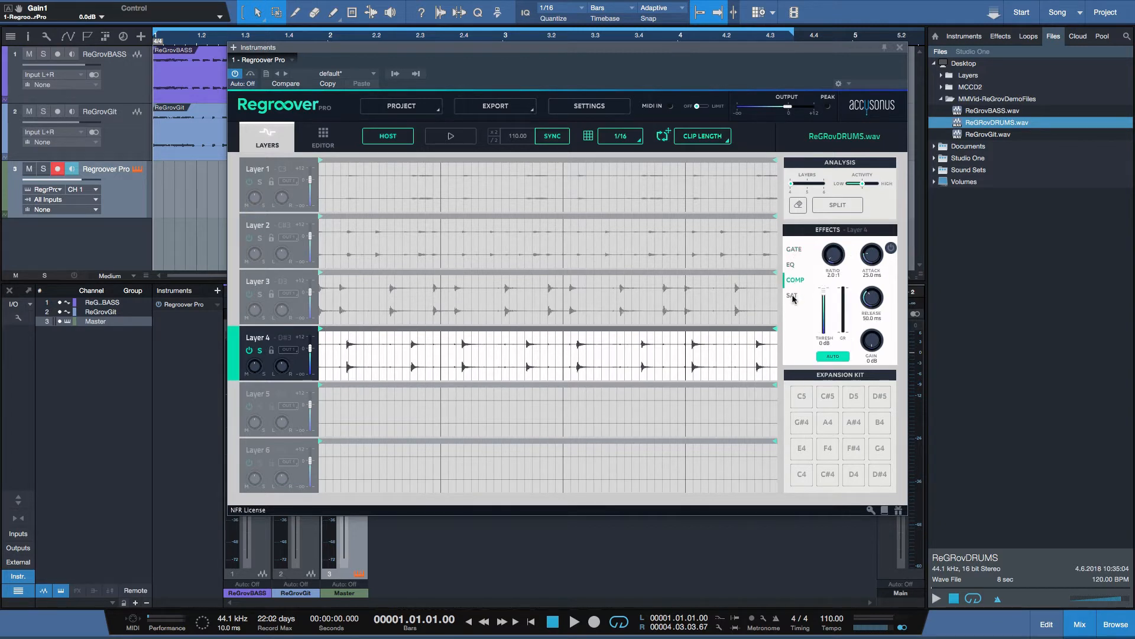
pyautogui.click(793, 249)
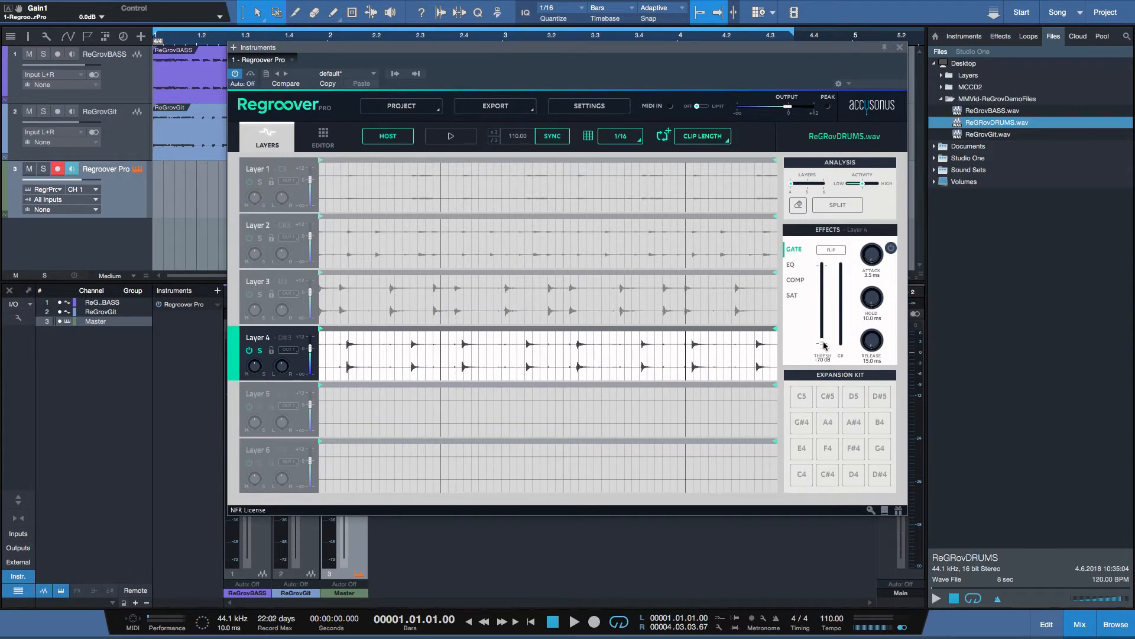
pyautogui.moveTo(394, 355)
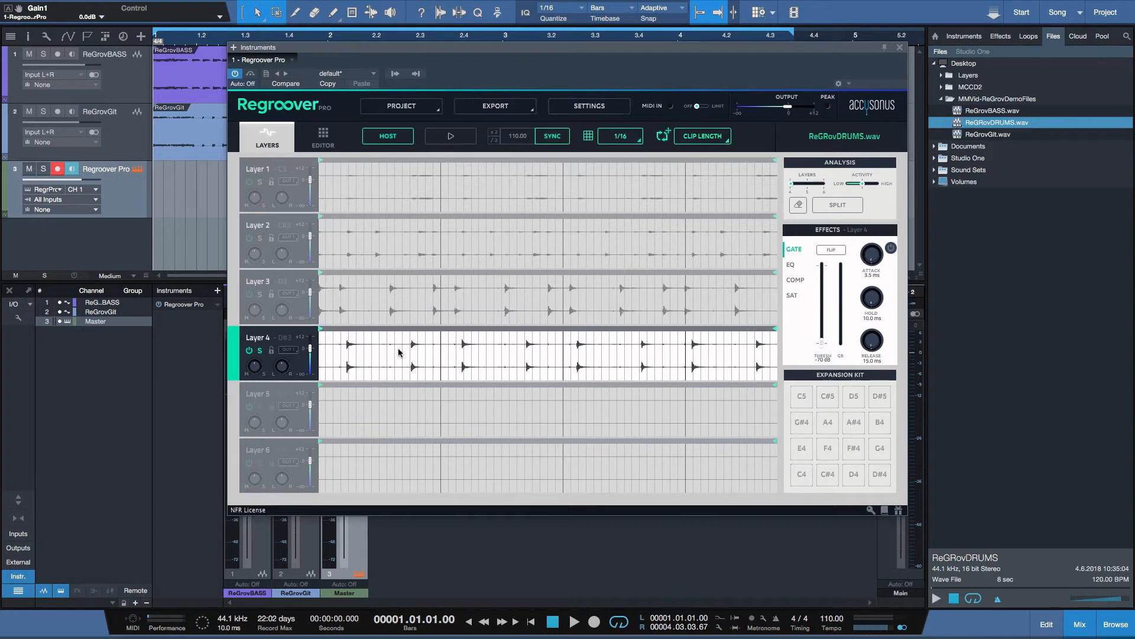
pyautogui.moveTo(288, 345)
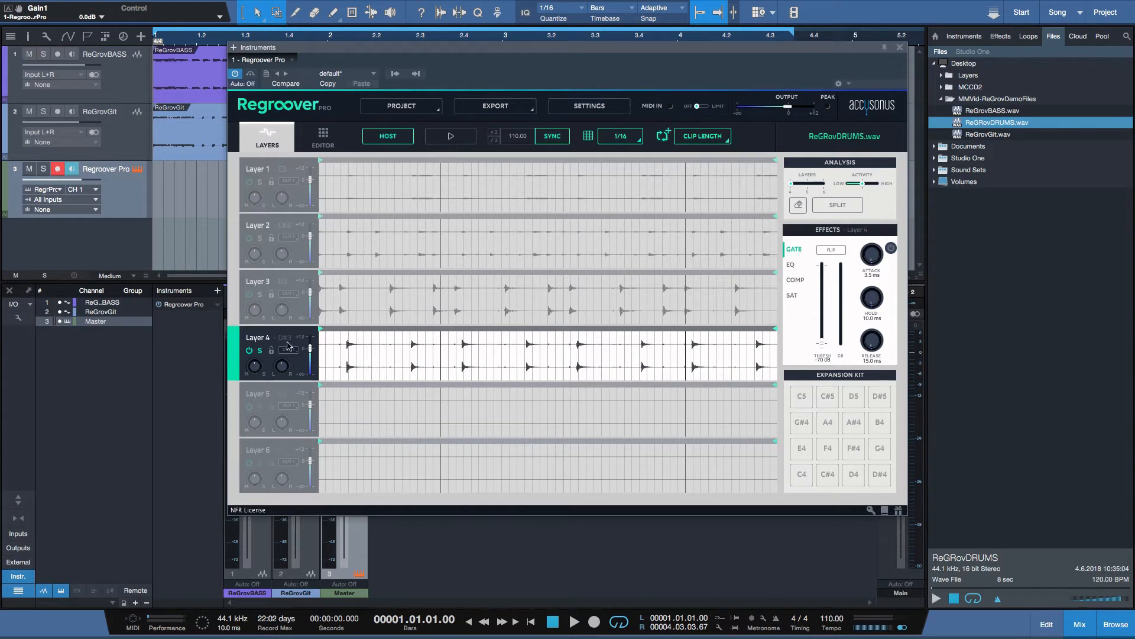
pyautogui.moveTo(820, 351)
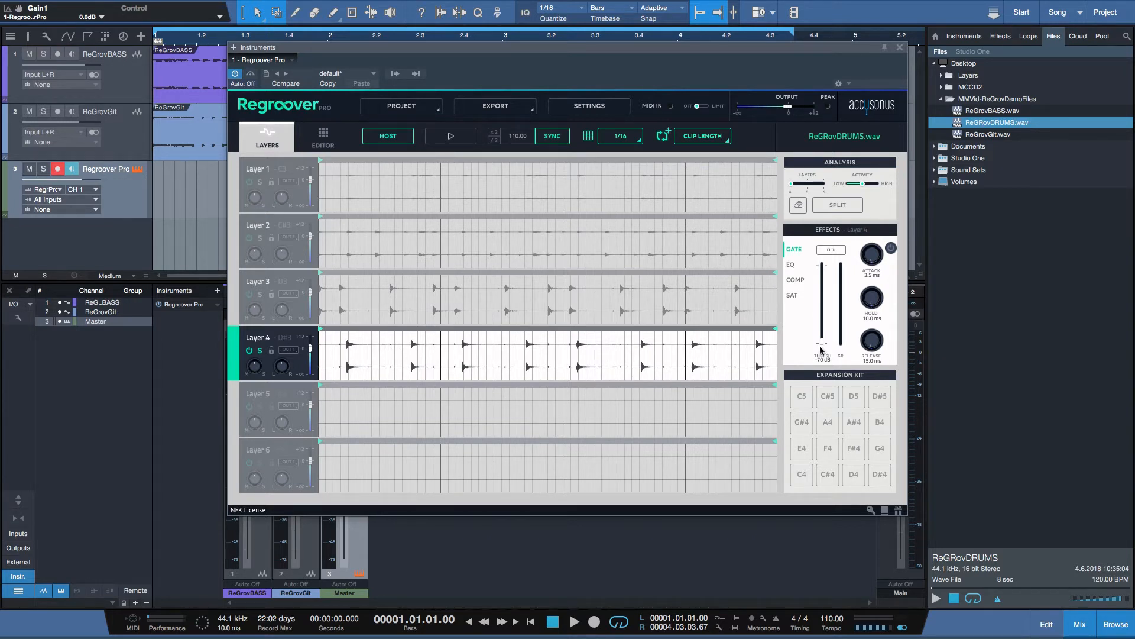
pyautogui.click(890, 247)
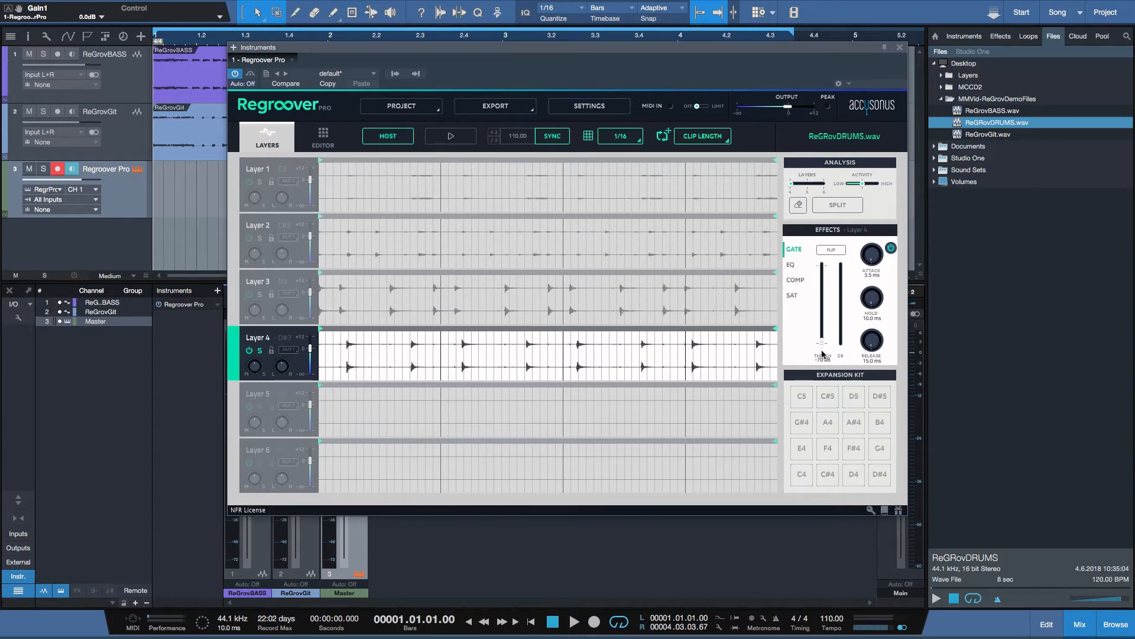
pyautogui.moveTo(823, 351)
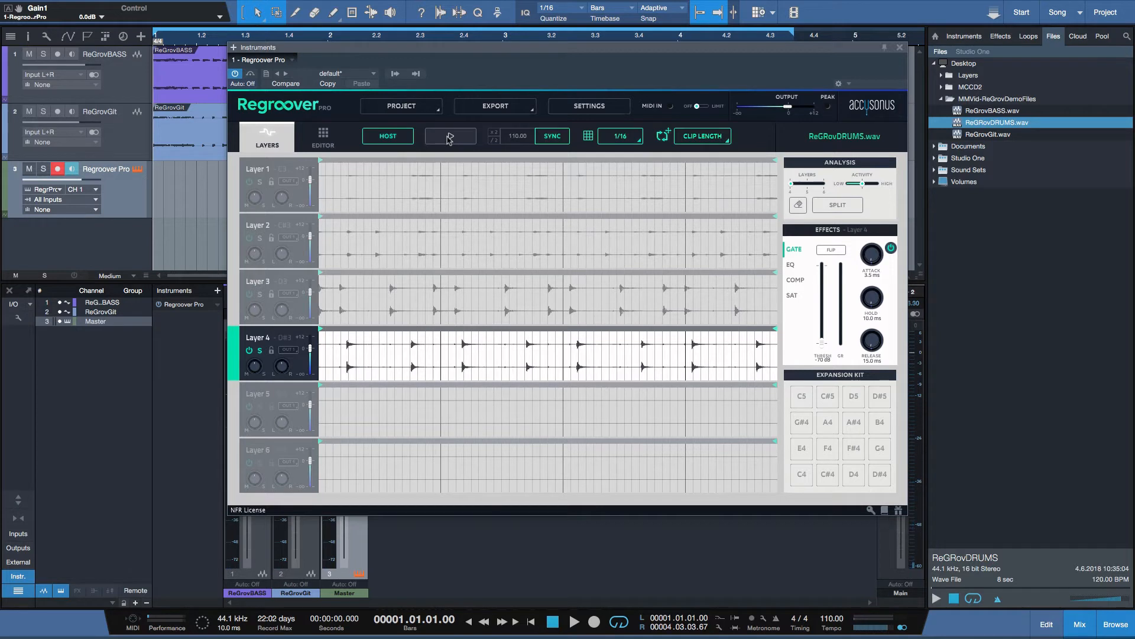
# Step: Audition the gated Layer 4 and stop the preview
pyautogui.click(450, 135)
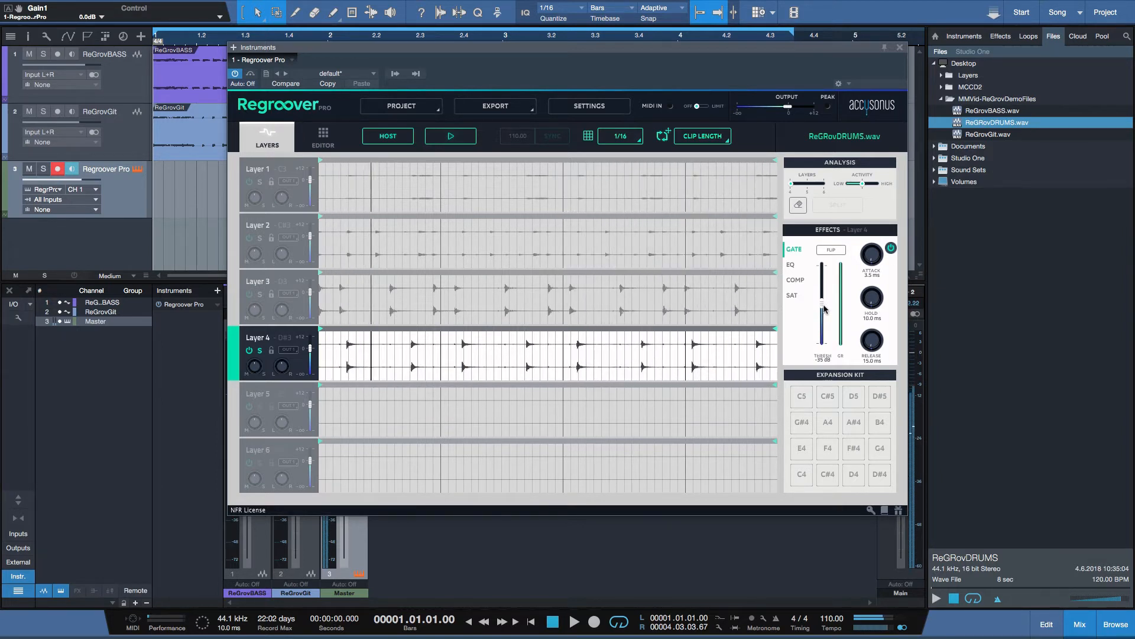
pyautogui.click(449, 136)
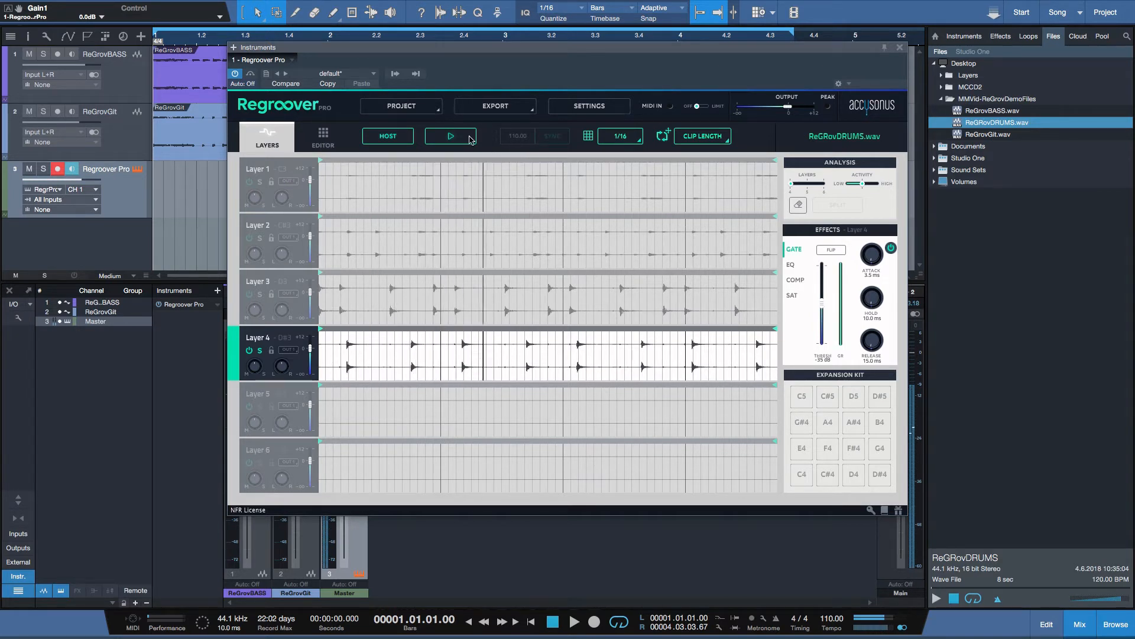
pyautogui.click(449, 136)
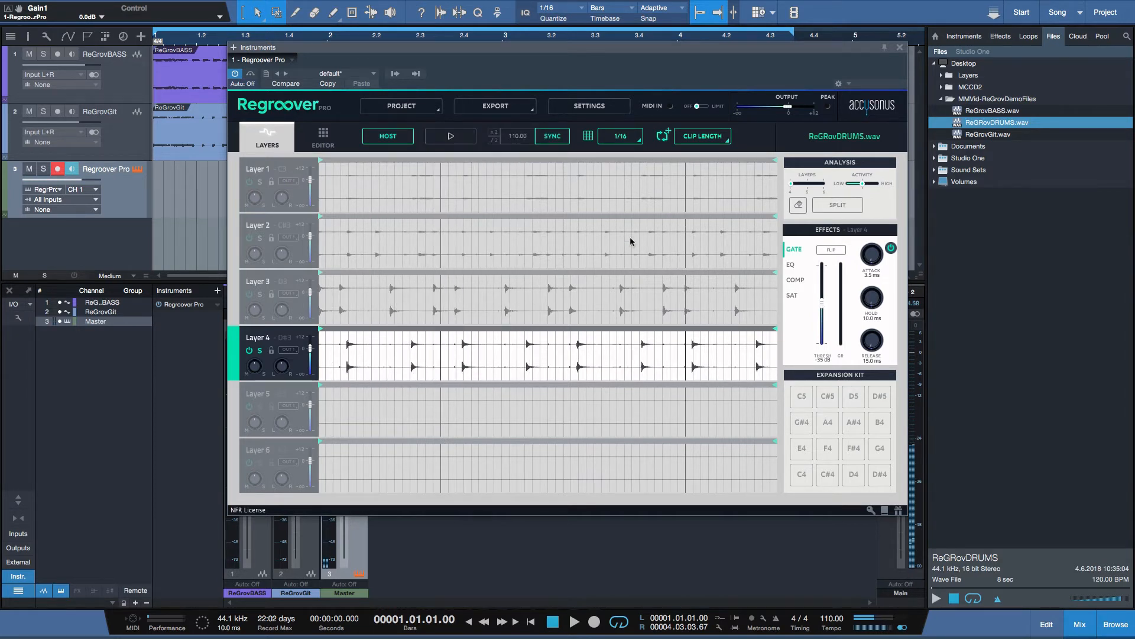
# Step: Un-solo Layer 4 so all four layers play, and listen to Layer 3
pyautogui.click(791, 264)
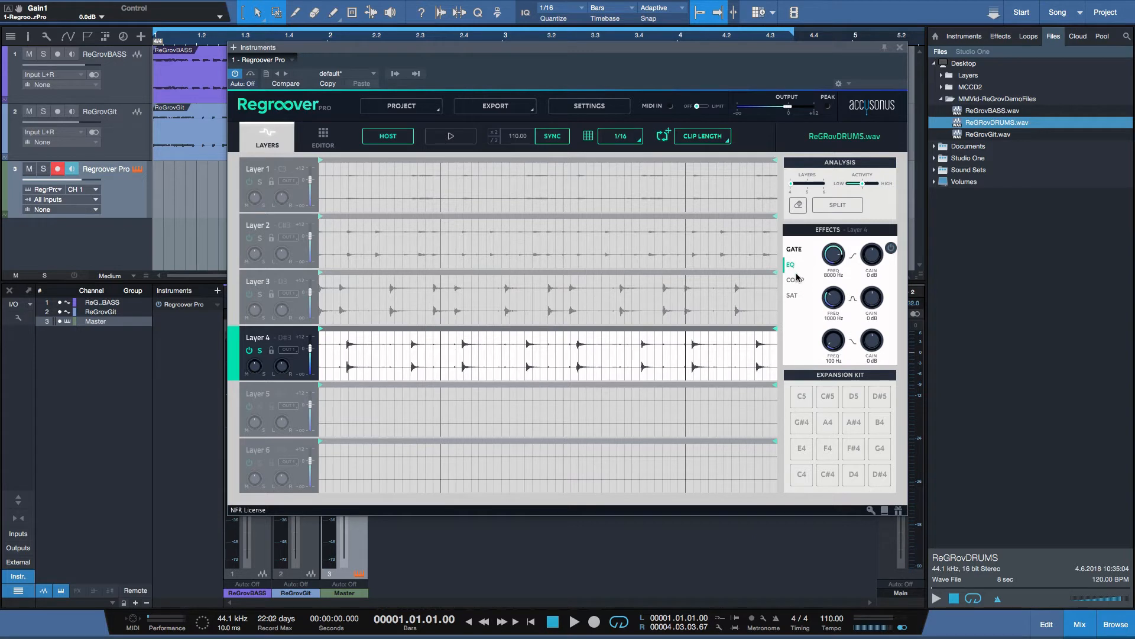
pyautogui.click(791, 295)
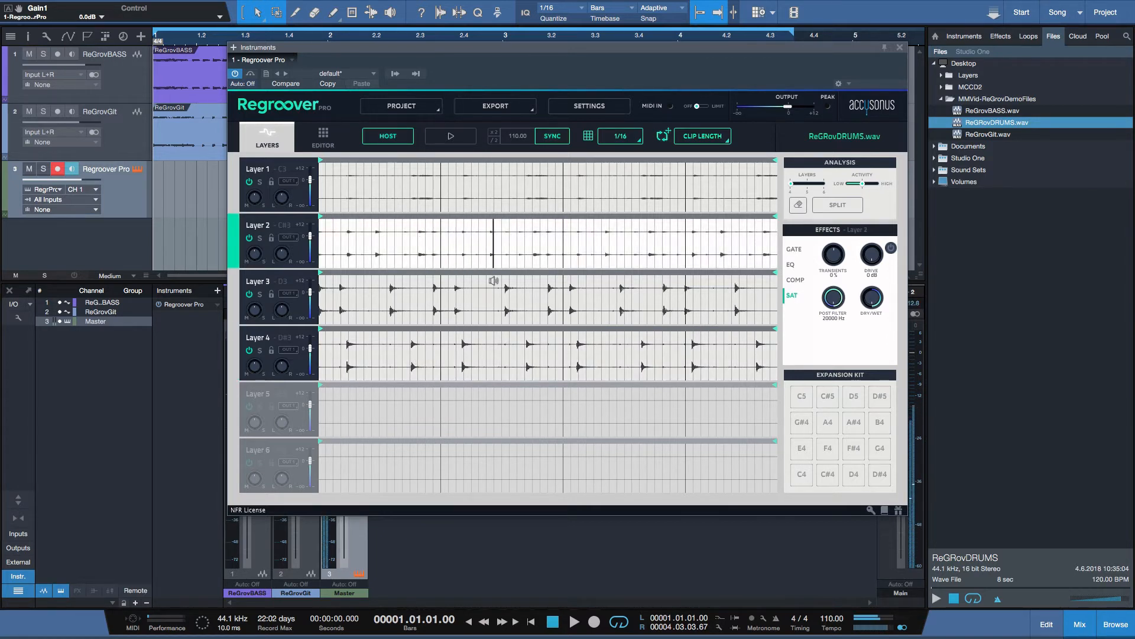
pyautogui.click(257, 297)
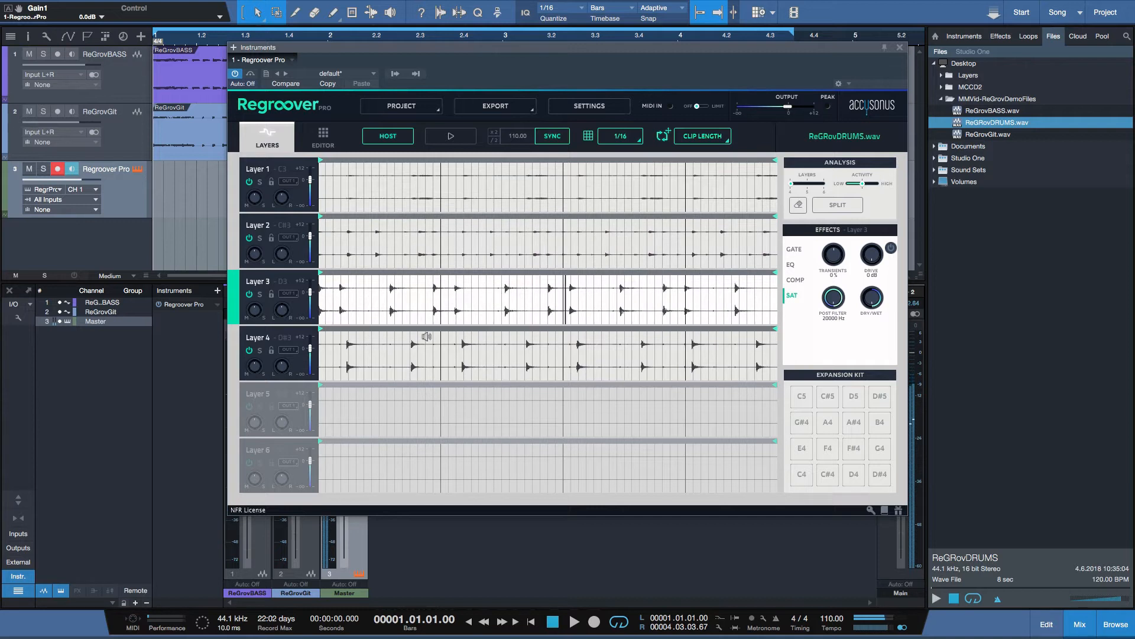
# Step: Audition Layers 4, 1 and 3 in turn from points in their waveforms
pyautogui.click(262, 337)
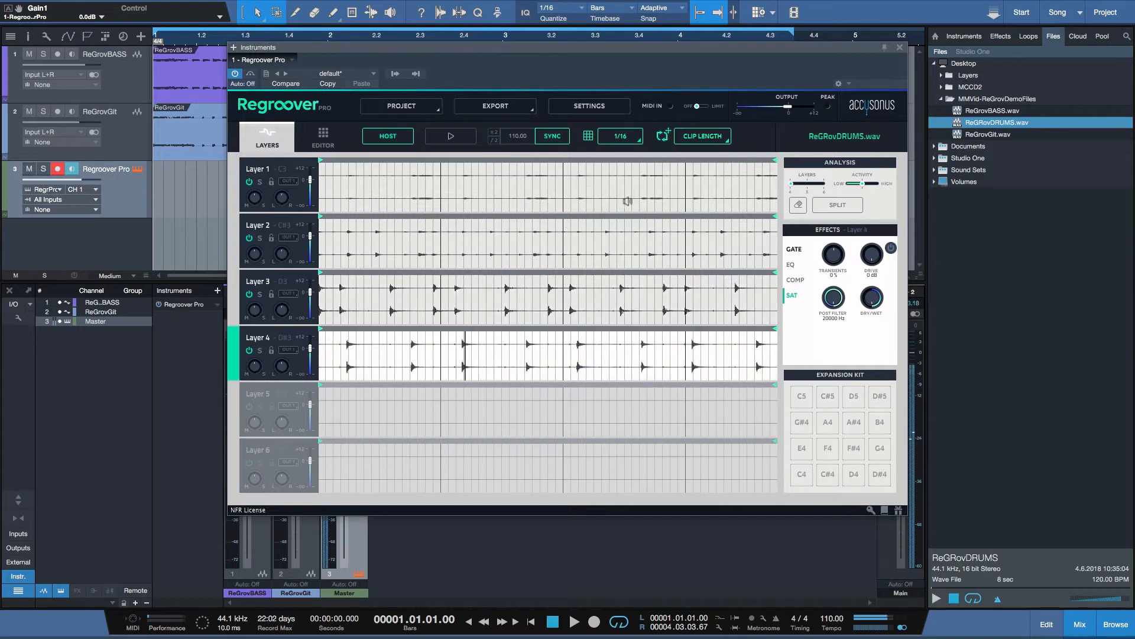
pyautogui.click(257, 168)
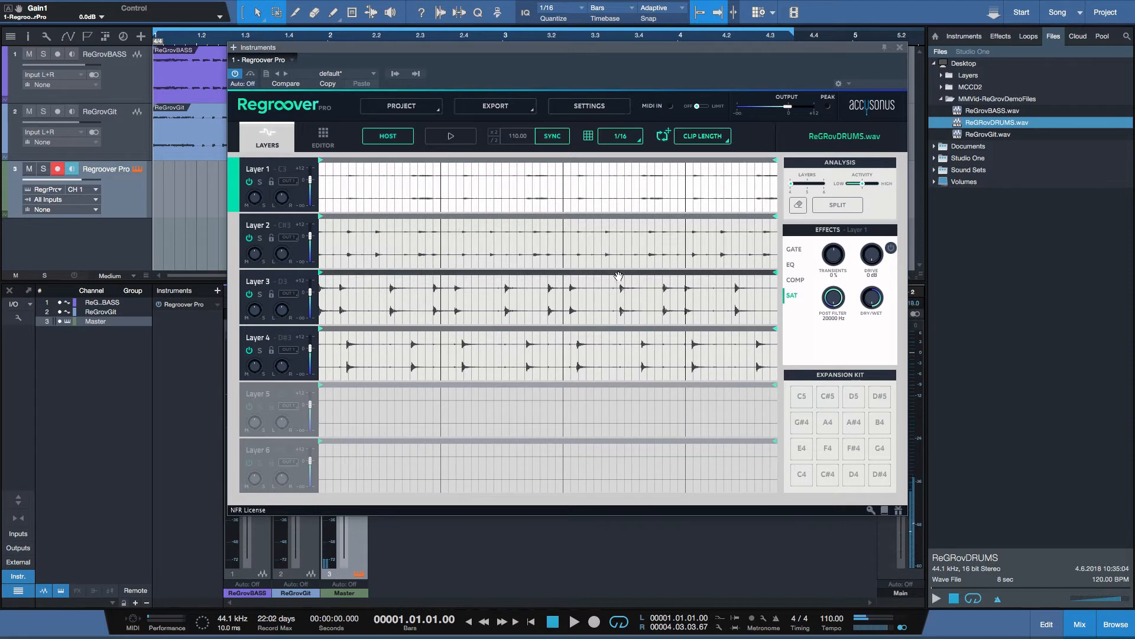
pyautogui.click(398, 299)
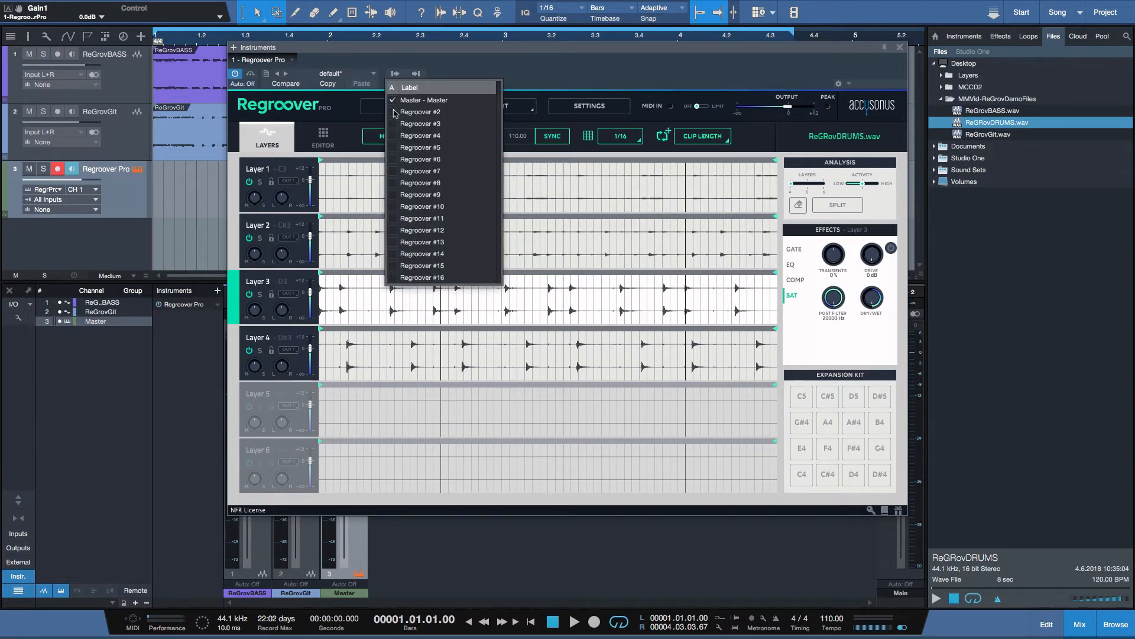
# Step: Enable Regroover outputs #2, #3 and #4 to add three mixer channels
pyautogui.click(420, 112)
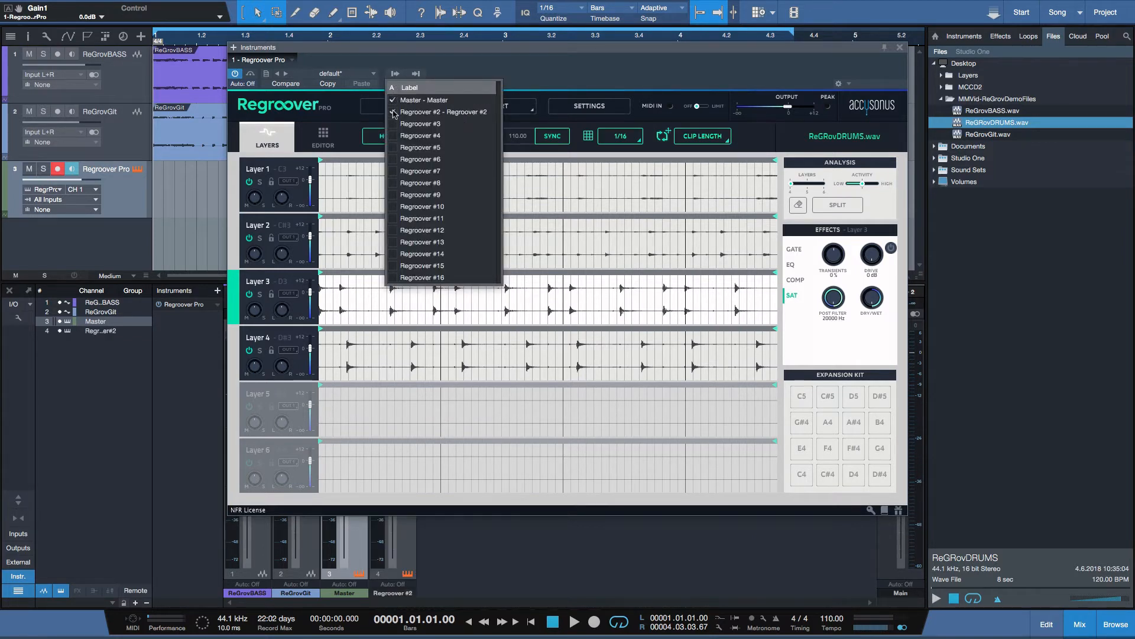
pyautogui.click(419, 124)
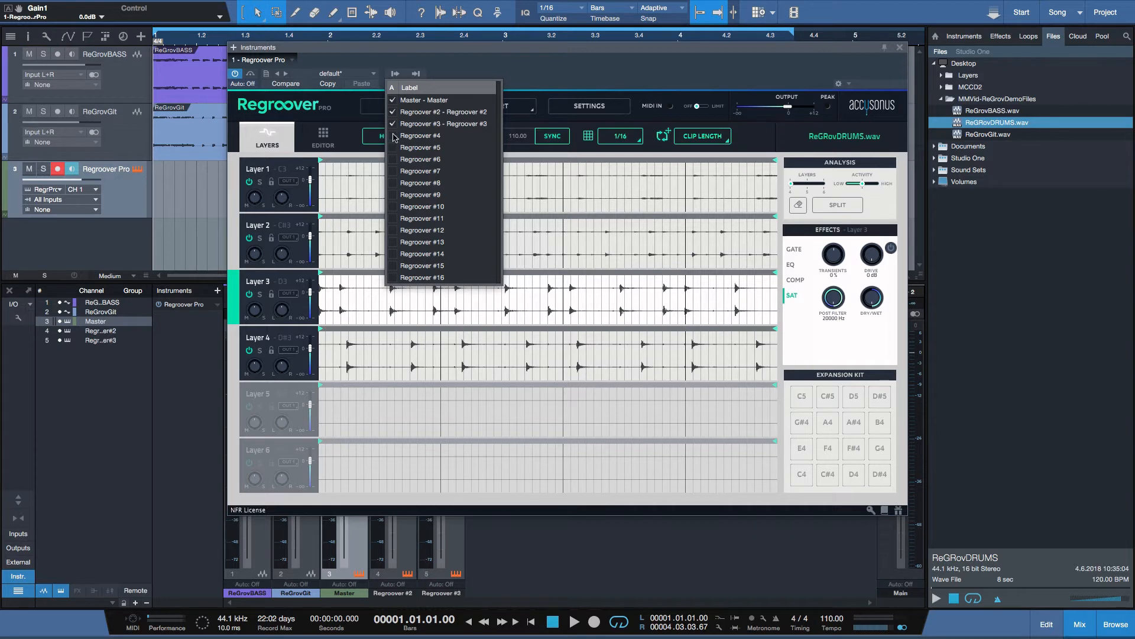
pyautogui.click(421, 135)
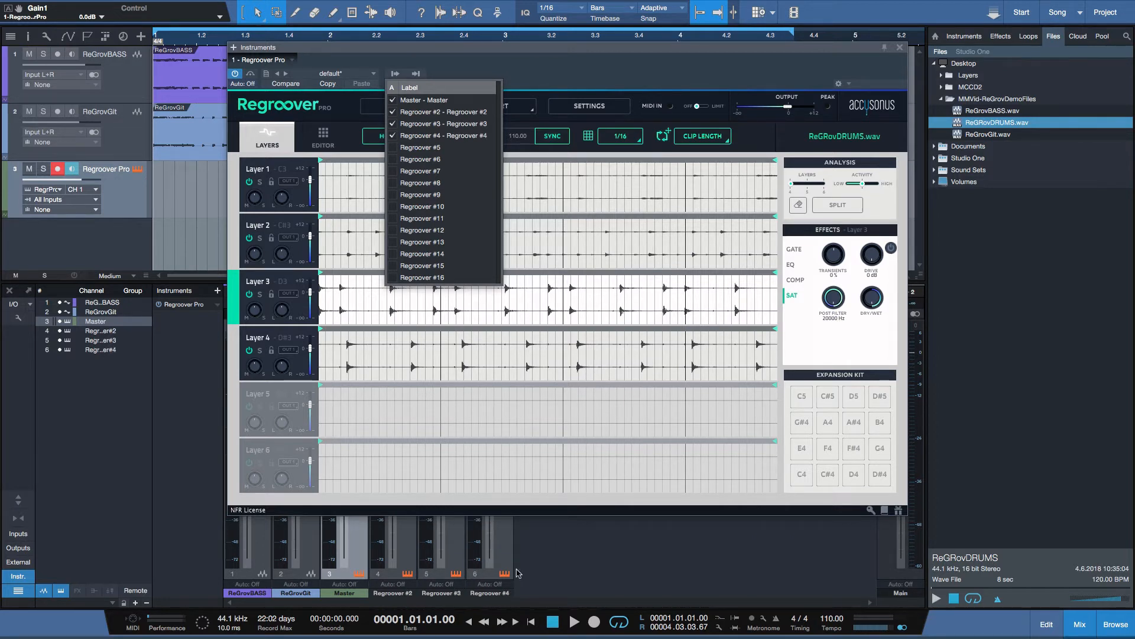
pyautogui.moveTo(400, 136)
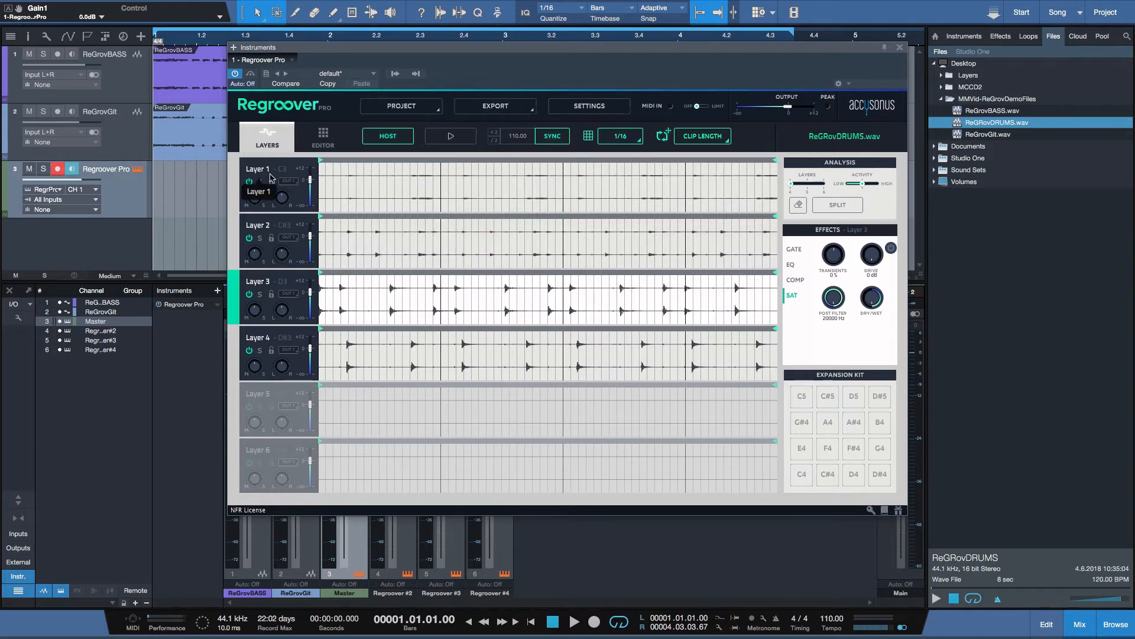
pyautogui.moveTo(294, 240)
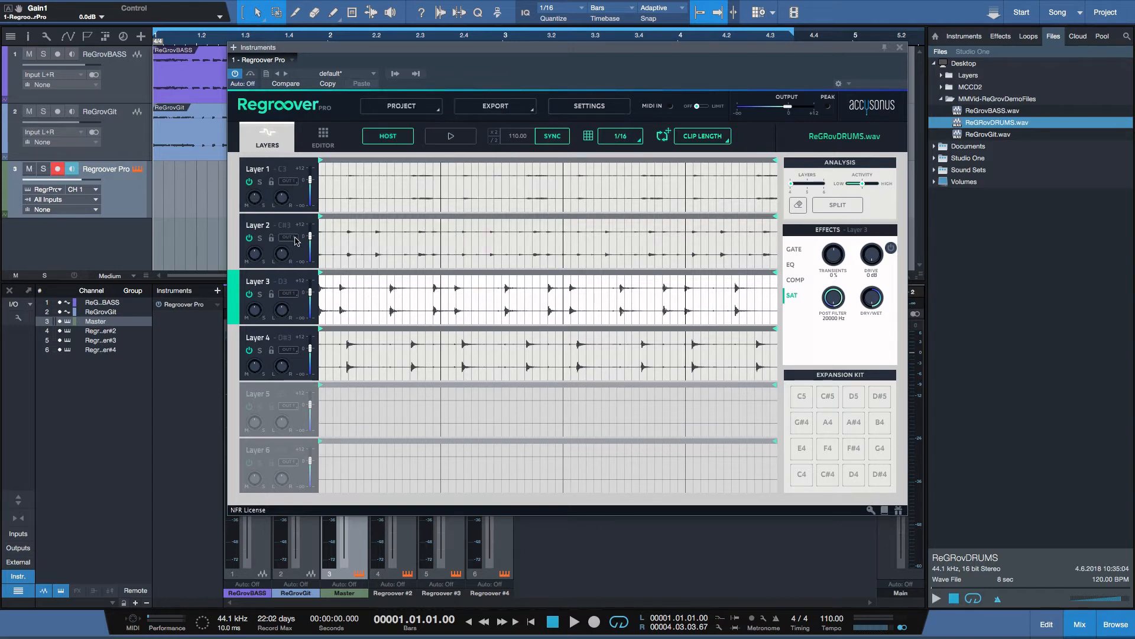
# Step: Route Layer 2 to OUT 2 and Layer 3 to its own output
pyautogui.click(290, 240)
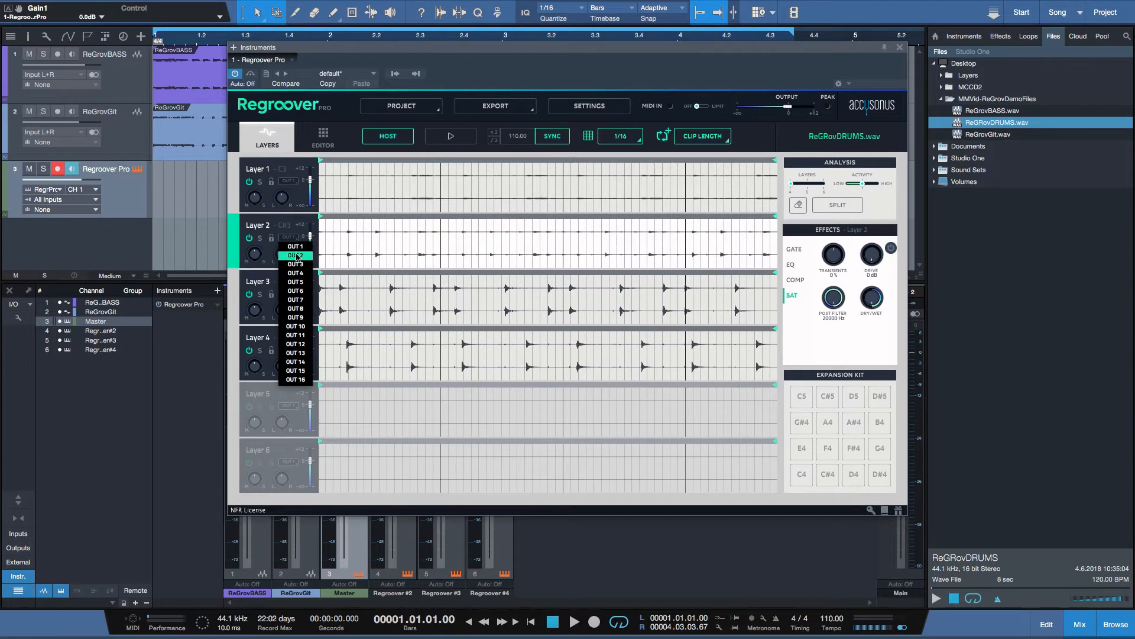
pyautogui.click(295, 255)
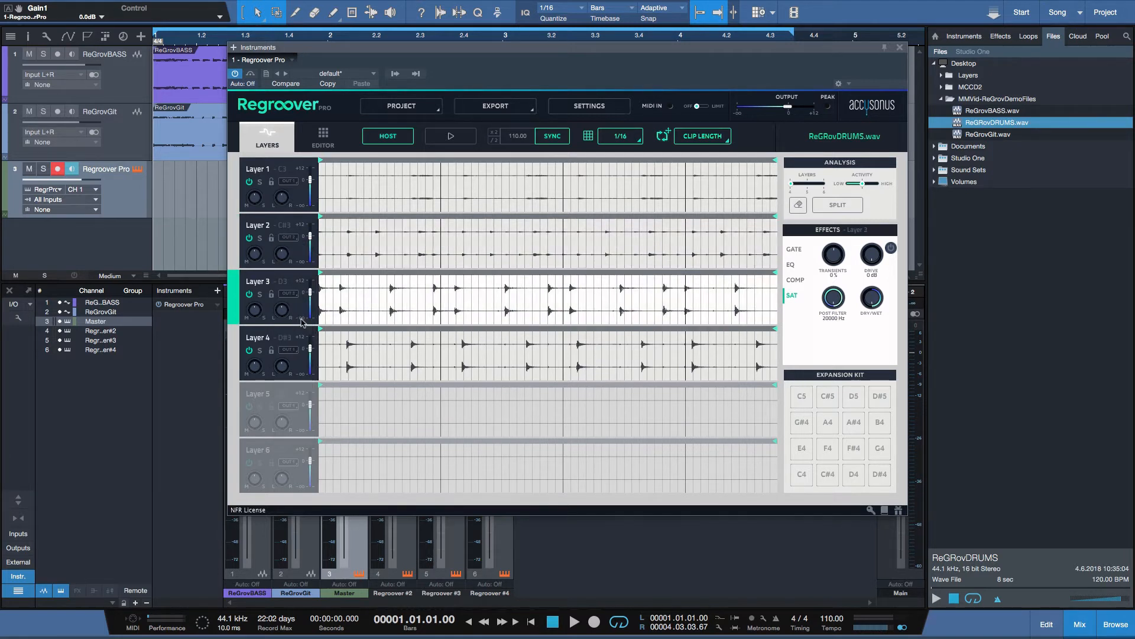
pyautogui.click(289, 354)
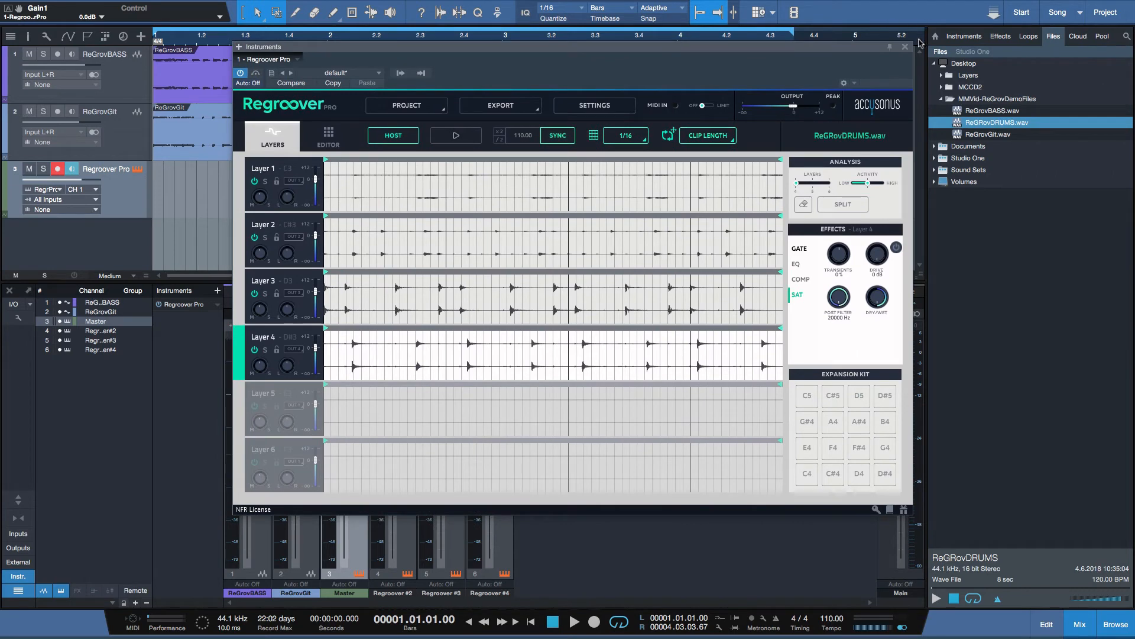
# Step: Play the song and solo the Regroover layer channels one by one, ending on Regroover #4
pyautogui.click(904, 46)
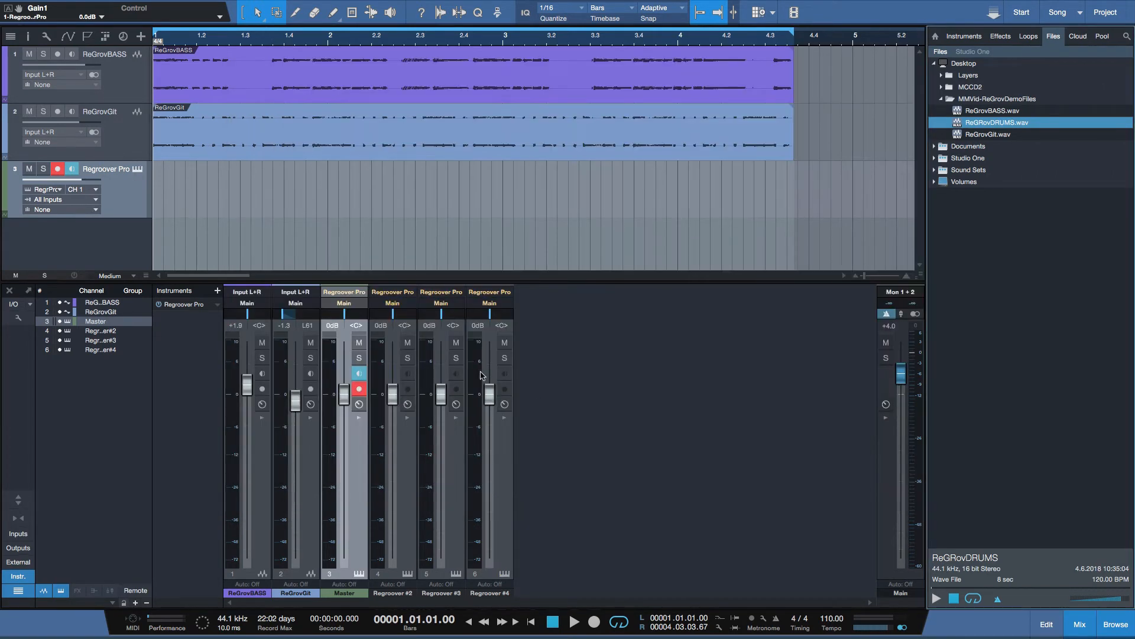
pyautogui.moveTo(501, 377)
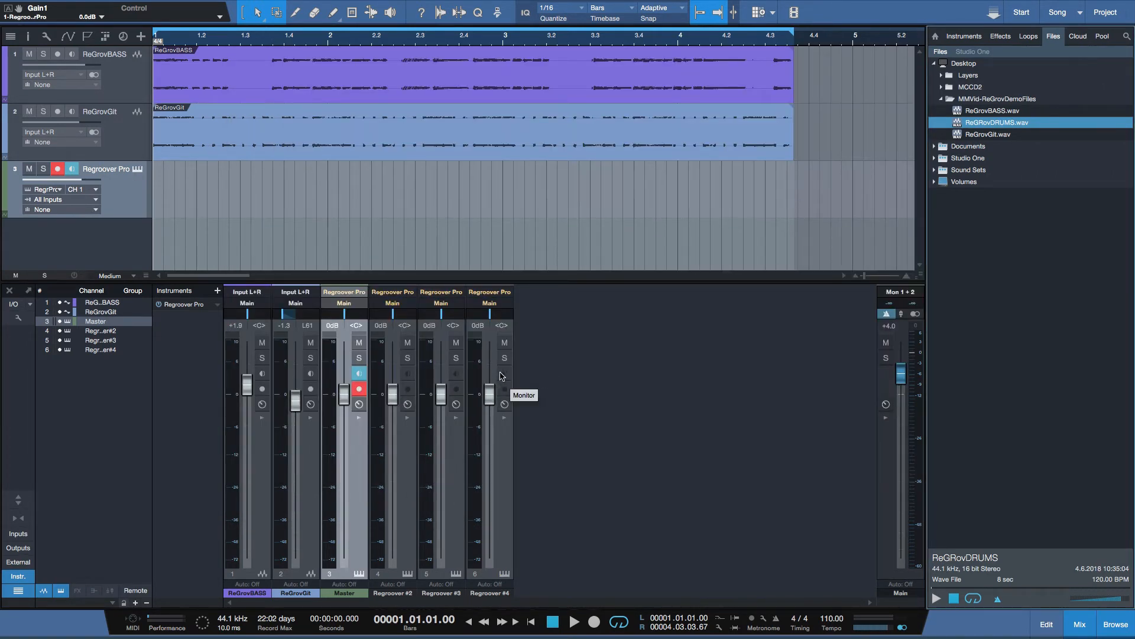
pyautogui.moveTo(394, 449)
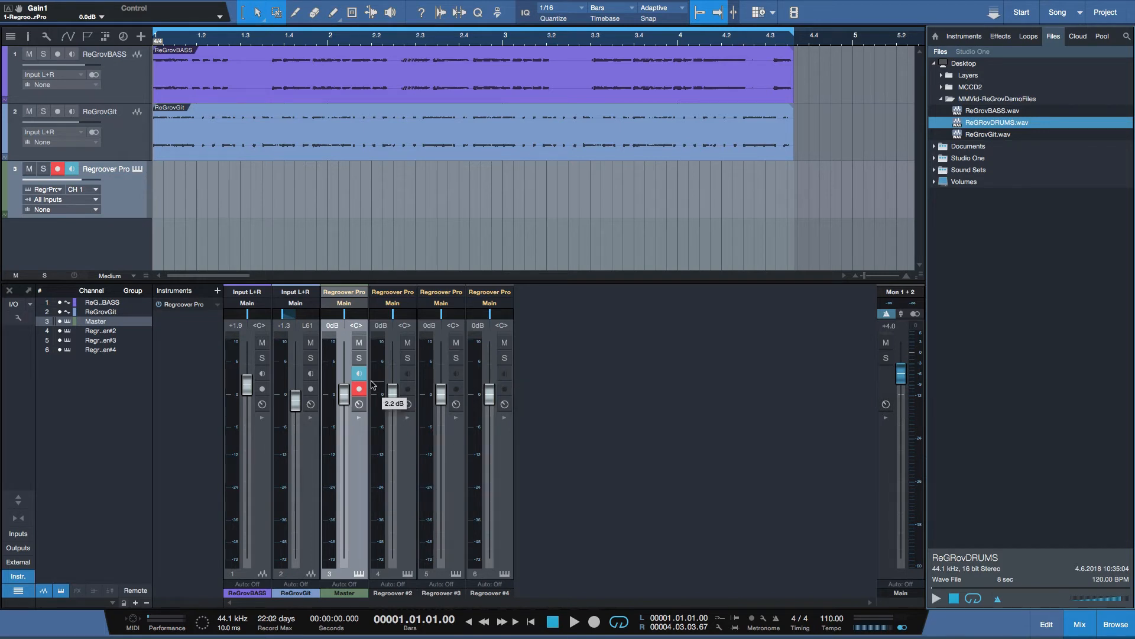
pyautogui.click(574, 622)
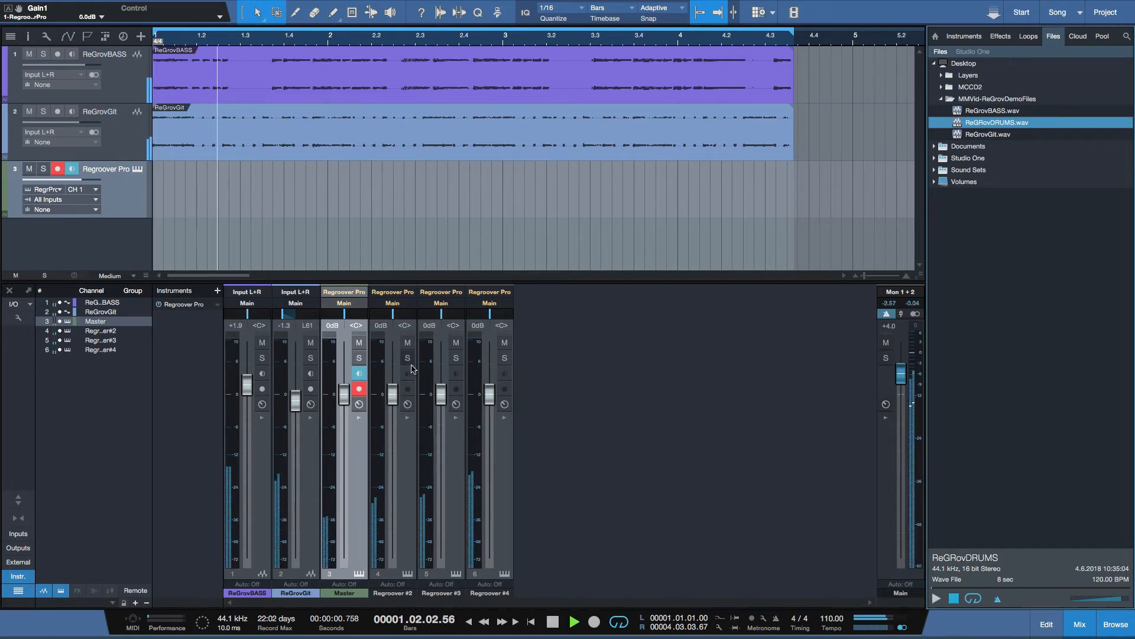
pyautogui.click(573, 622)
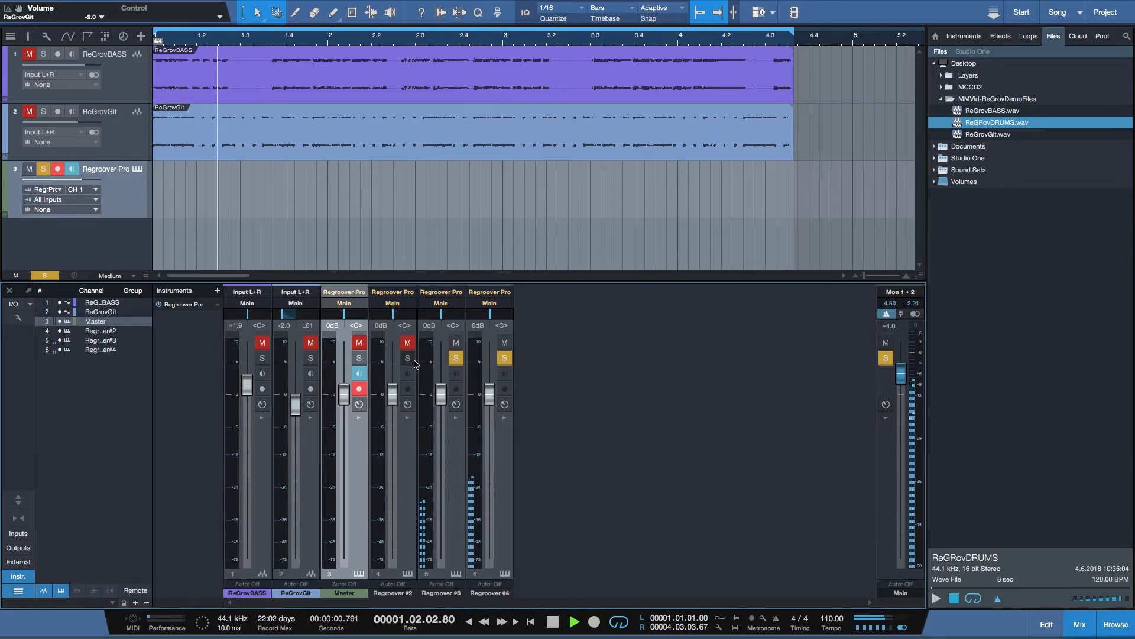
pyautogui.moveTo(407, 358)
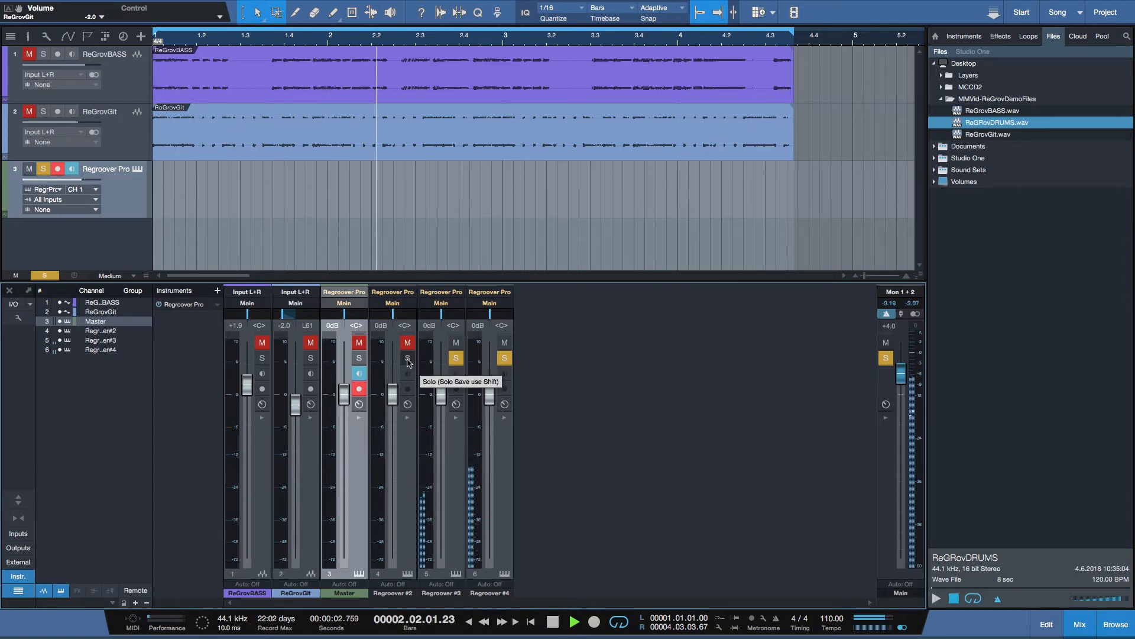
pyautogui.click(407, 358)
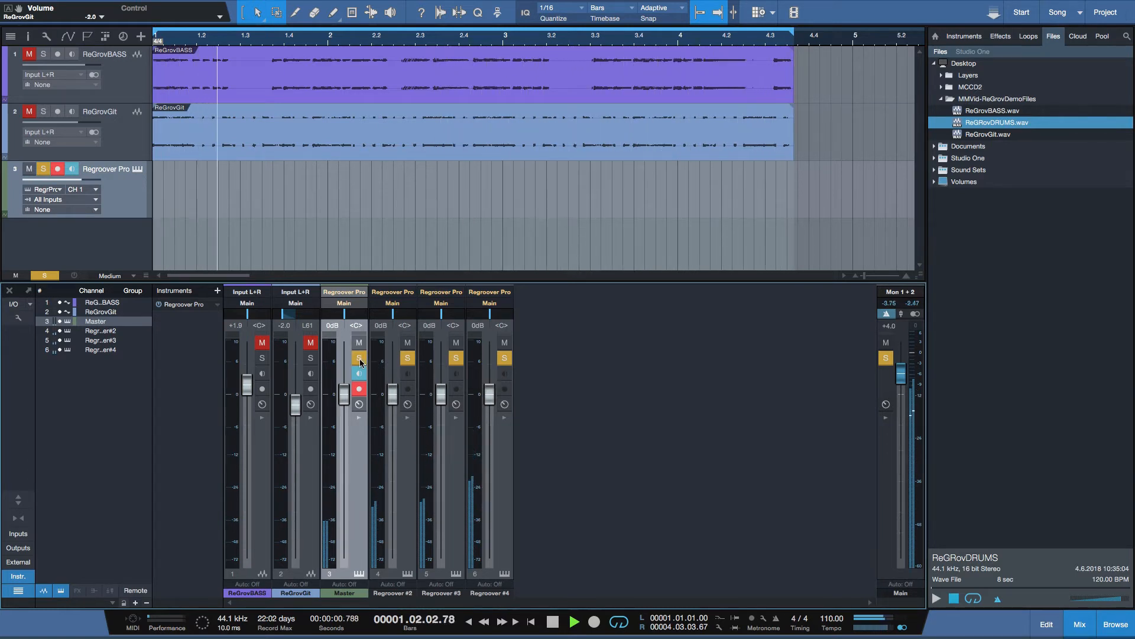
pyautogui.click(552, 622)
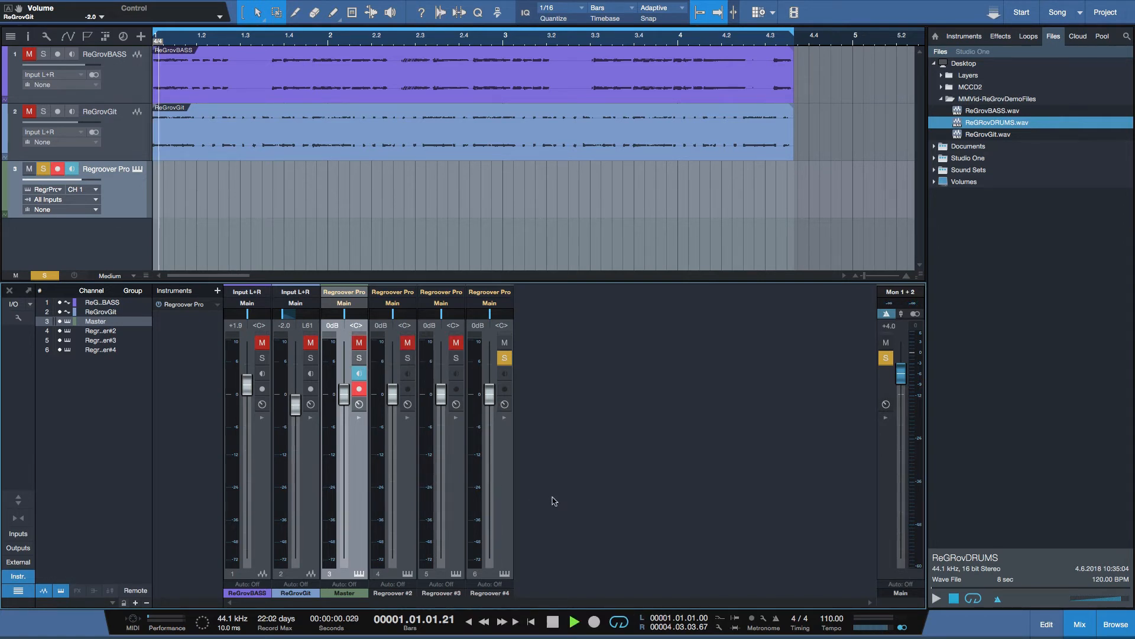
pyautogui.click(573, 622)
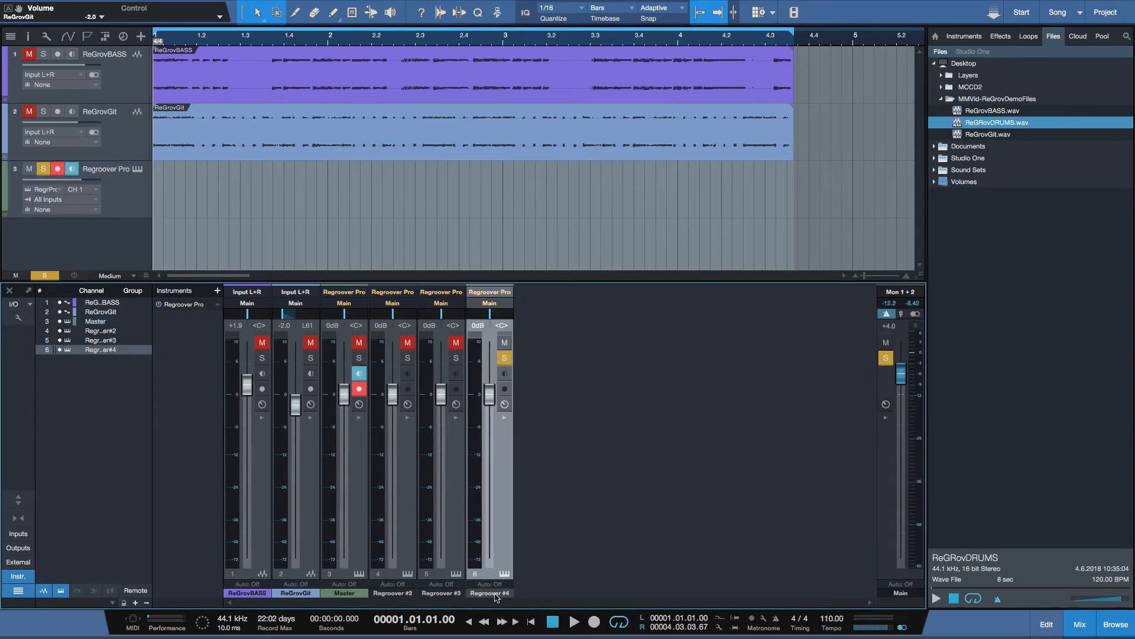
# Step: Rename the Regroover #4 channel to ReGrvSNR
pyautogui.click(490, 593)
pyautogui.write('ReGrvSNR')
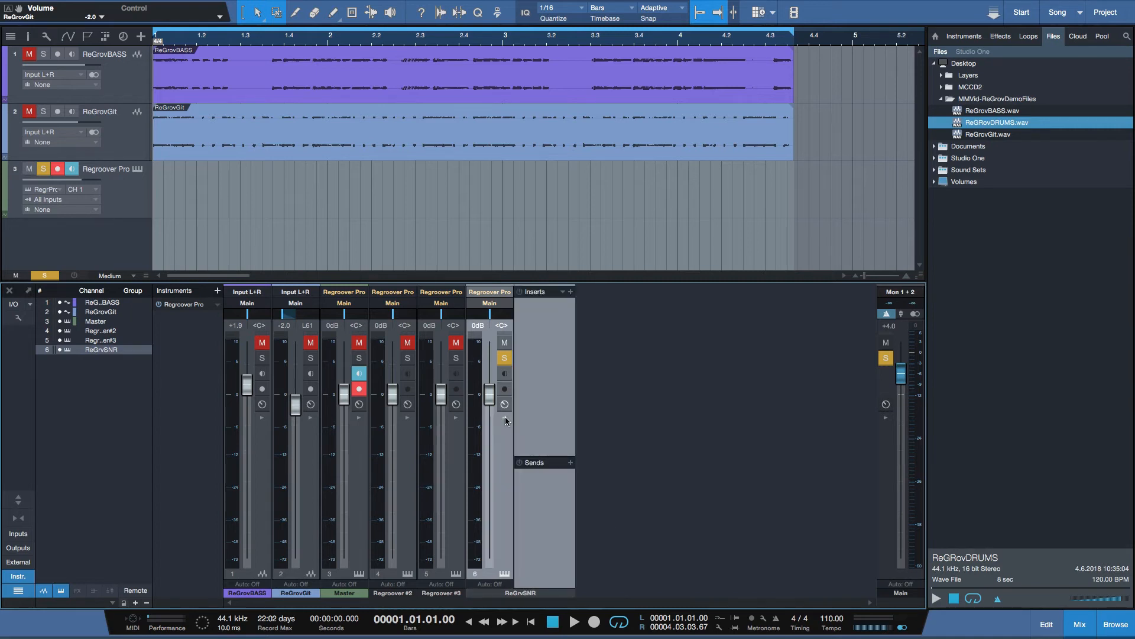
# Step: Insert PreSonus Room Reverb on ReGrvSNR with the Drums & Womms preset, then clear the solos
pyautogui.click(571, 291)
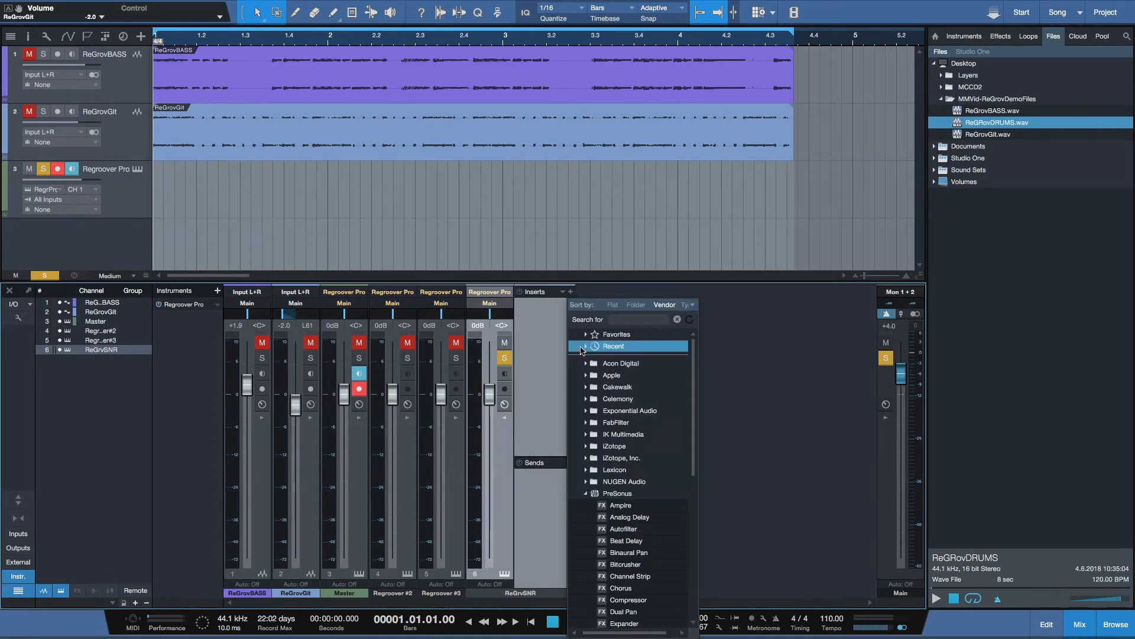
pyautogui.scroll(-3)
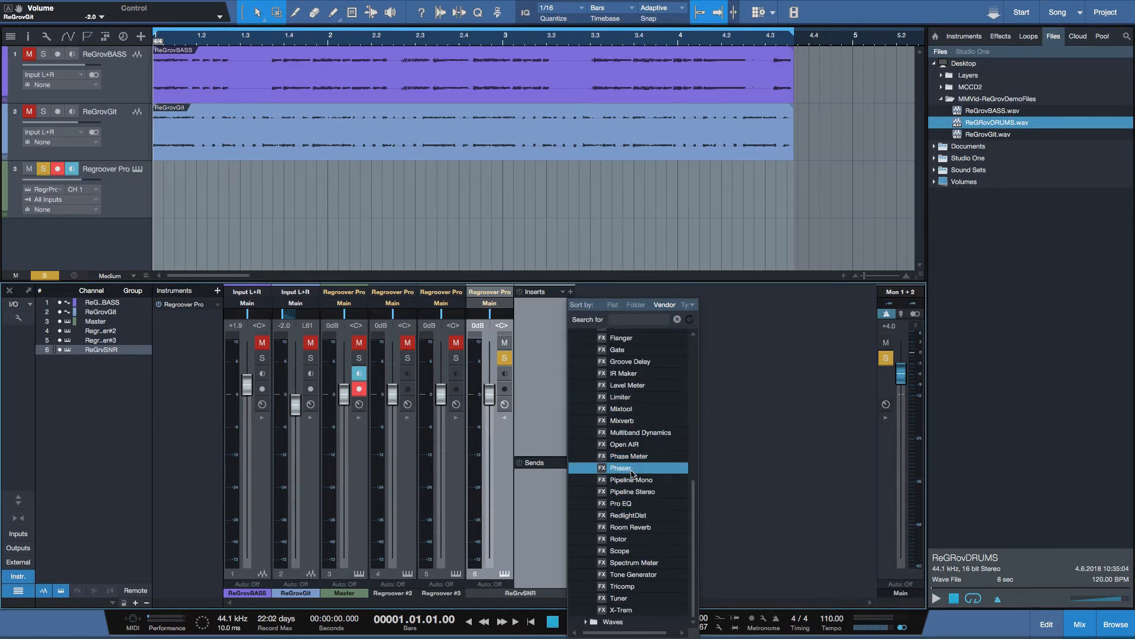
pyautogui.click(630, 526)
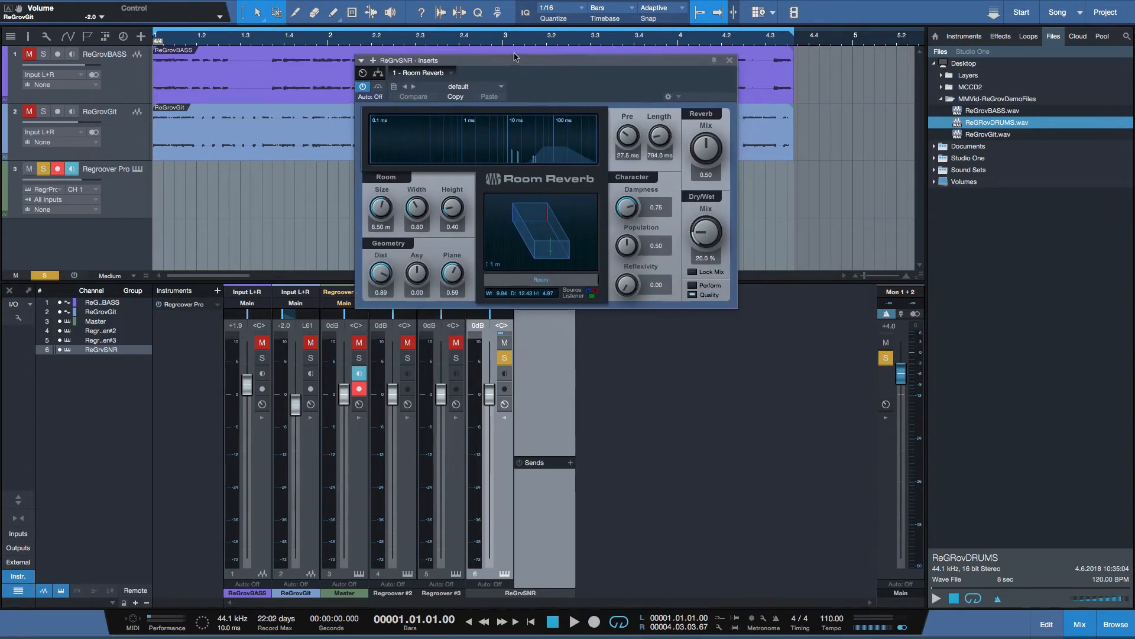
pyautogui.click(471, 77)
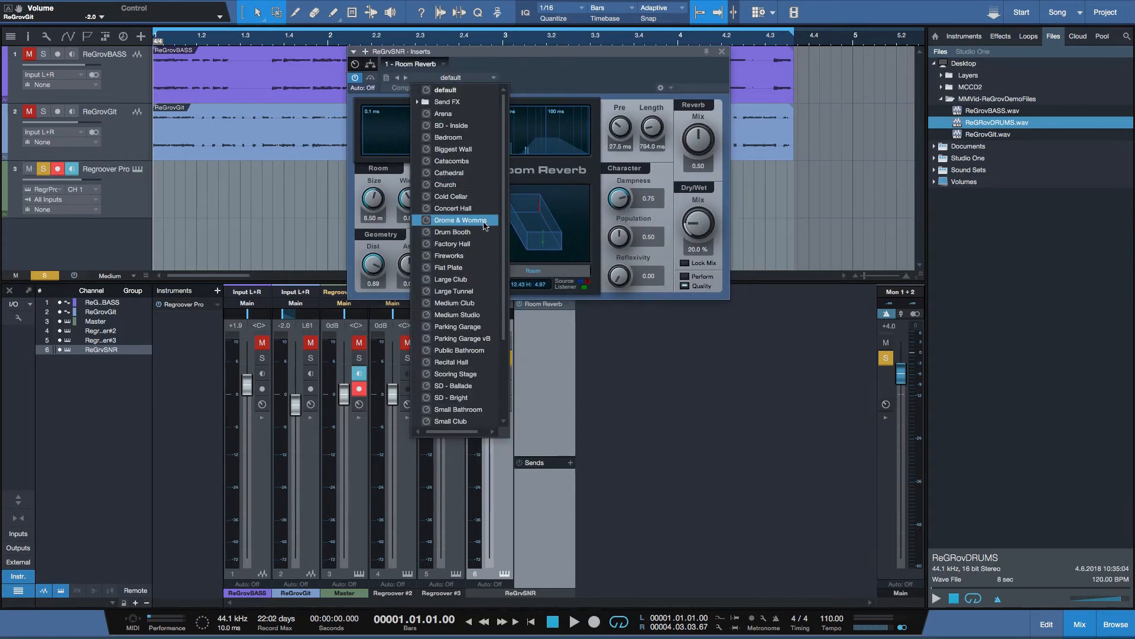
pyautogui.scroll(-3)
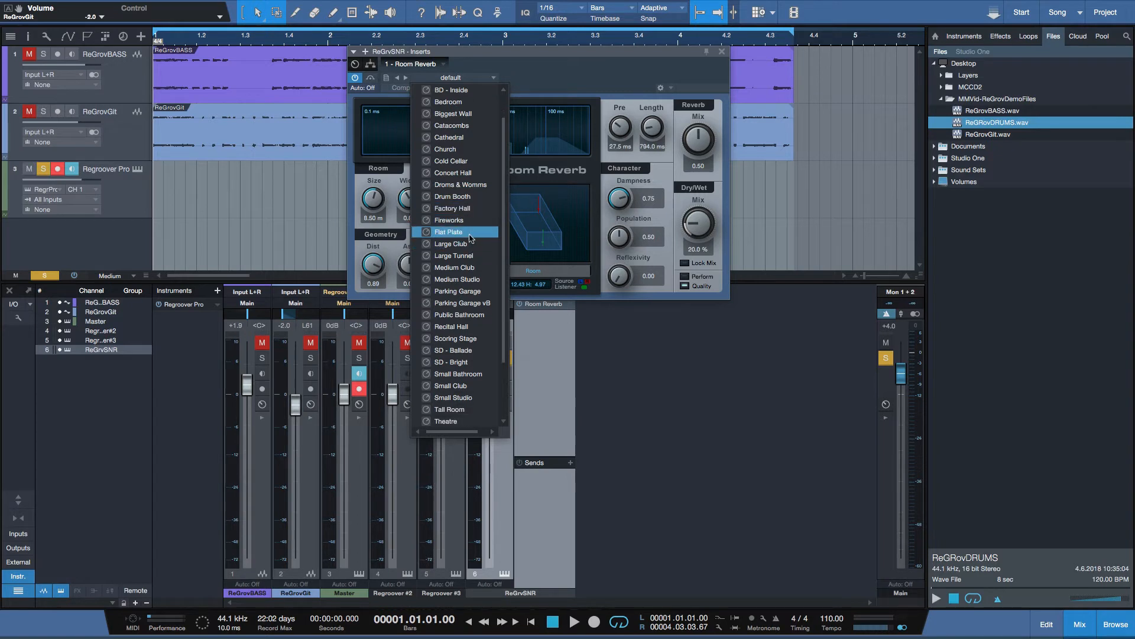
pyautogui.click(461, 185)
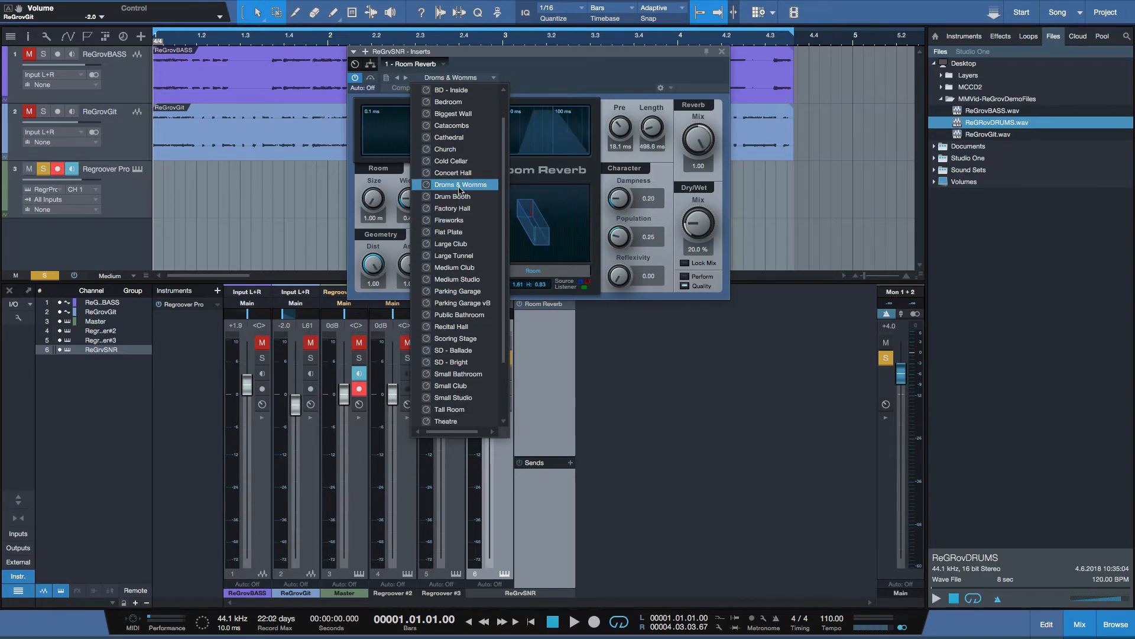
pyautogui.click(458, 184)
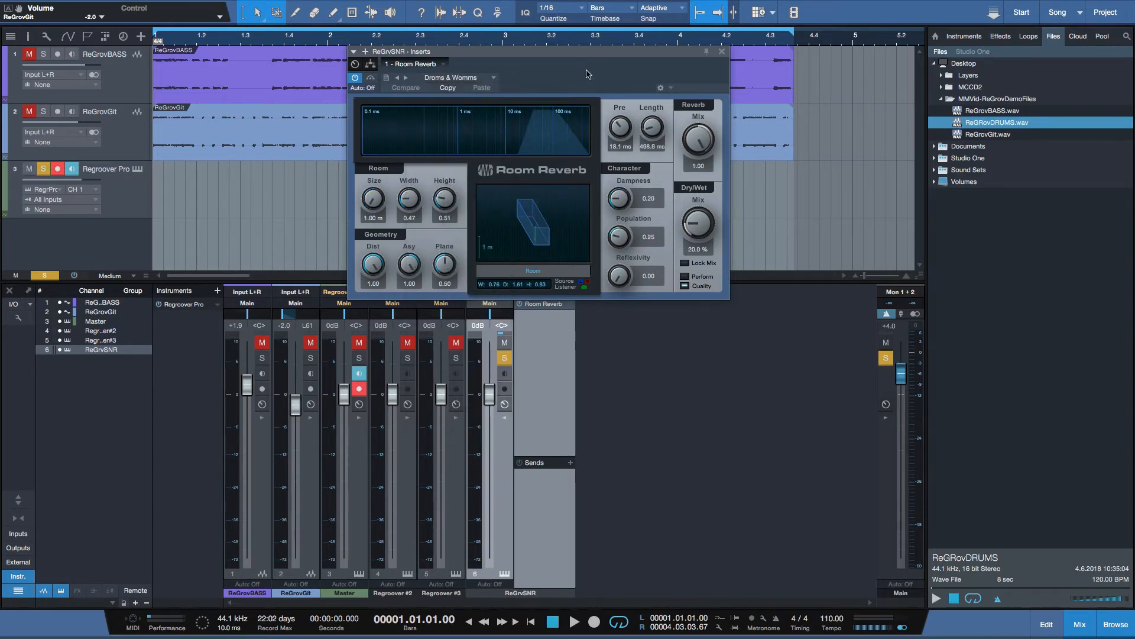
pyautogui.click(575, 622)
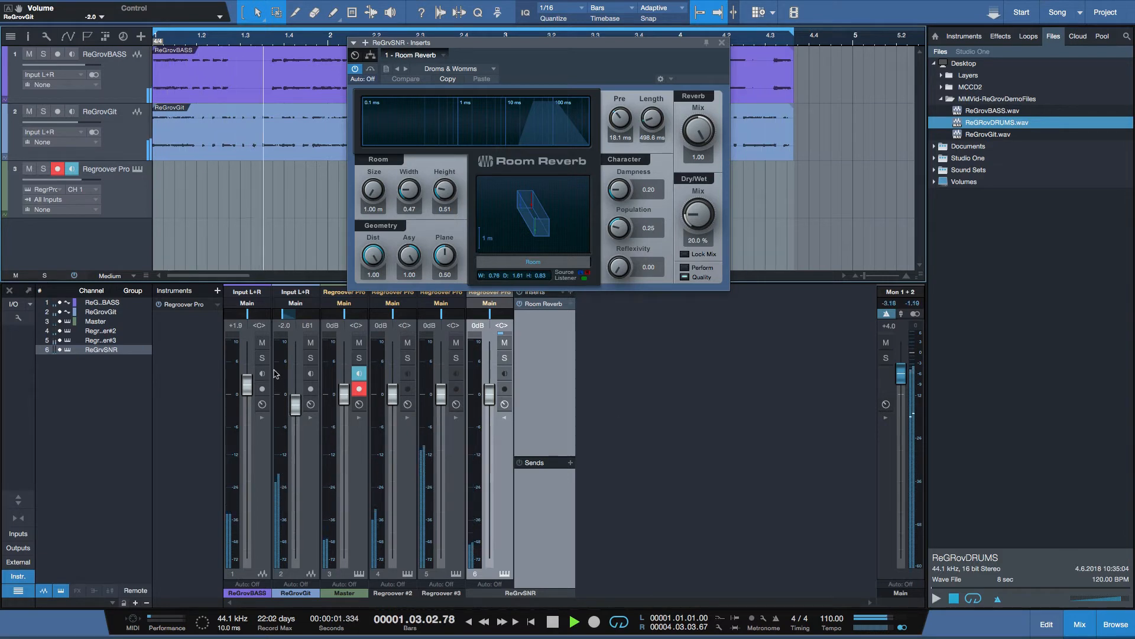
# Step: Mute bass and guitar, then unmute bass leaving only the guitar muted, and close the effects window
pyautogui.click(261, 342)
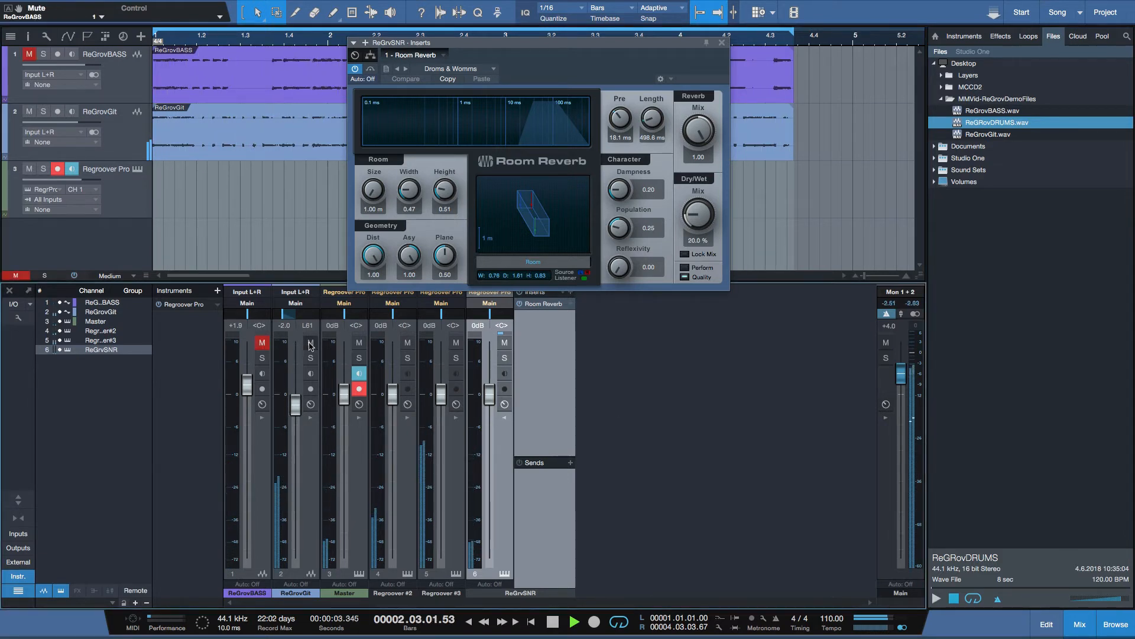
pyautogui.click(310, 341)
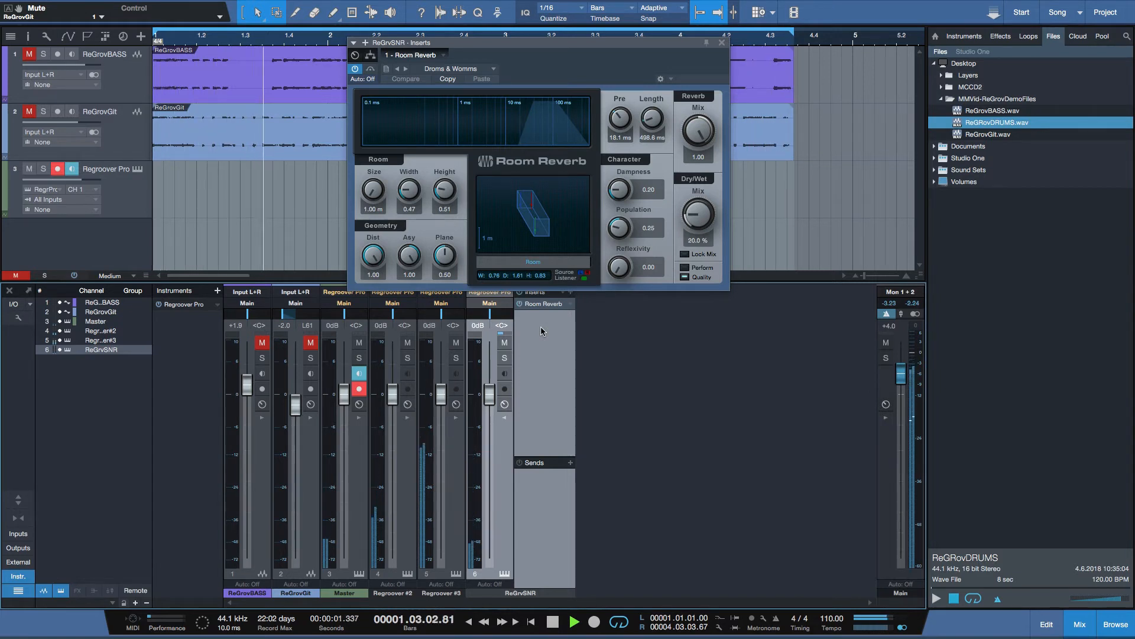
pyautogui.click(552, 622)
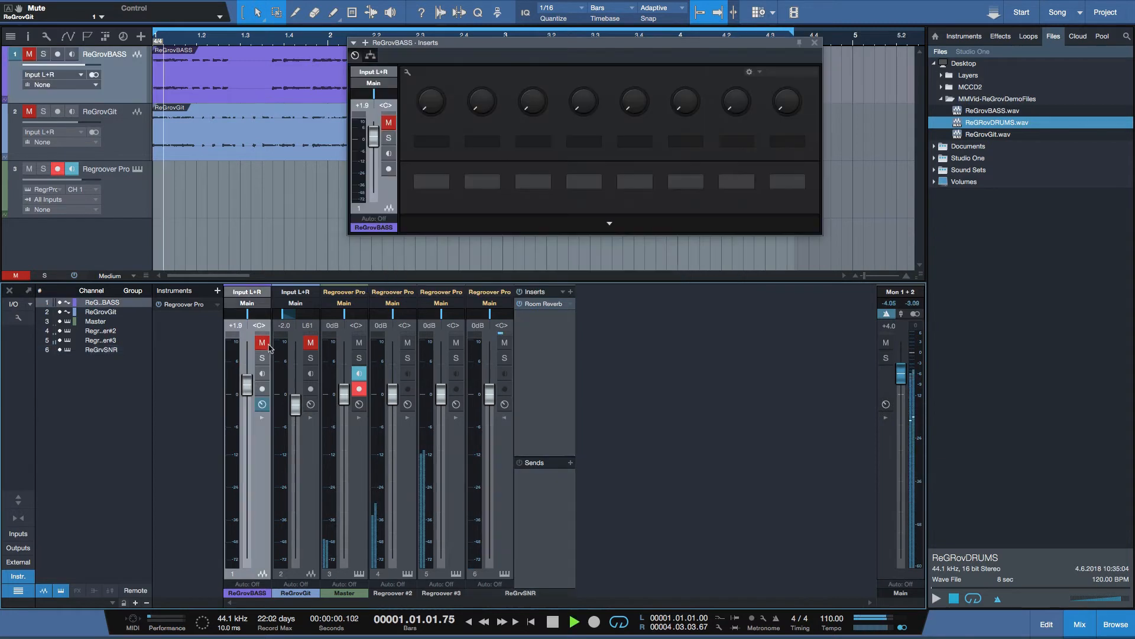
pyautogui.click(262, 342)
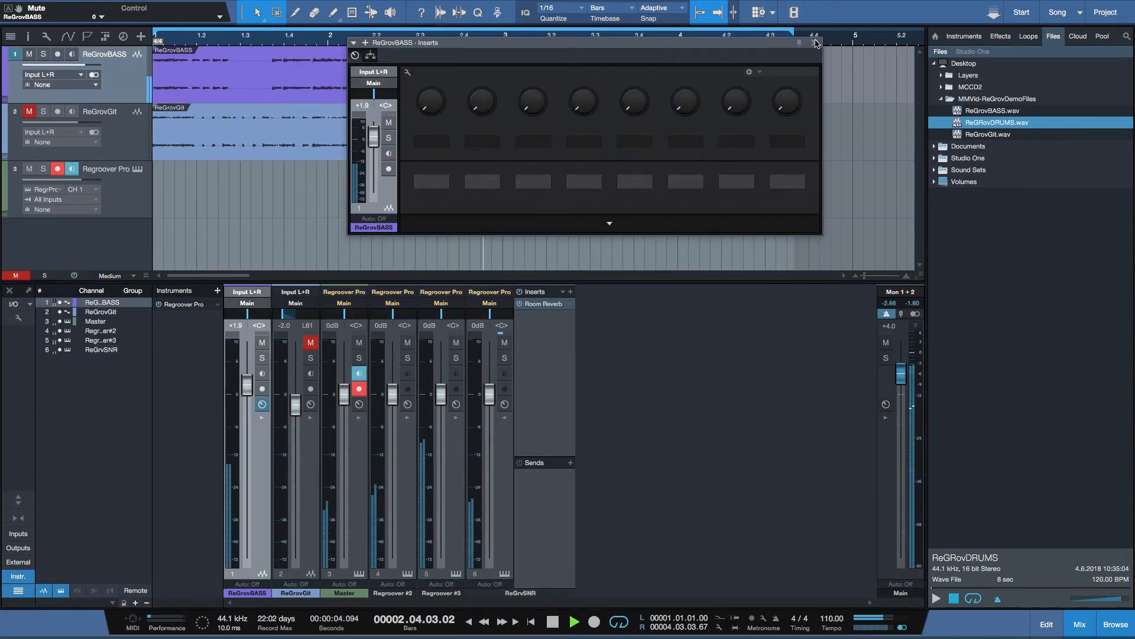
pyautogui.click(137, 174)
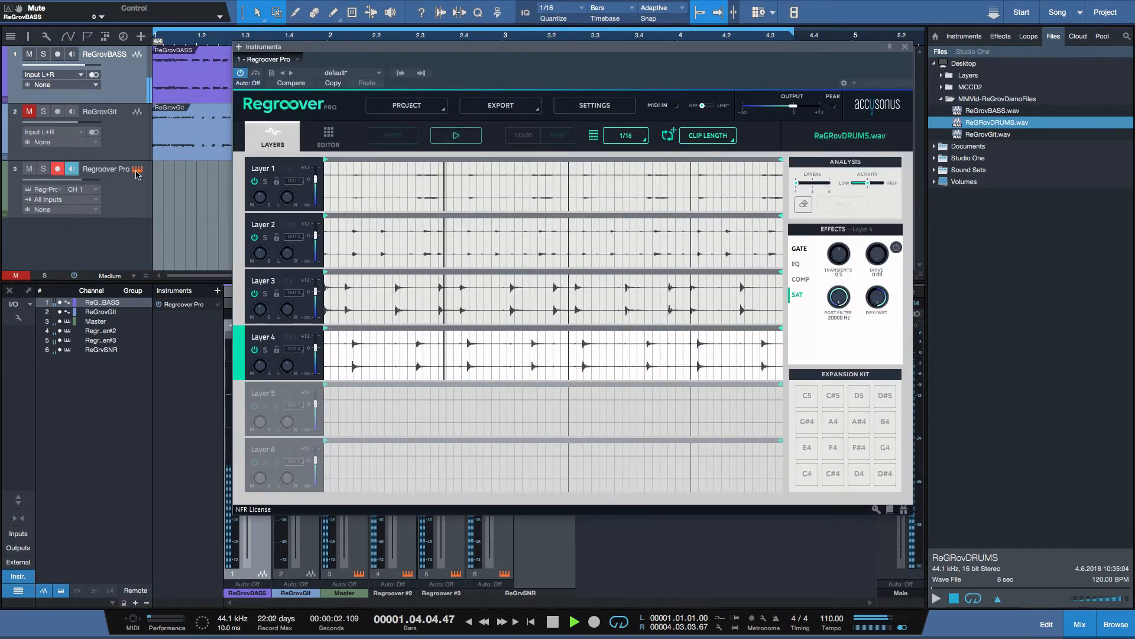
pyautogui.click(573, 621)
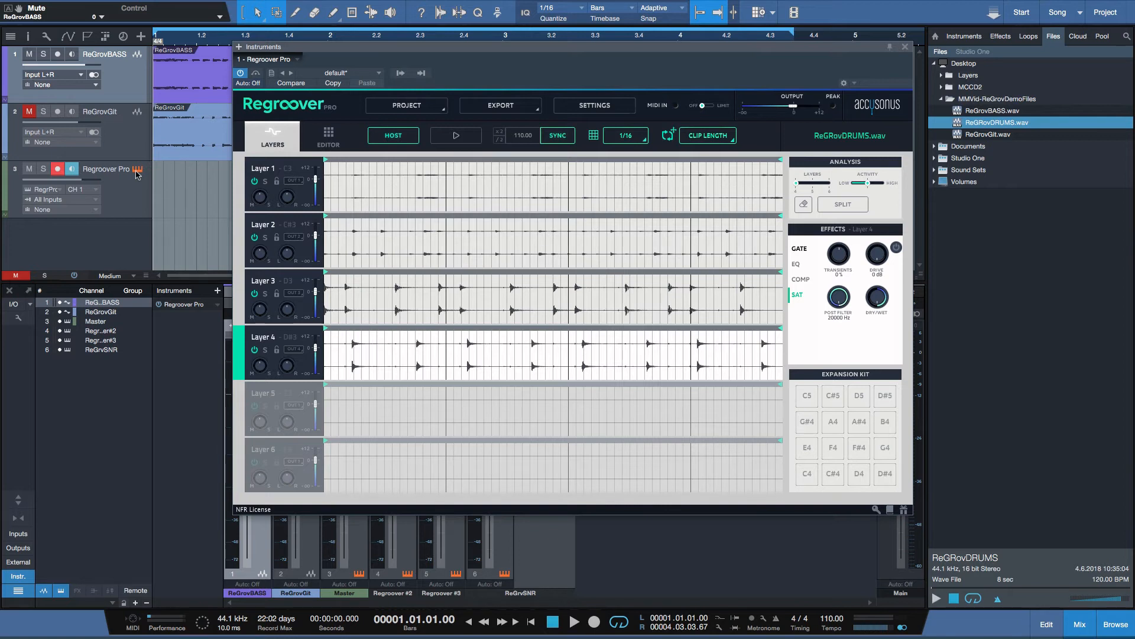
pyautogui.moveTo(897, 166)
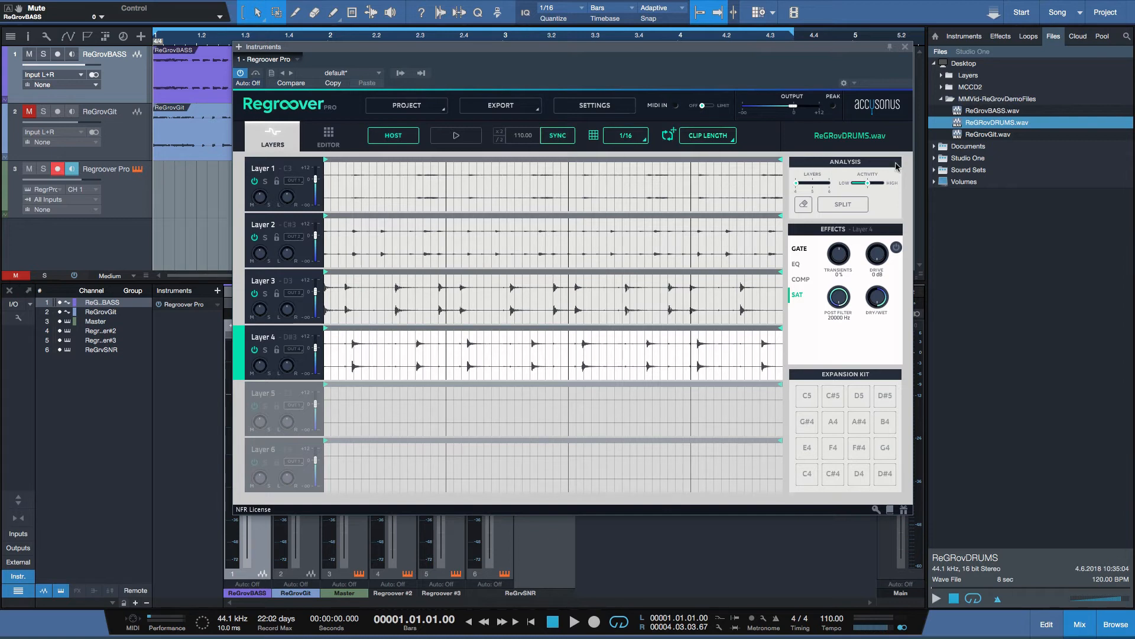
pyautogui.moveTo(819, 183)
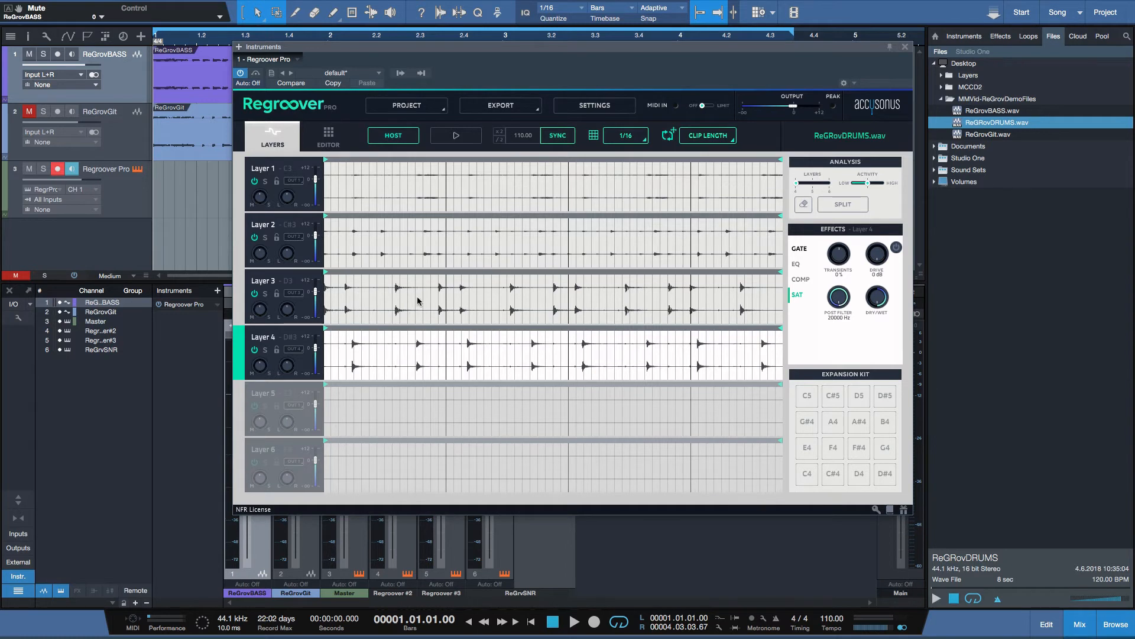
pyautogui.moveTo(507, 364)
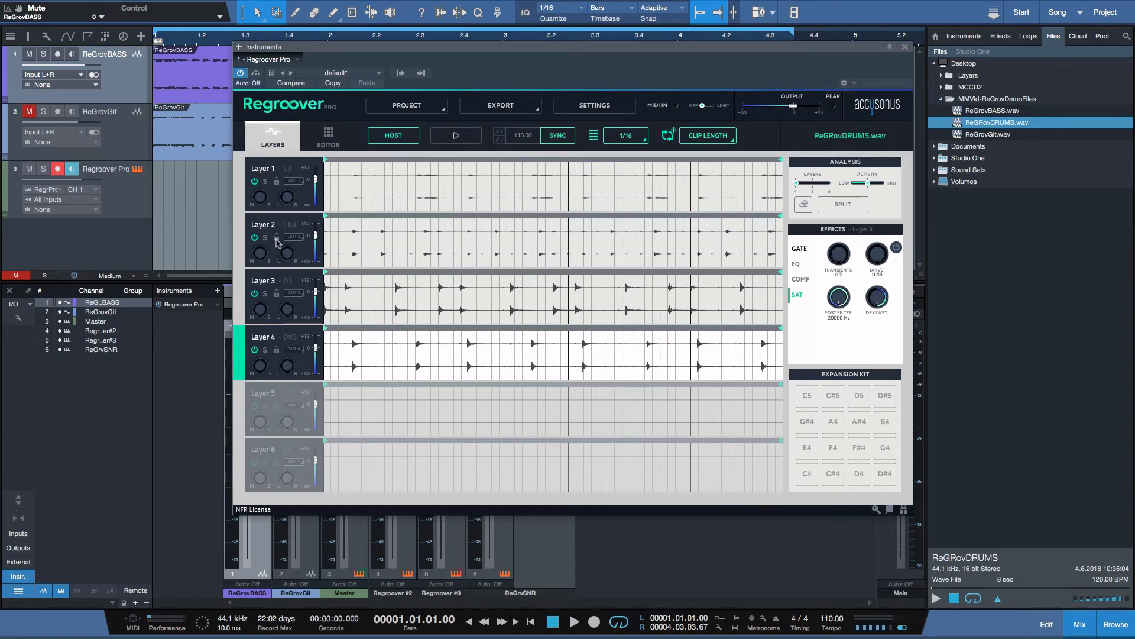
pyautogui.click(272, 184)
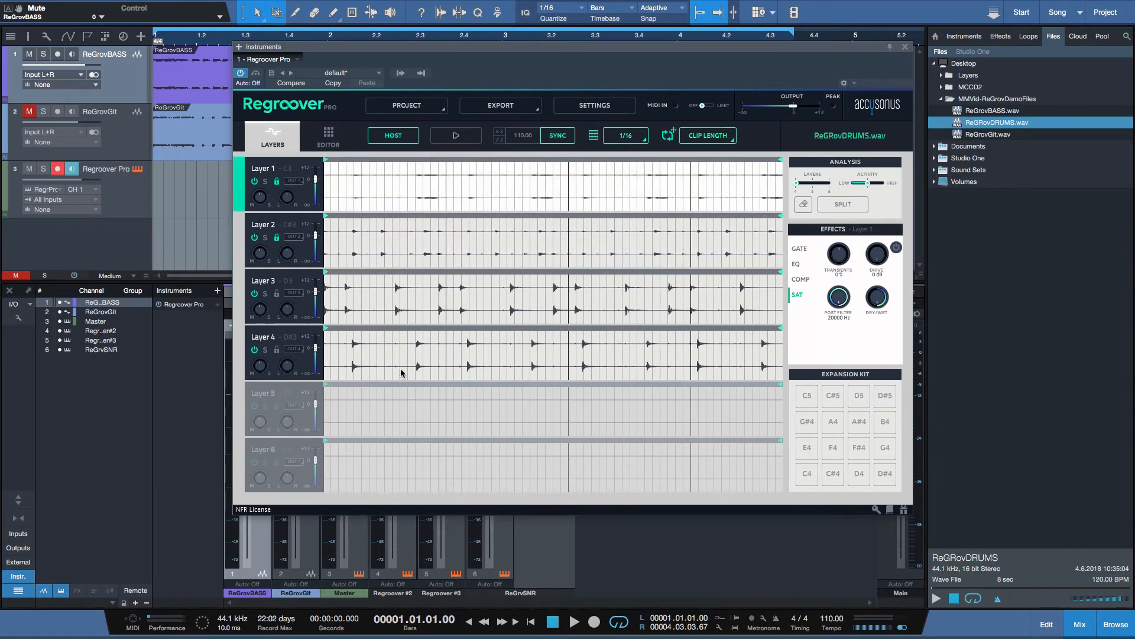
pyautogui.click(264, 337)
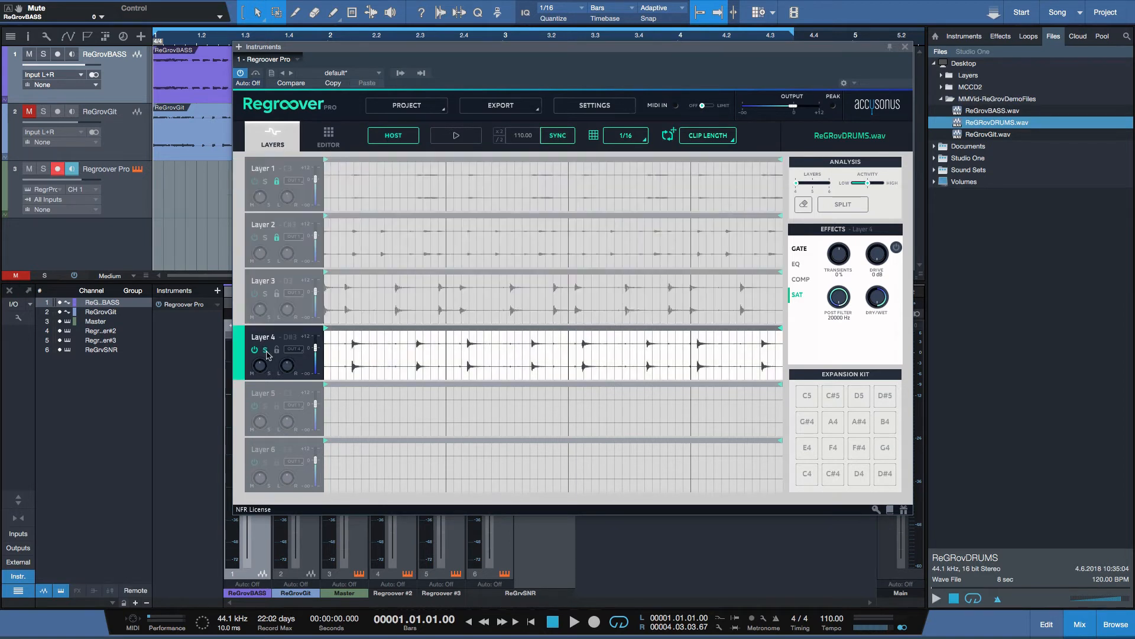
pyautogui.click(455, 135)
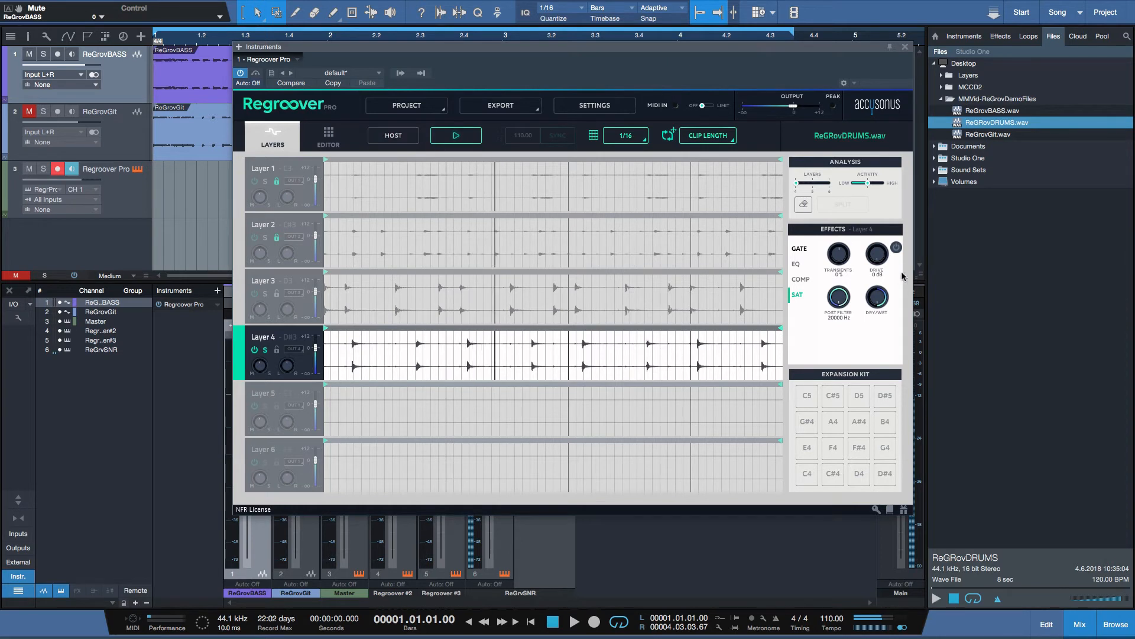
pyautogui.click(456, 135)
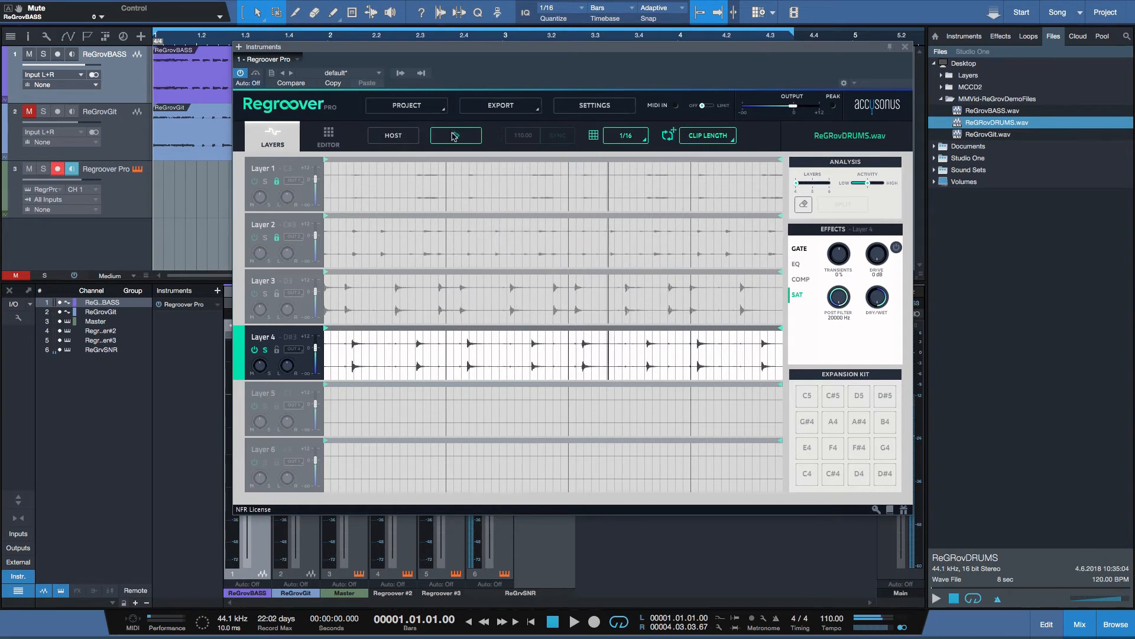
pyautogui.click(455, 135)
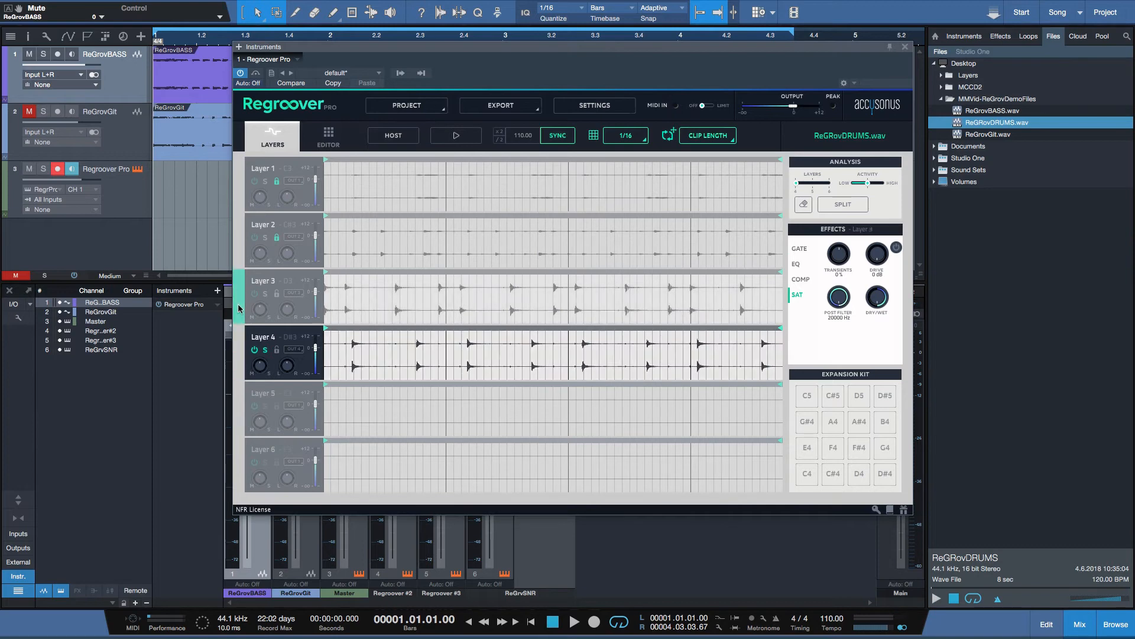
pyautogui.click(254, 293)
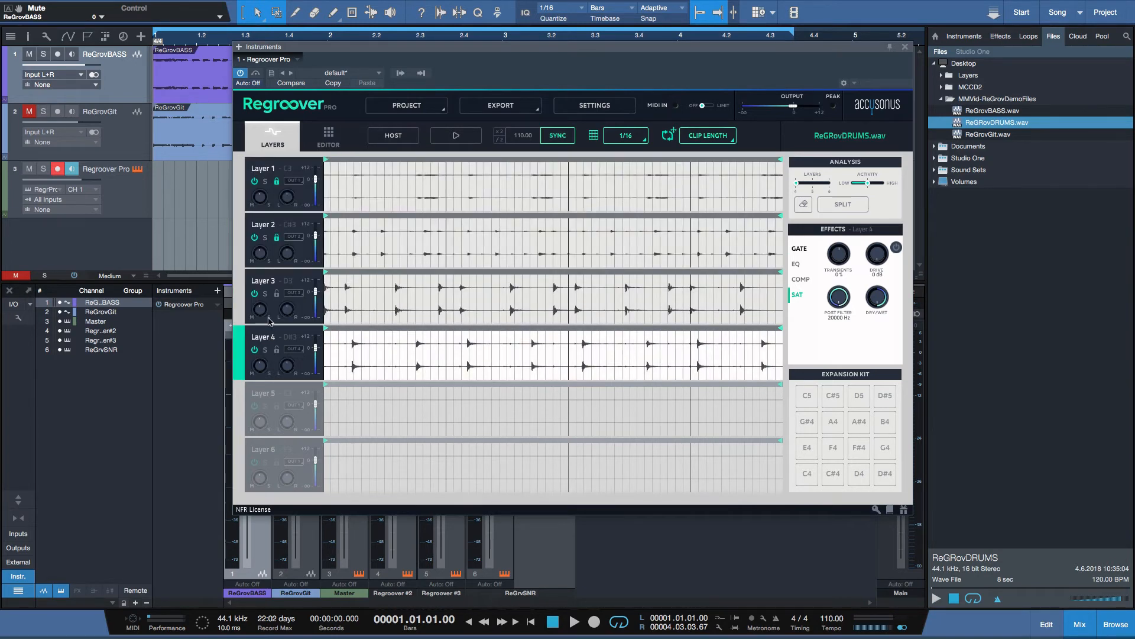
pyautogui.moveTo(800, 254)
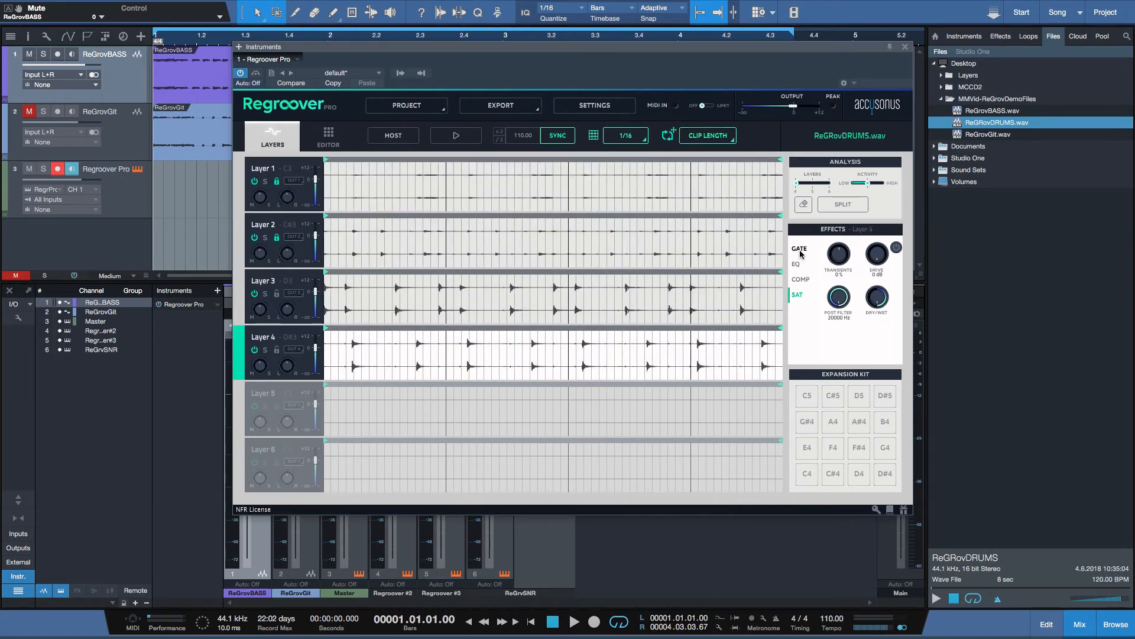
# Step: Show Layer 4's gate settings (-35 dB threshold) and hear Layer 4 on its own
pyautogui.click(799, 248)
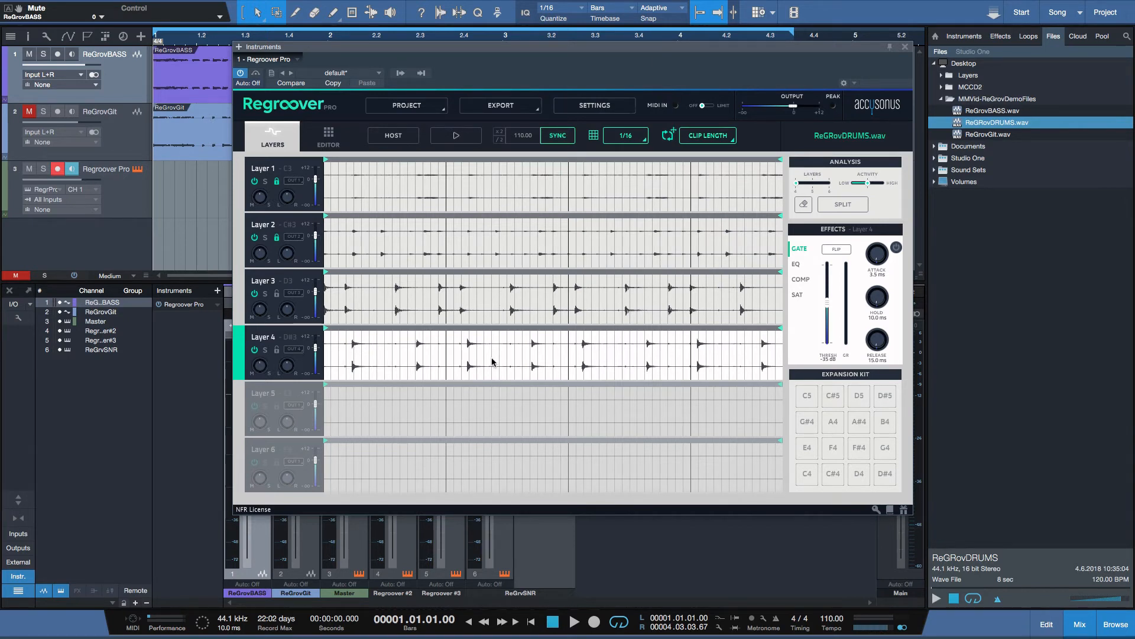
pyautogui.moveTo(320, 384)
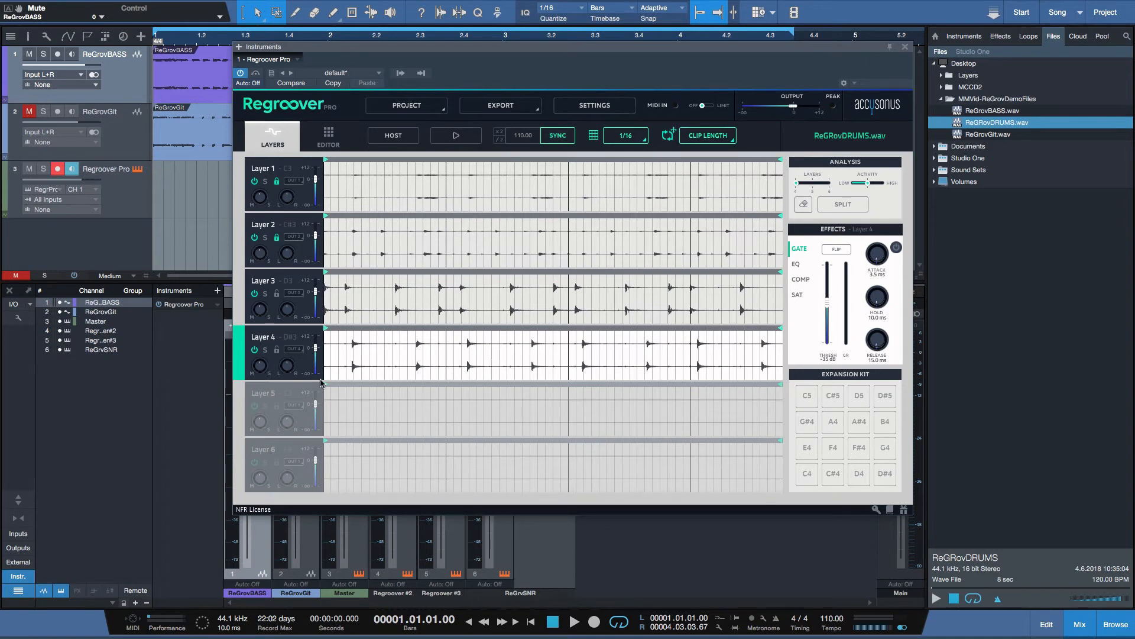
pyautogui.moveTo(271, 307)
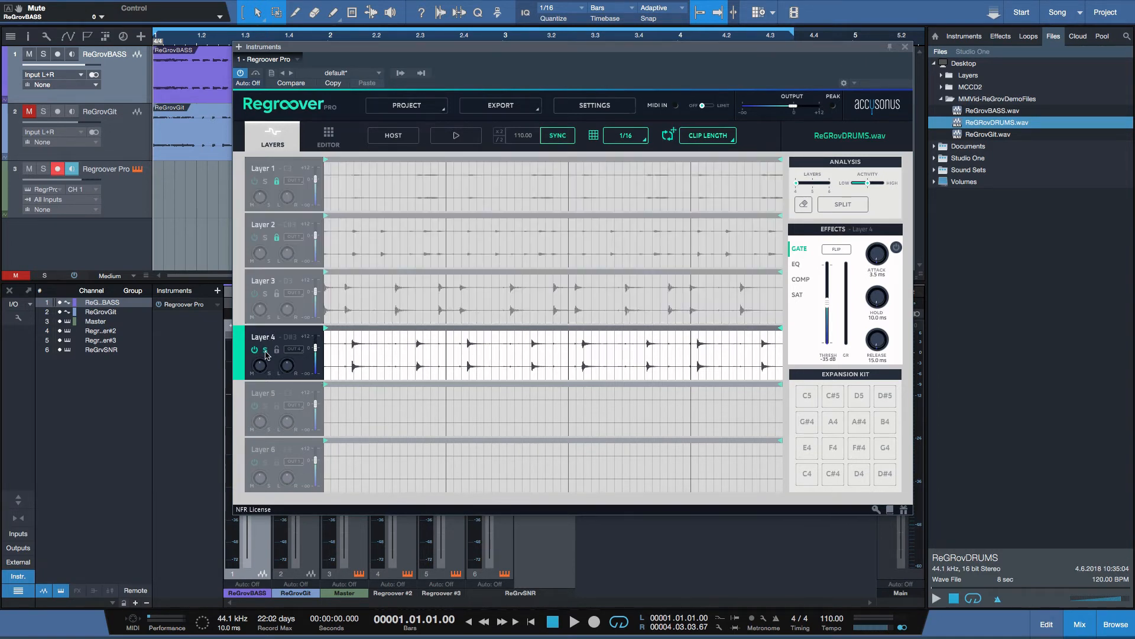
pyautogui.click(455, 135)
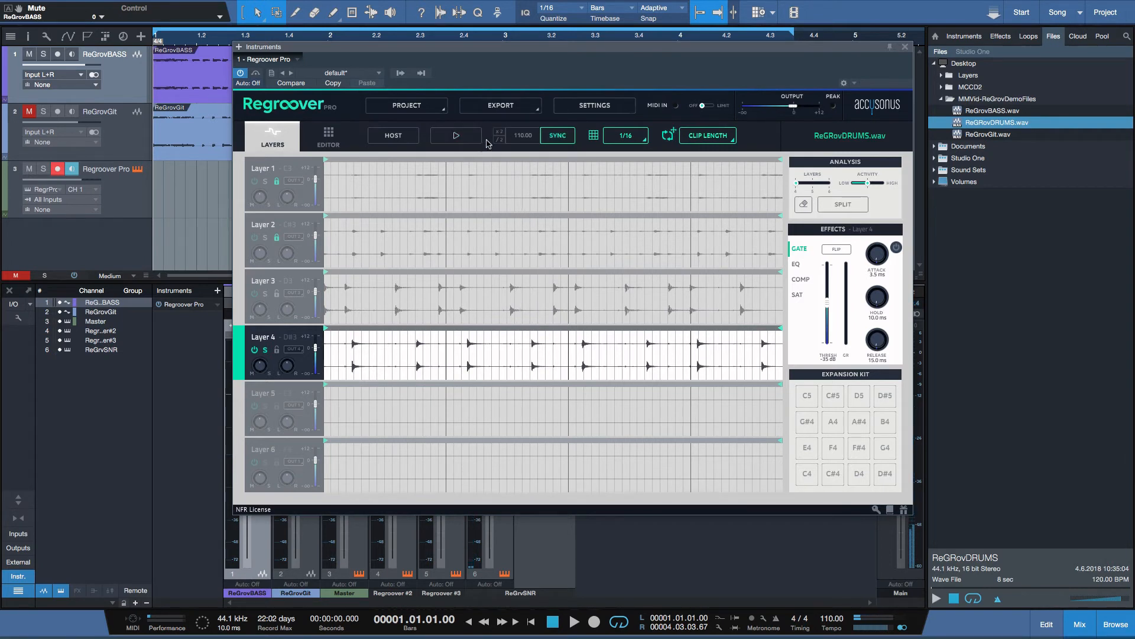
# Step: Paint regions over Layer 4's drum hits and switch grid snapping from 1/16 to OFF
pyautogui.click(803, 204)
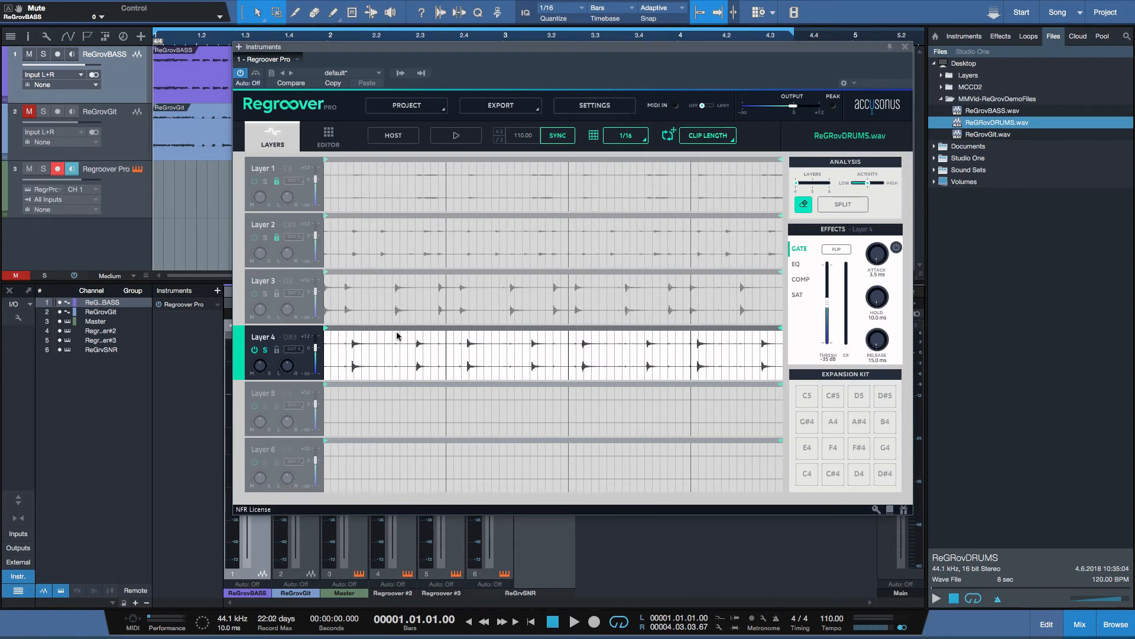
pyautogui.click(394, 354)
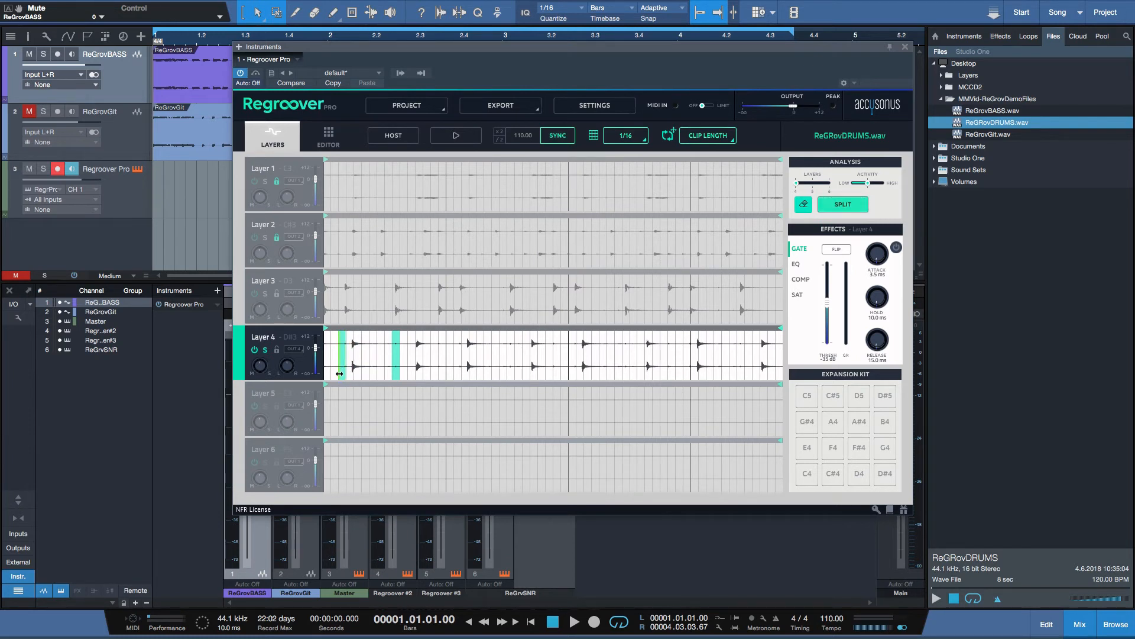
pyautogui.moveTo(449, 379)
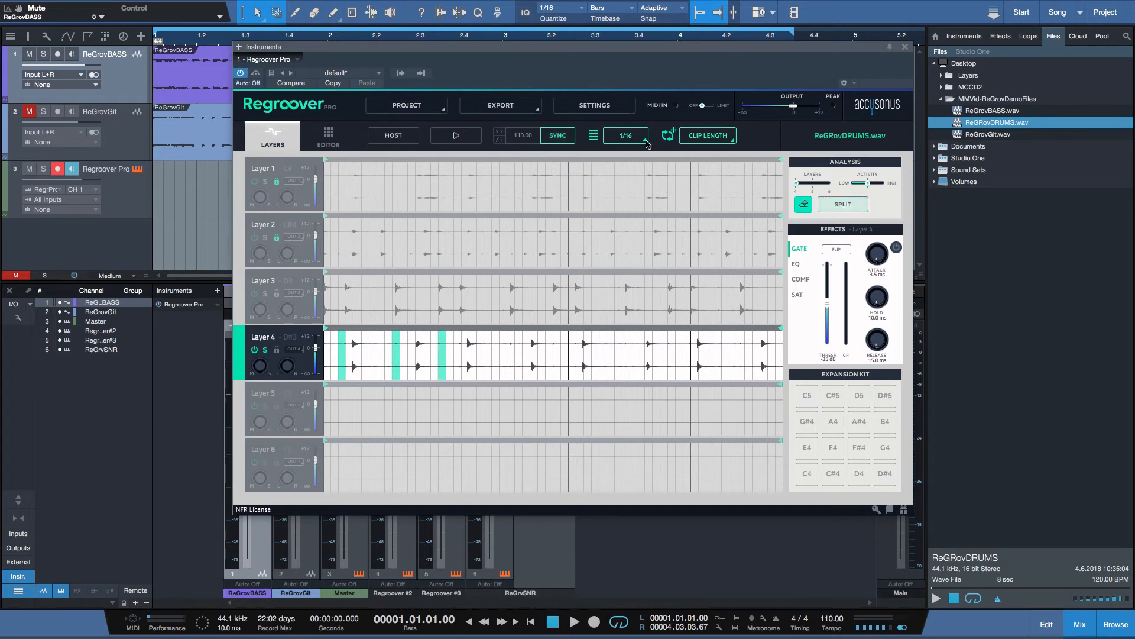
pyautogui.click(625, 136)
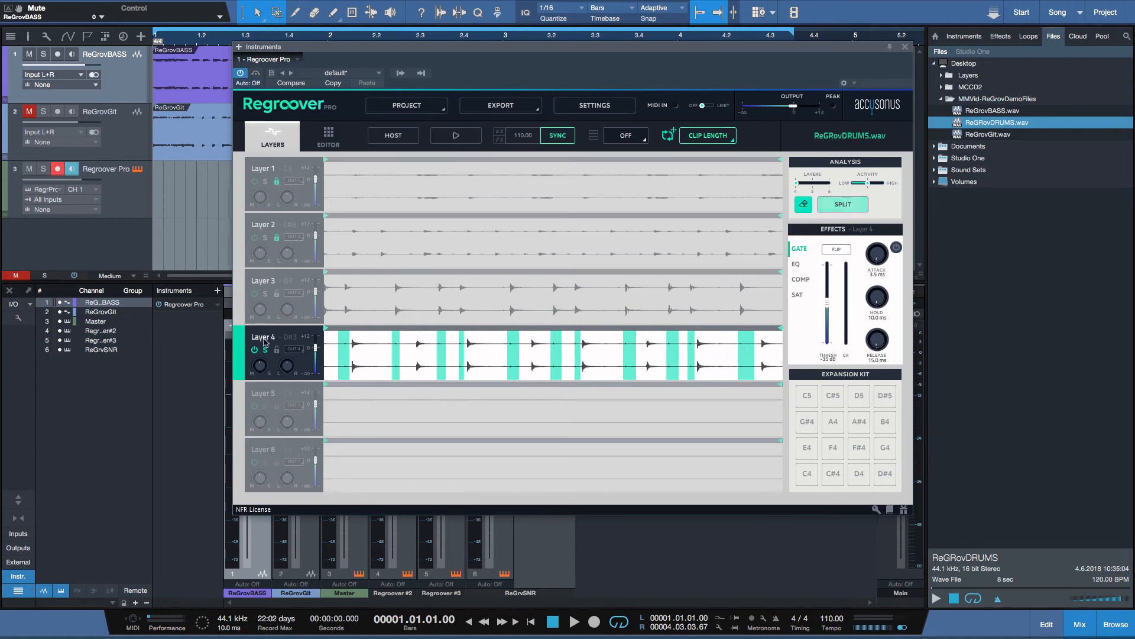
pyautogui.moveTo(271, 236)
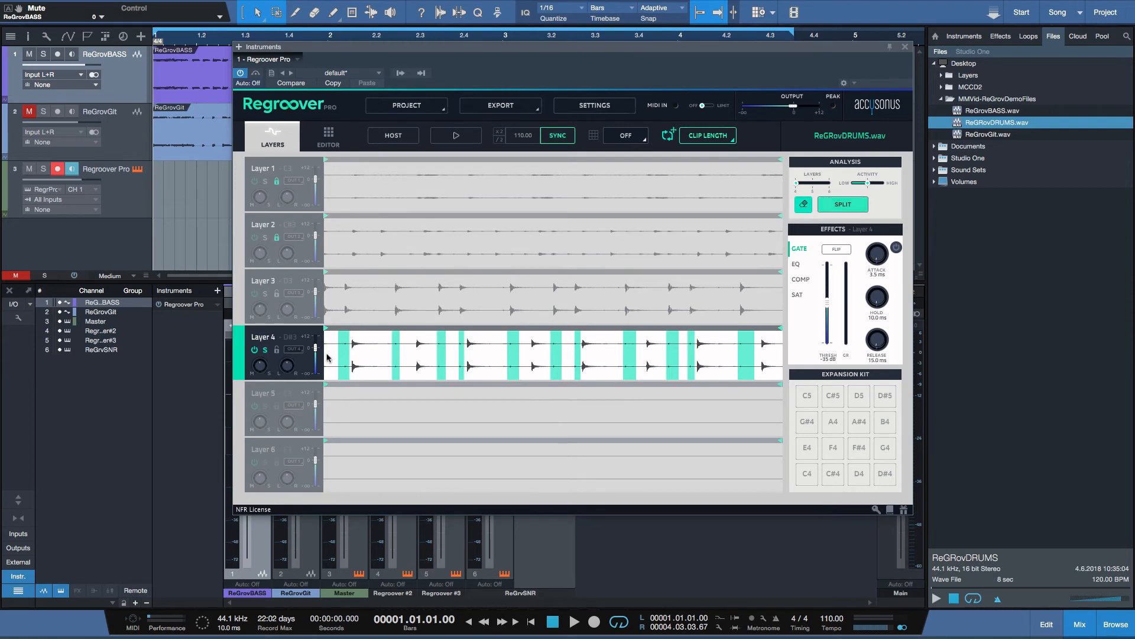
# Step: Show Layer 1's effect settings with its -70 dB gate threshold
pyautogui.click(842, 203)
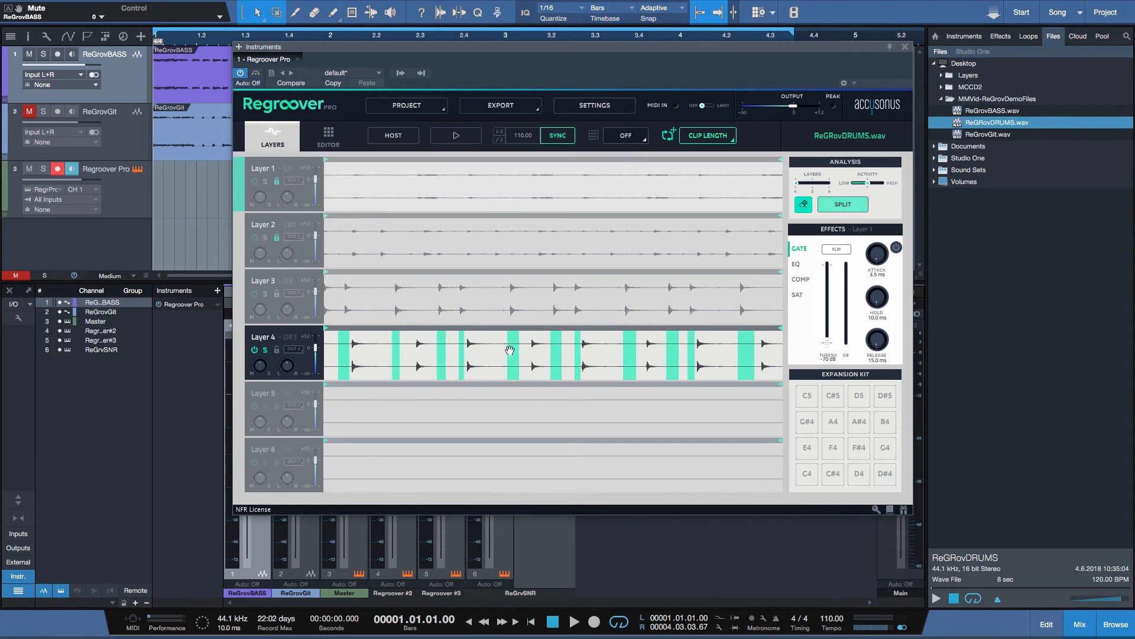
pyautogui.moveTo(401, 304)
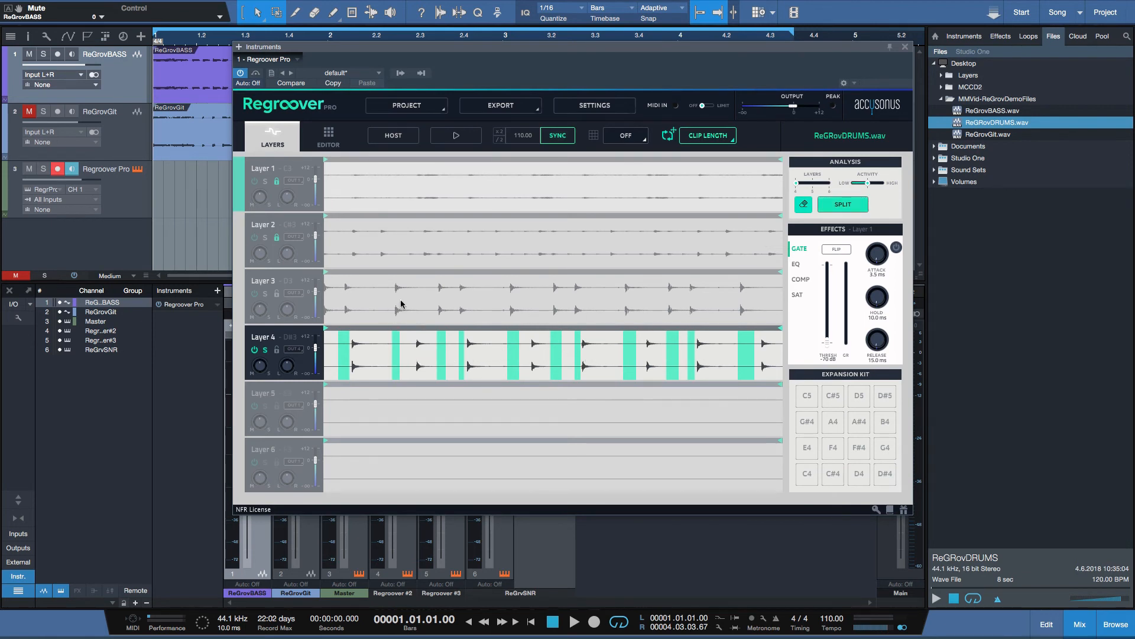
# Step: Solo Layers 3 and 4, audition the loop, enable Layer 4's gate and audition again
pyautogui.click(264, 281)
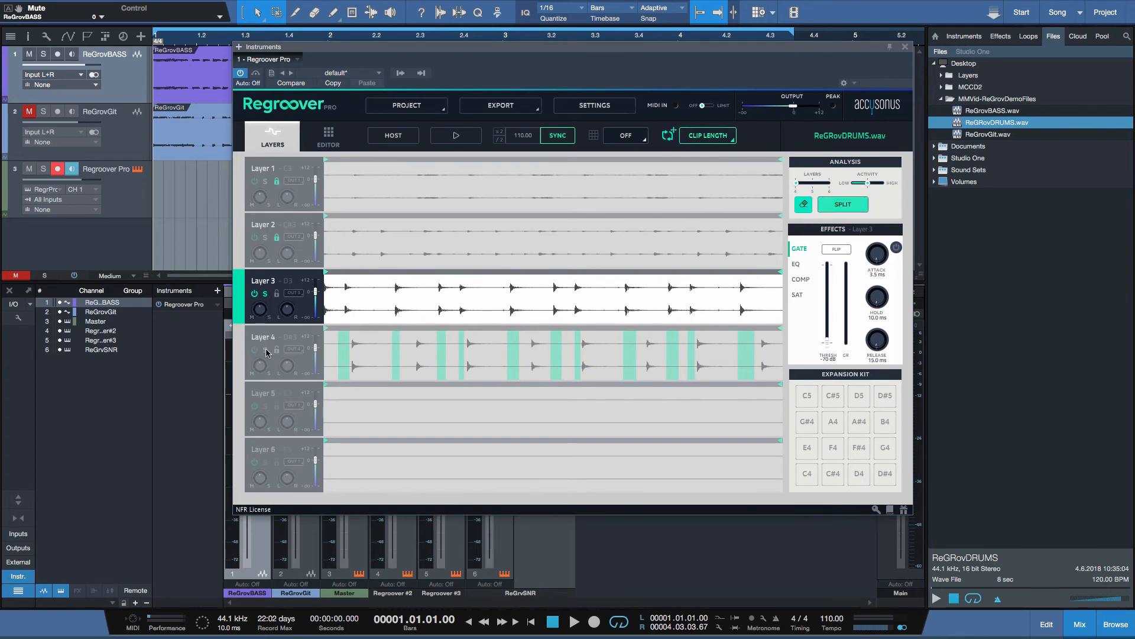
pyautogui.click(265, 337)
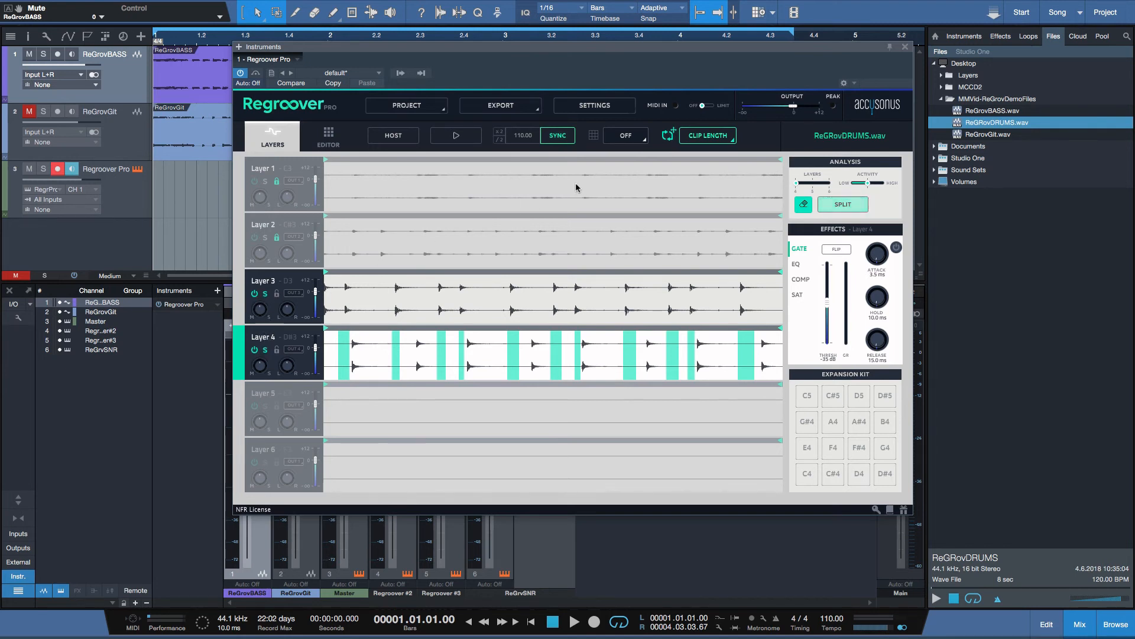
pyautogui.click(456, 135)
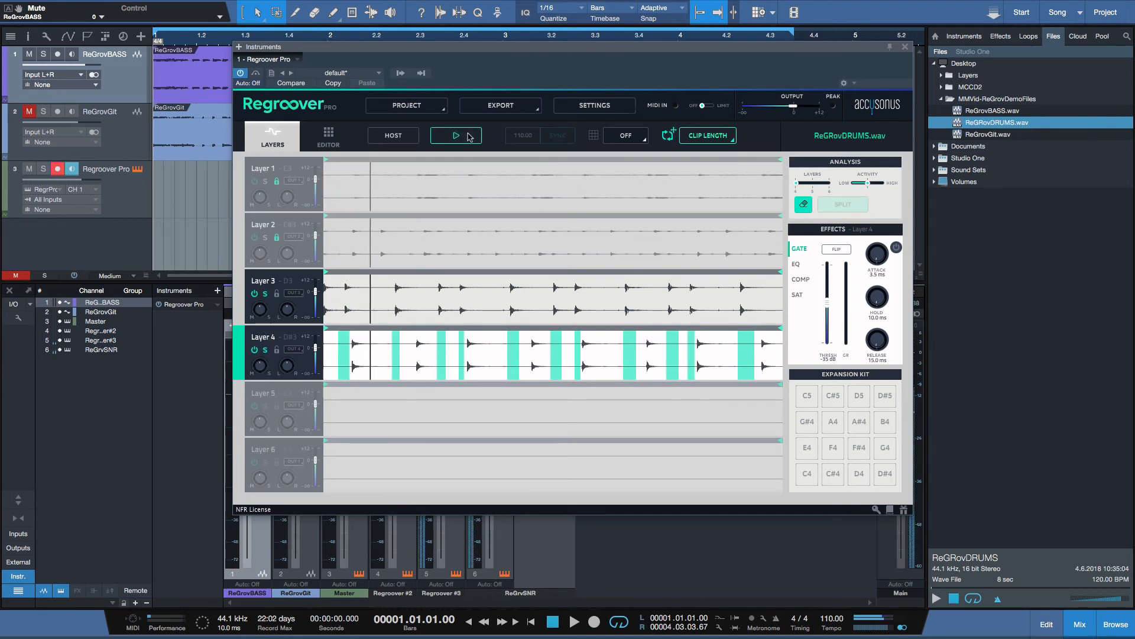
pyautogui.click(456, 135)
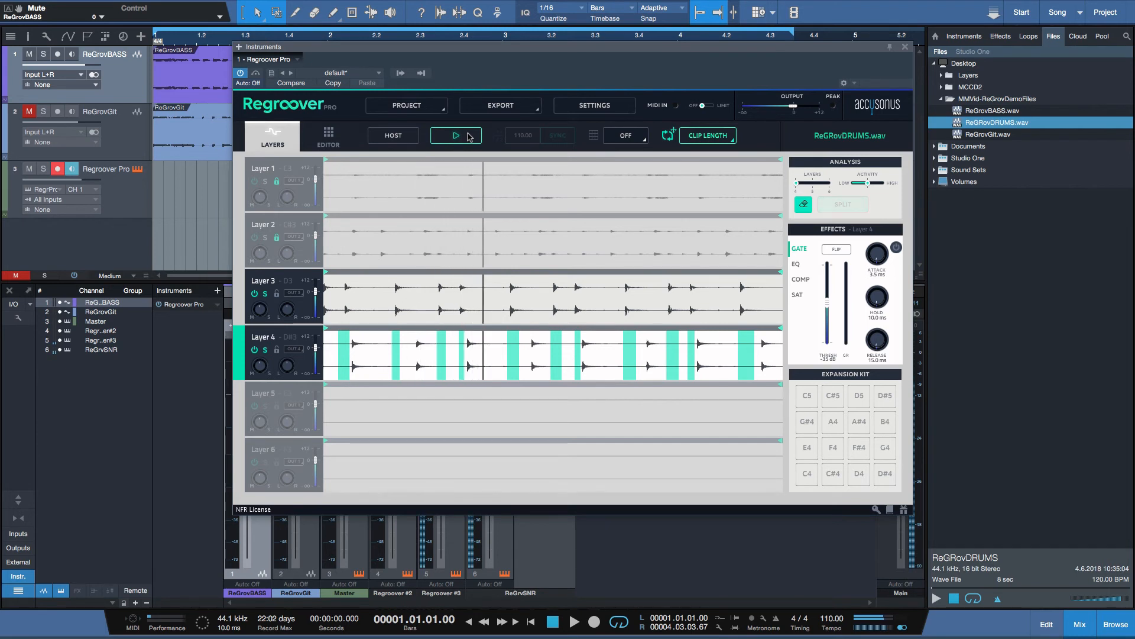
pyautogui.click(557, 135)
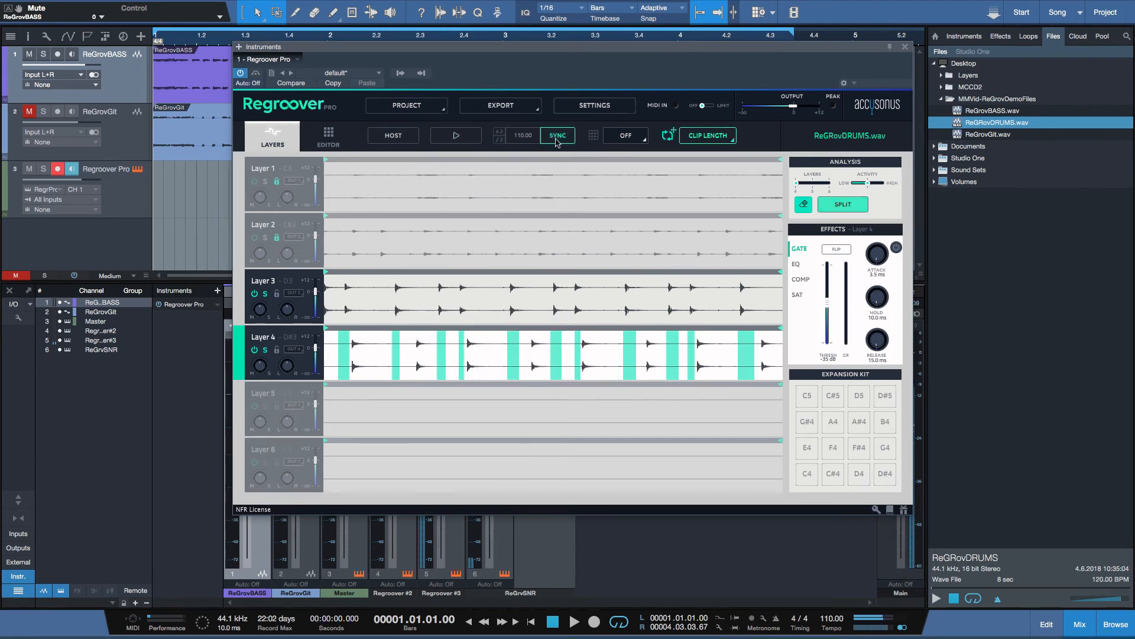
pyautogui.moveTo(687, 281)
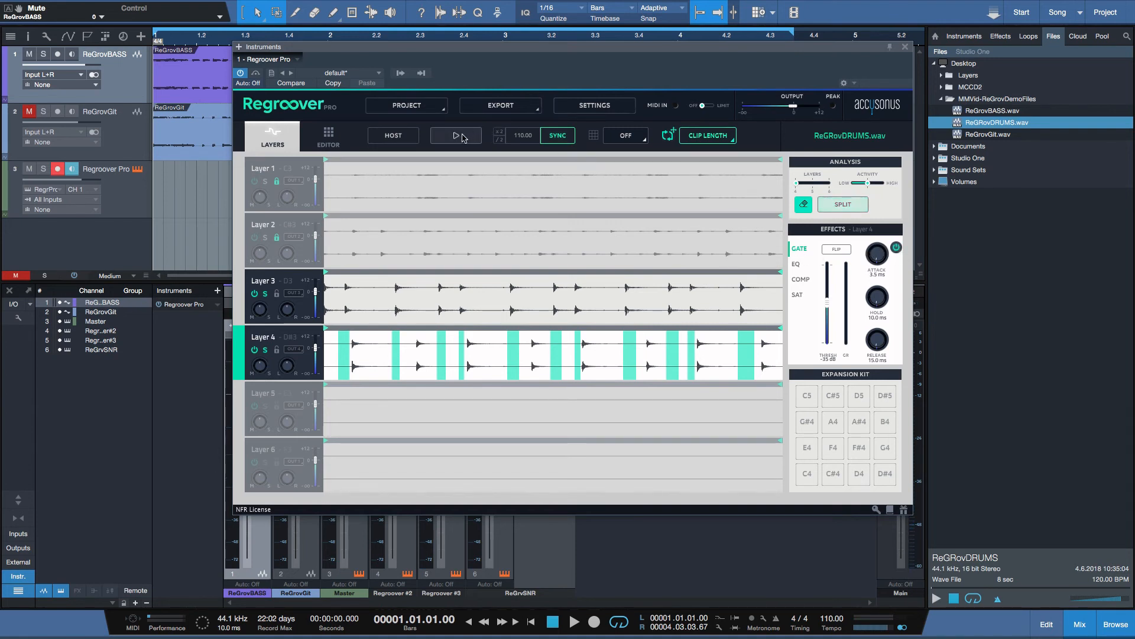
pyautogui.click(455, 135)
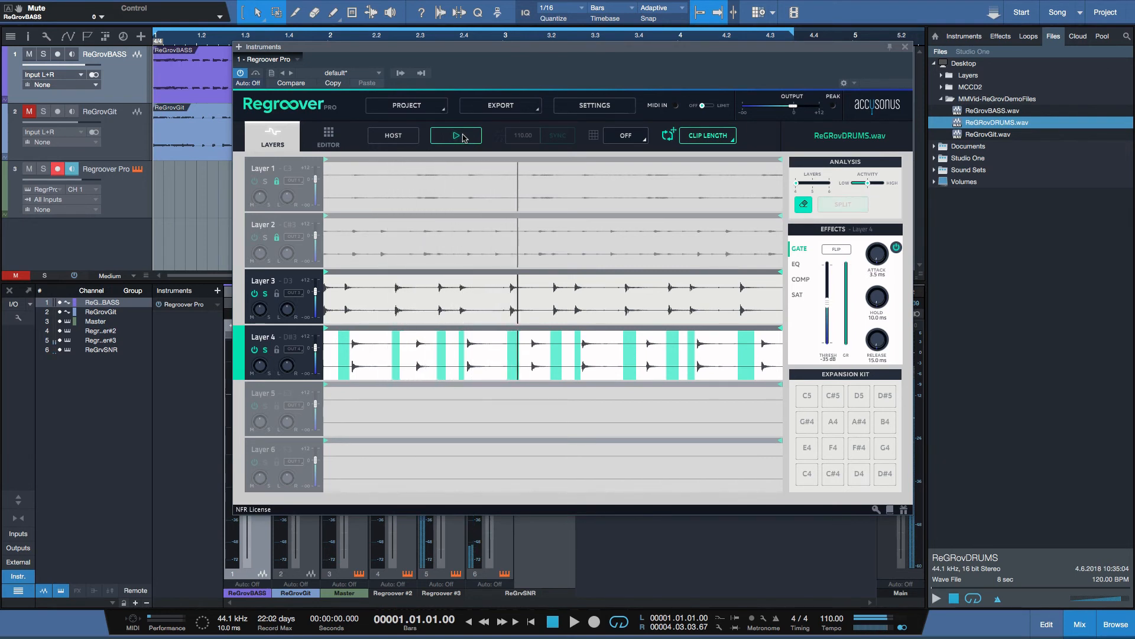
pyautogui.click(455, 136)
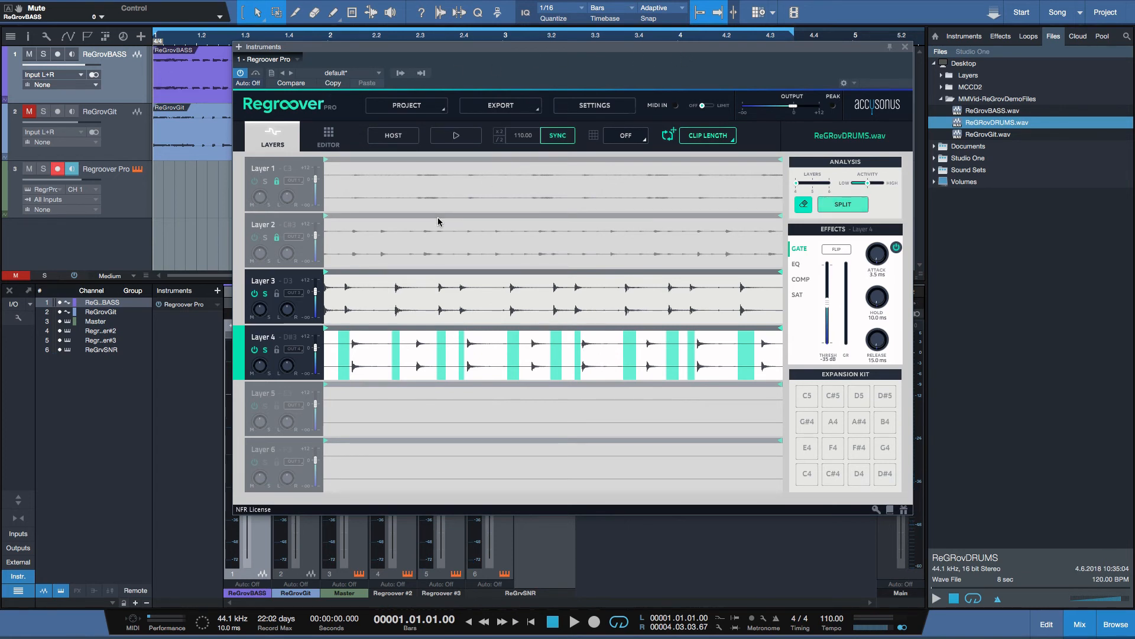
# Step: Load a Layer 3 slice into pad C5 and a Layer 4 slice into pad C#5
pyautogui.click(328, 137)
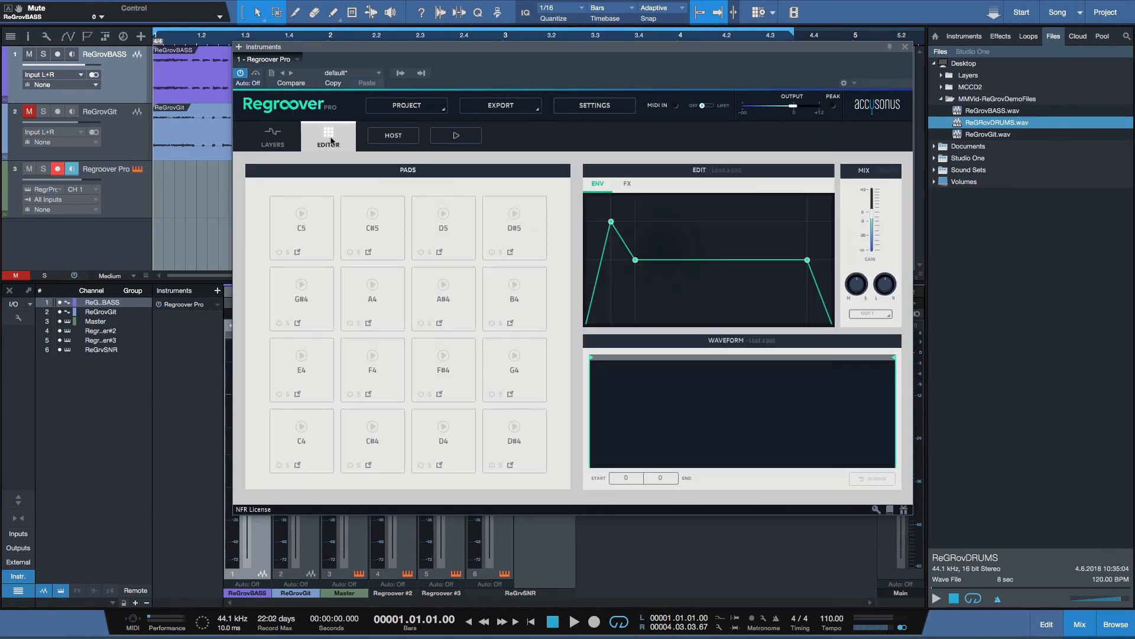
pyautogui.click(272, 136)
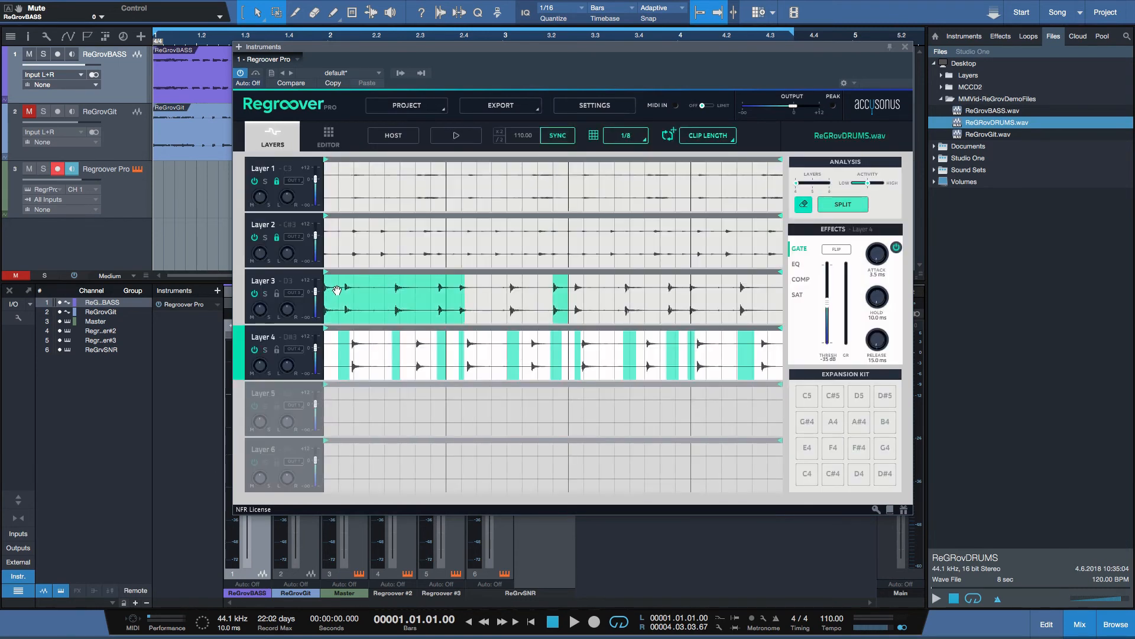
pyautogui.moveTo(487, 226)
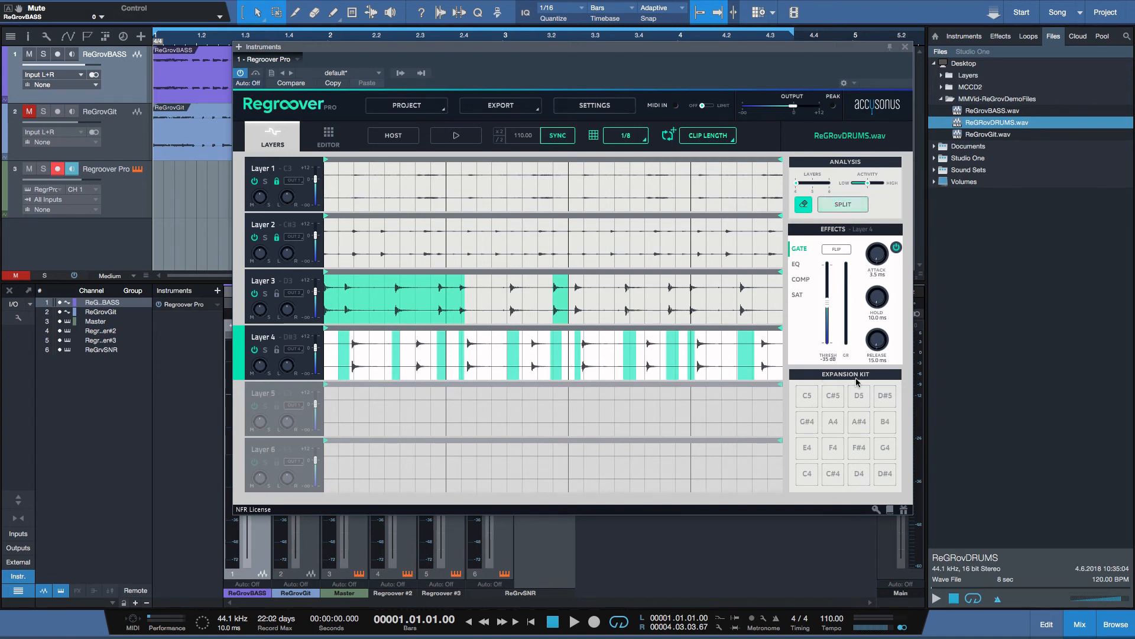
pyautogui.click(803, 204)
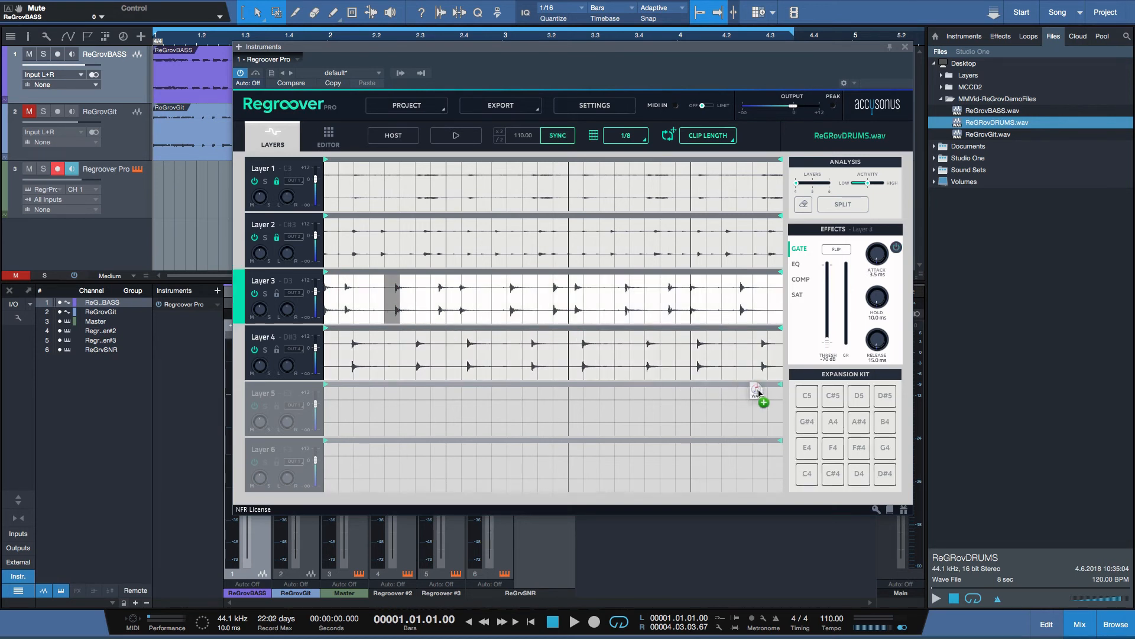
pyautogui.click(806, 396)
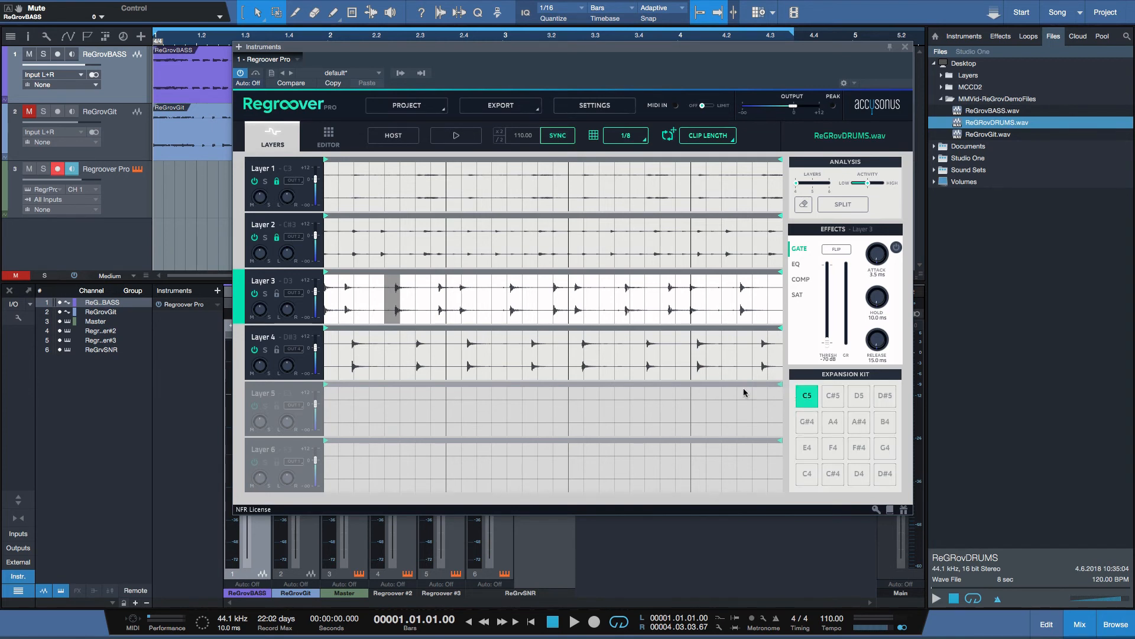
pyautogui.moveTo(469, 354)
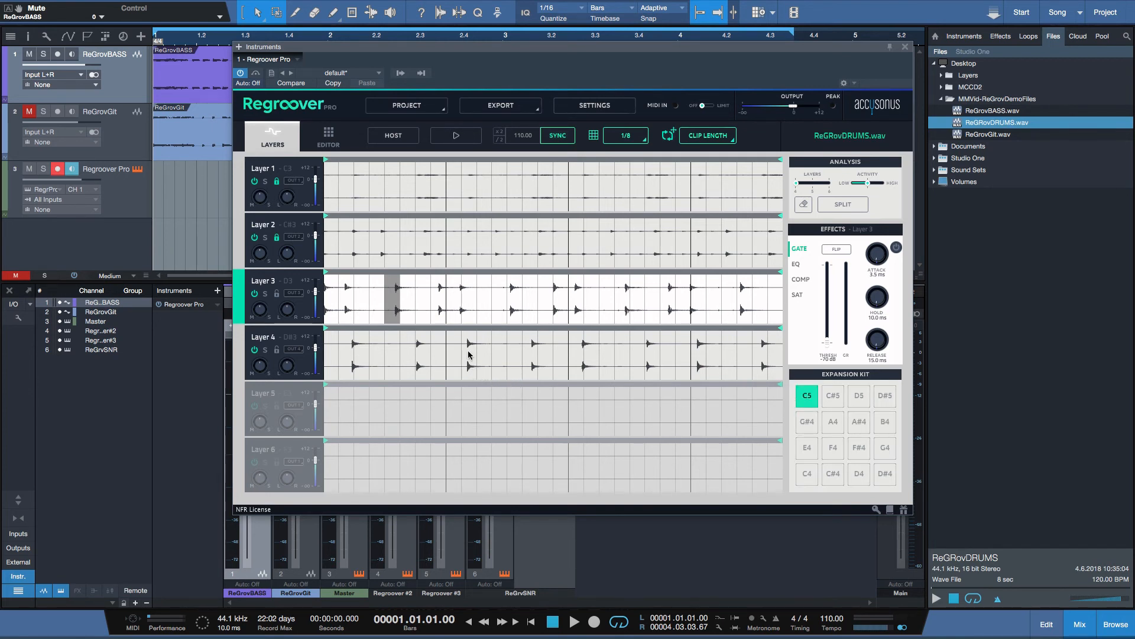
pyautogui.click(468, 355)
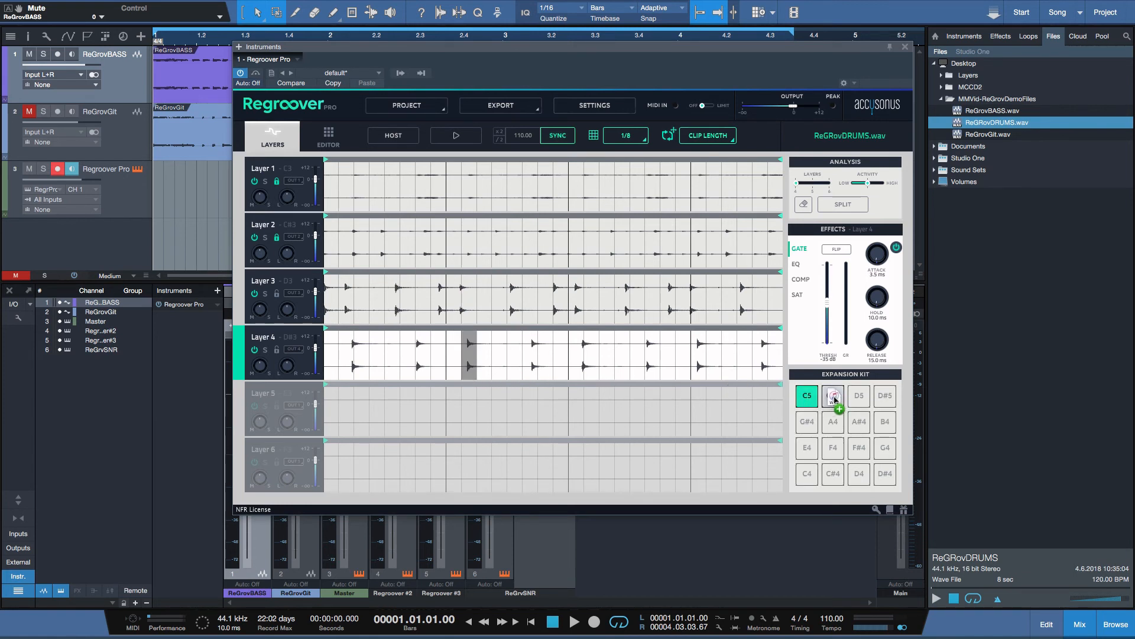
pyautogui.click(832, 395)
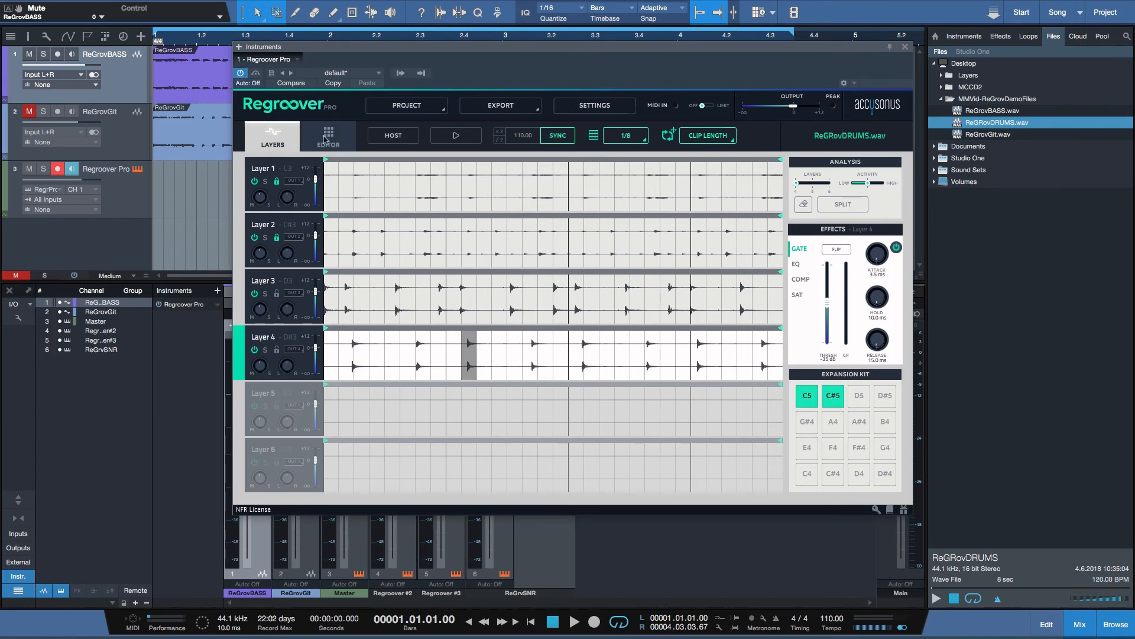
# Step: Audition the slice on pad C5, then load another Layer 3 slice into pad D5
pyautogui.click(327, 136)
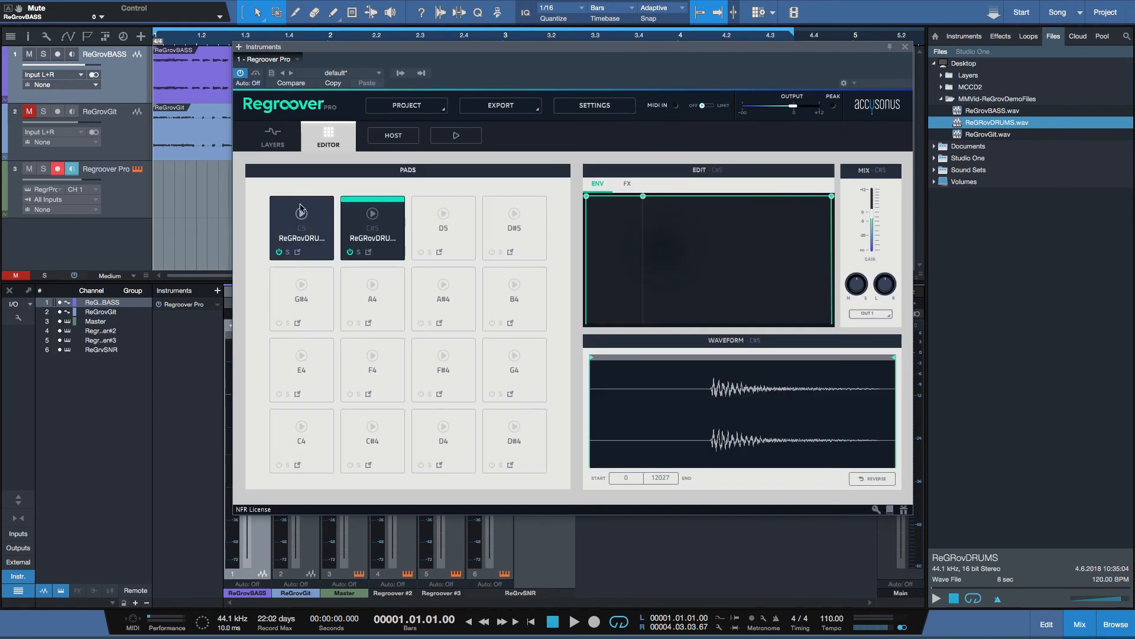
pyautogui.click(301, 226)
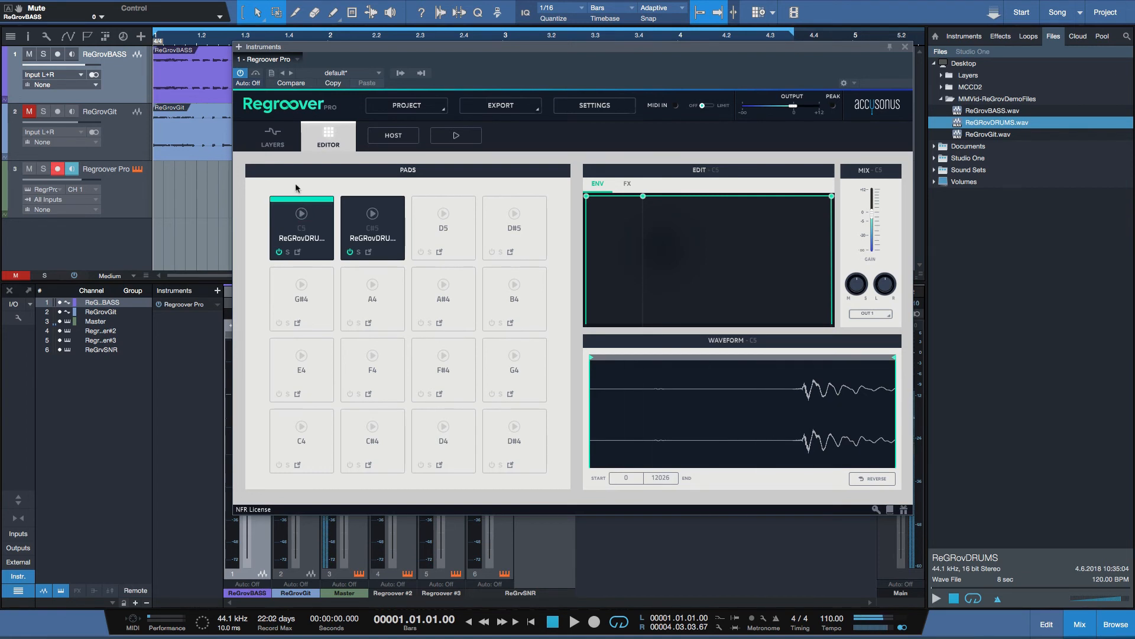
pyautogui.click(271, 137)
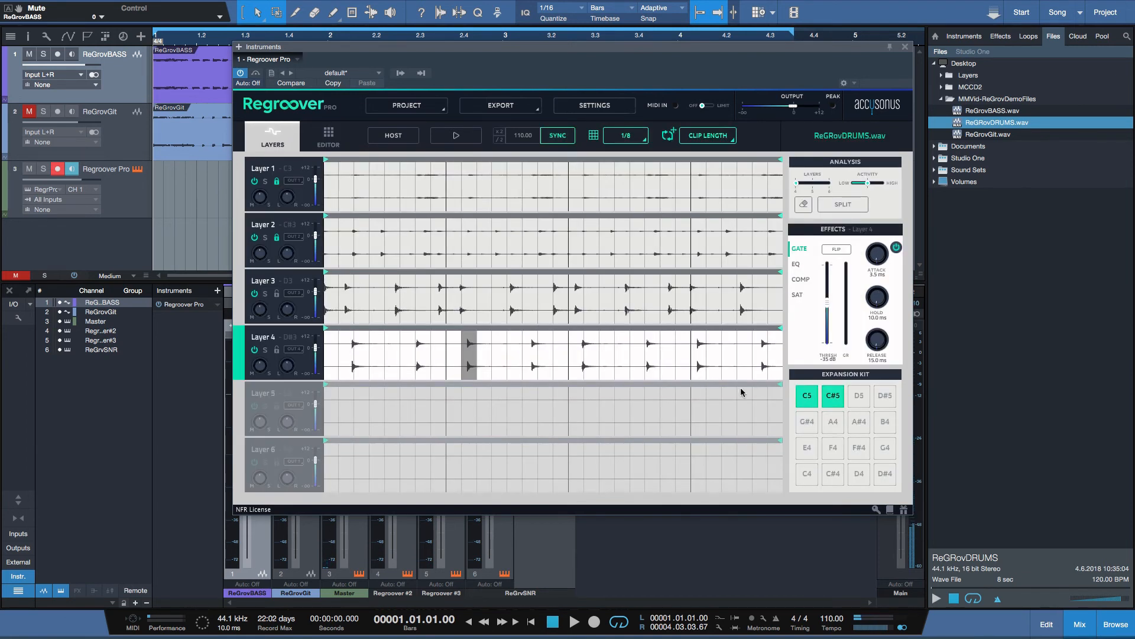
pyautogui.moveTo(439, 300)
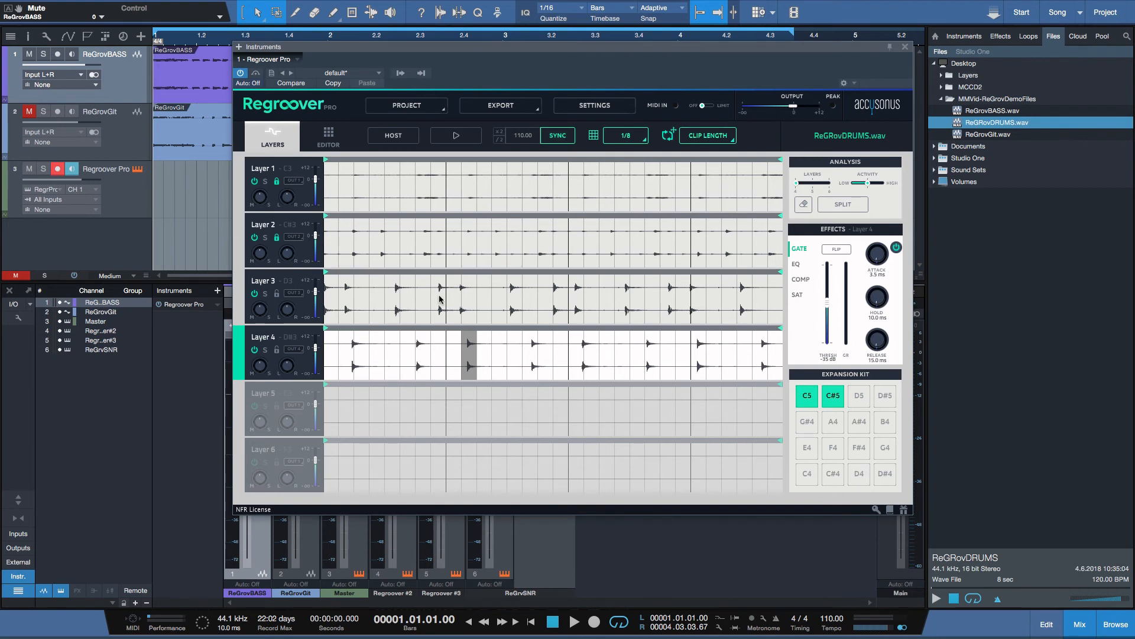
pyautogui.moveTo(513, 320)
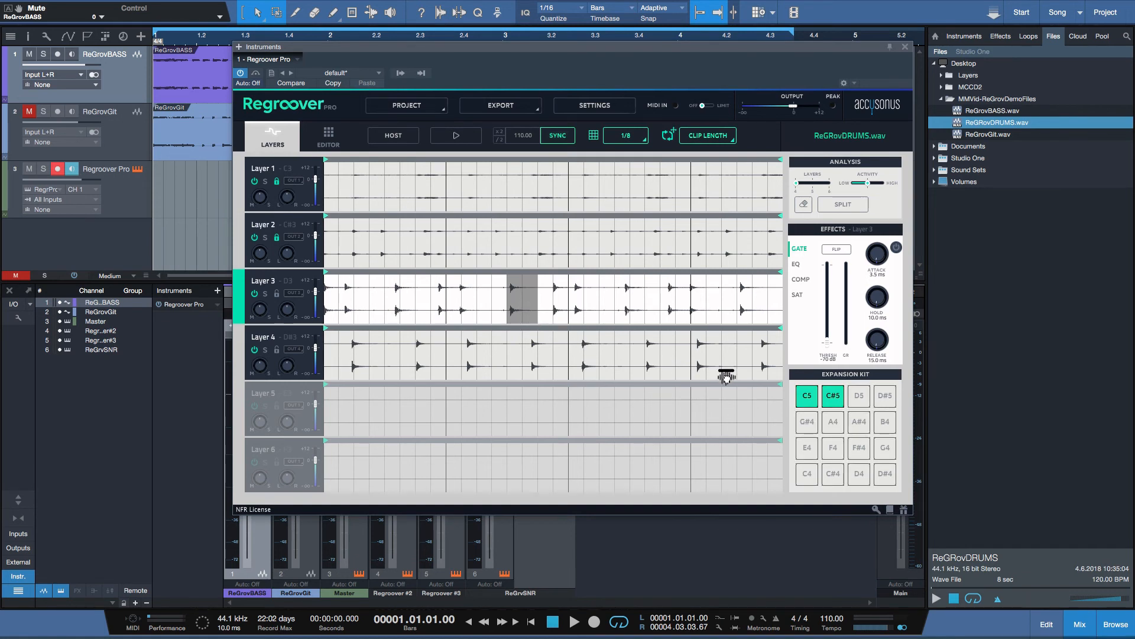
pyautogui.click(858, 395)
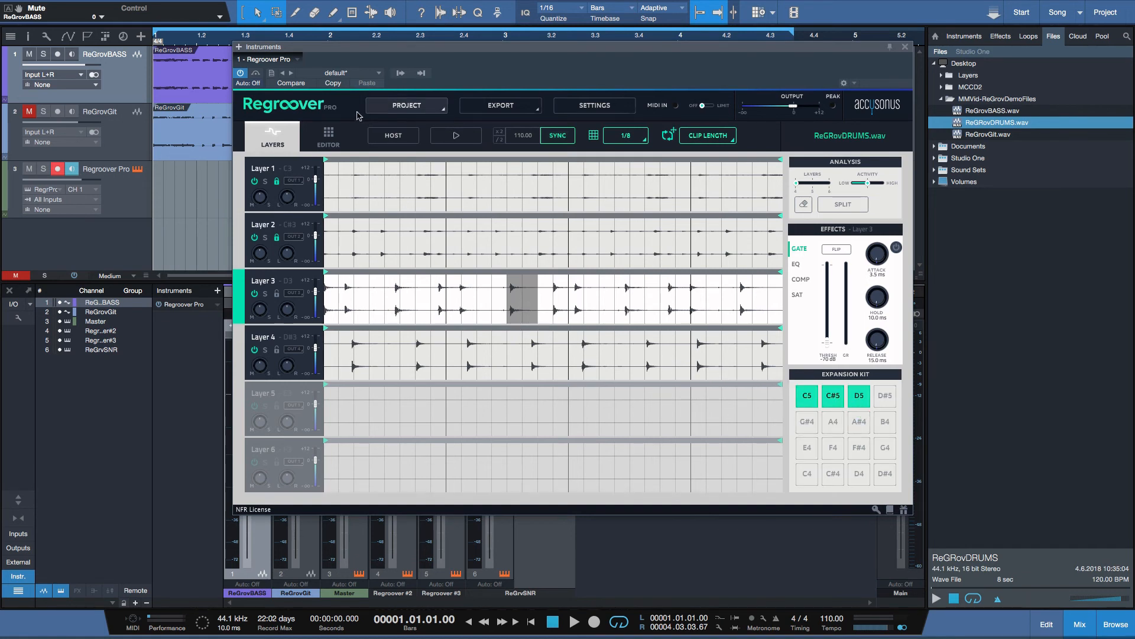
# Step: Reshape pad D5's envelope with its slice trimmed to 1712–15960, then adjust the C#5 envelope start
pyautogui.click(328, 136)
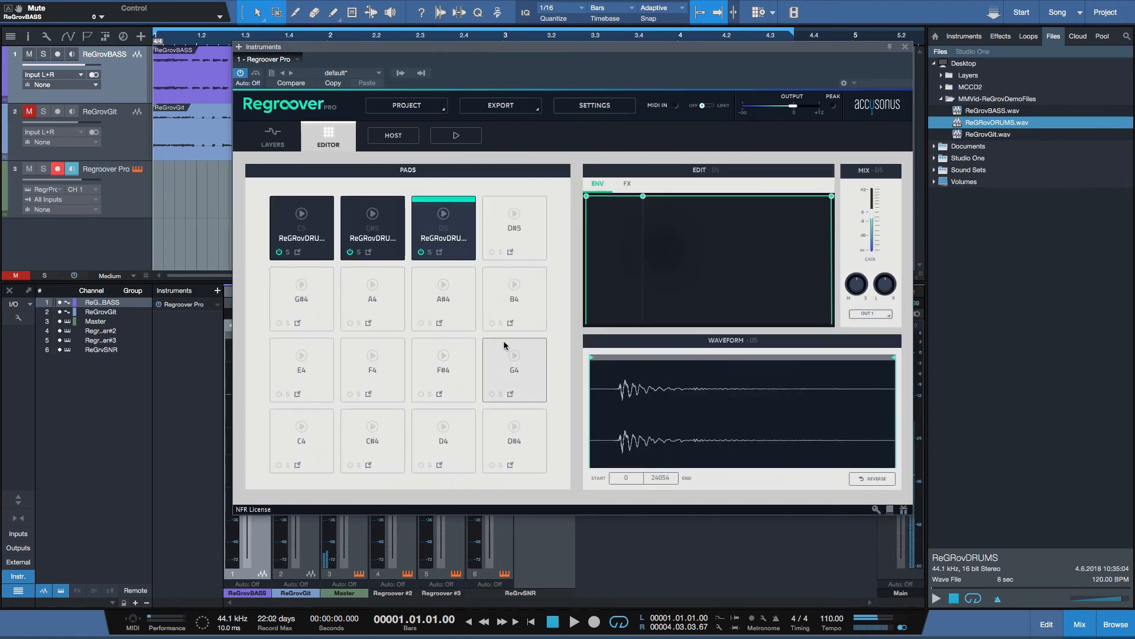
pyautogui.moveTo(593, 396)
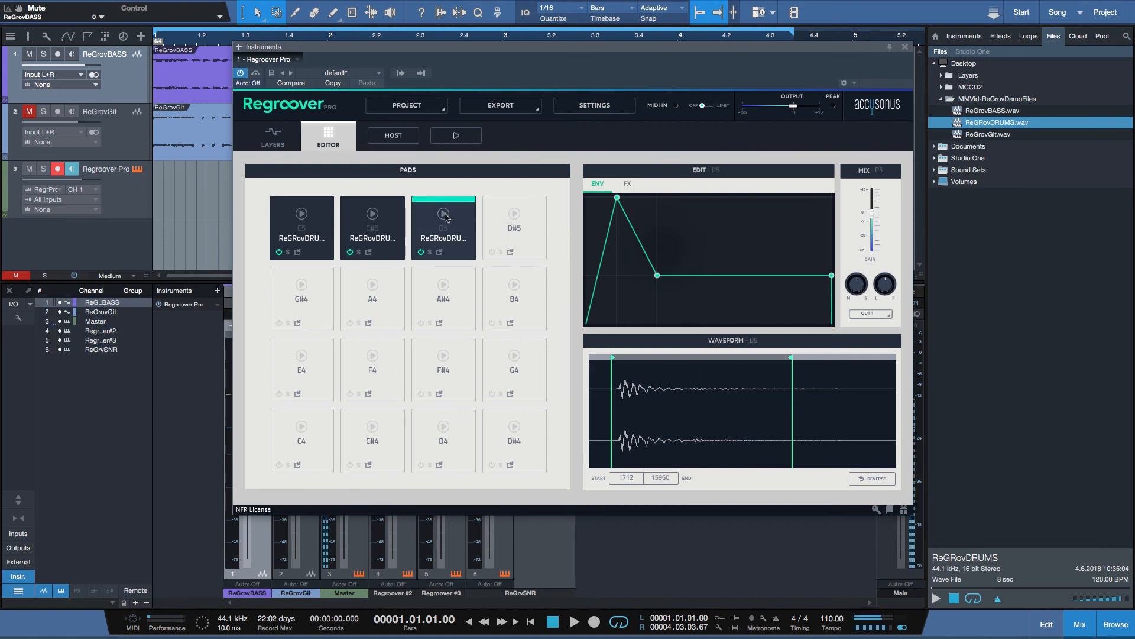
pyautogui.click(372, 228)
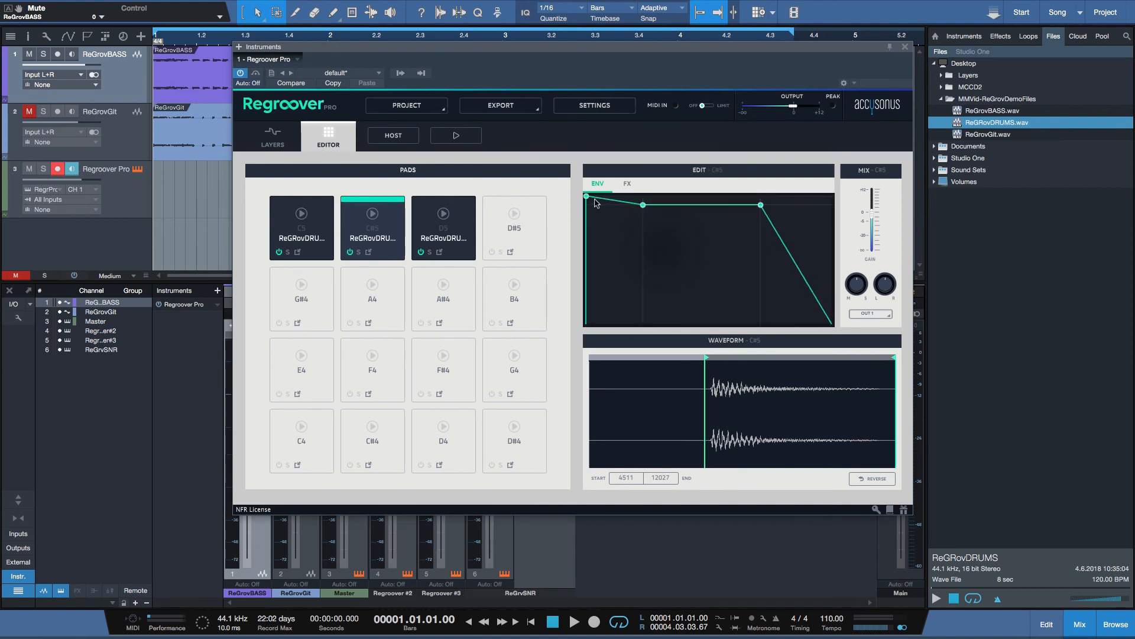
pyautogui.click(371, 212)
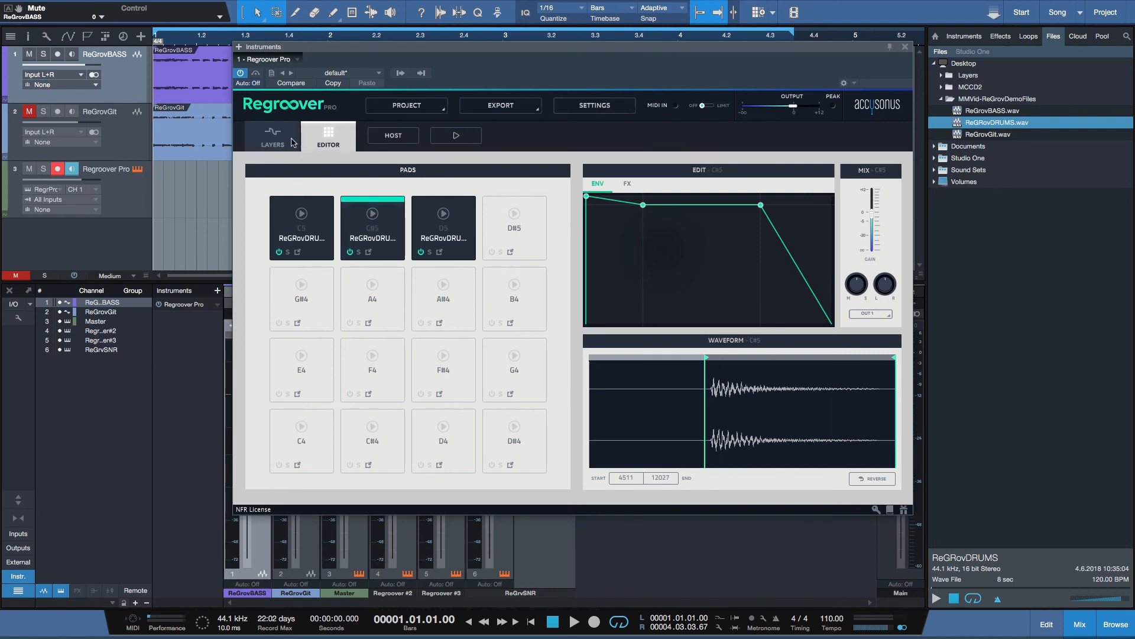
# Step: Return to the Layers view and show the Export menu listing Layers and Expansion Kit Pads
pyautogui.click(272, 136)
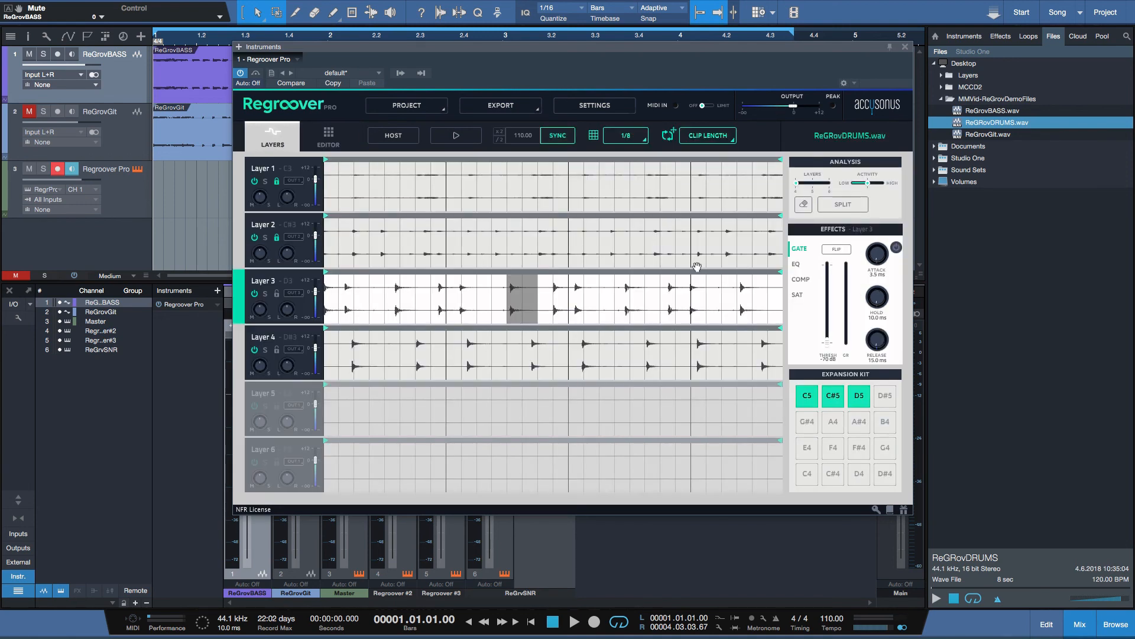
pyautogui.moveTo(523, 101)
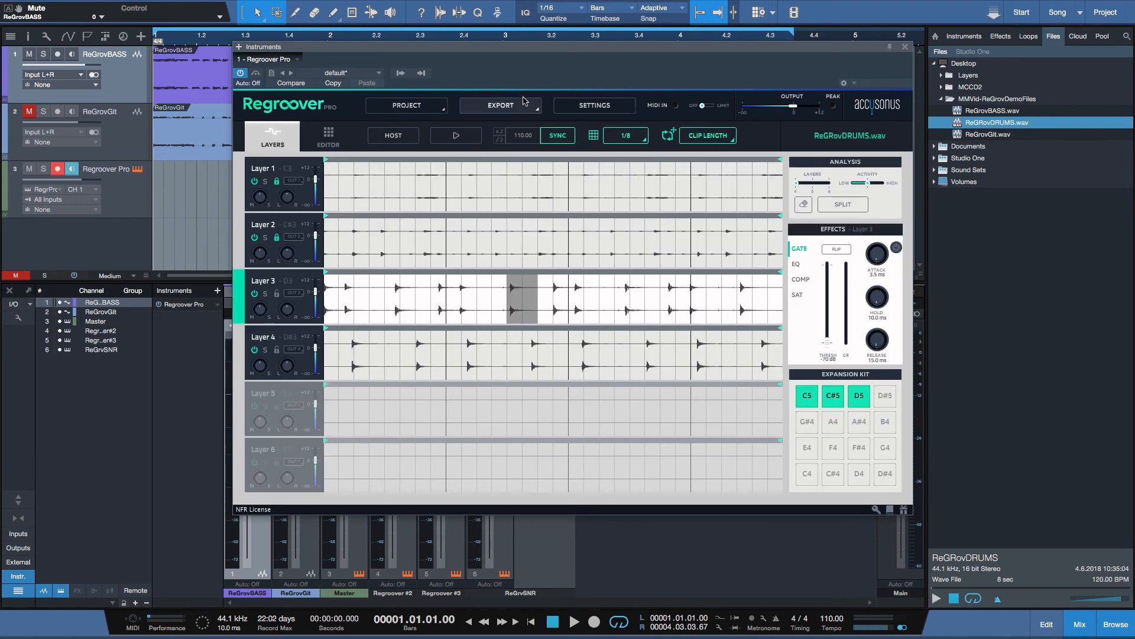
pyautogui.moveTo(537, 110)
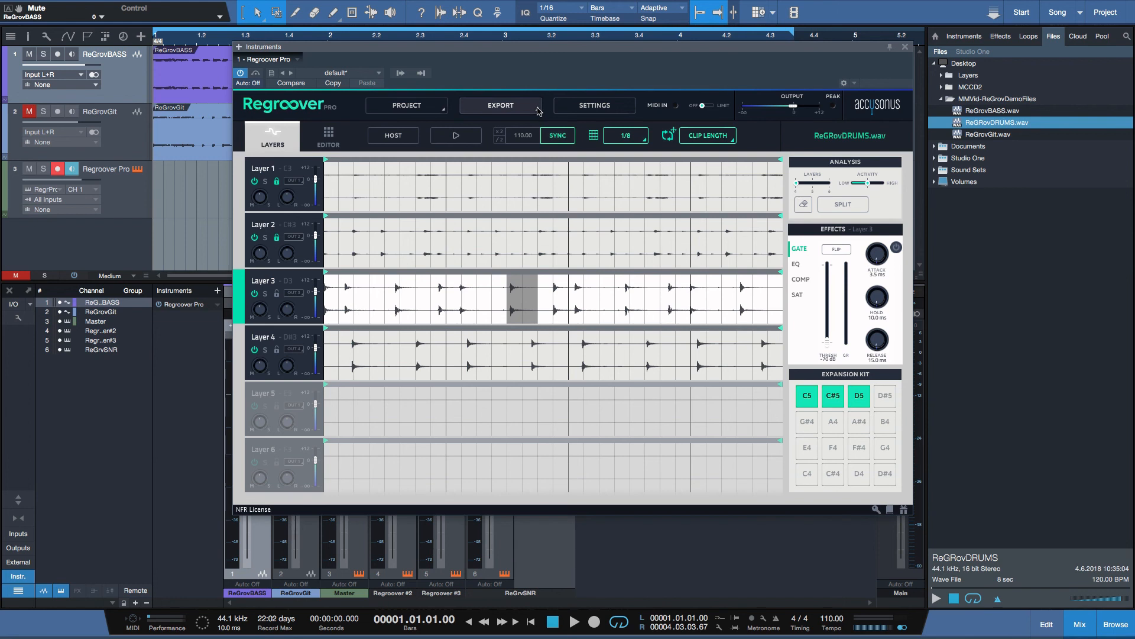
pyautogui.click(500, 106)
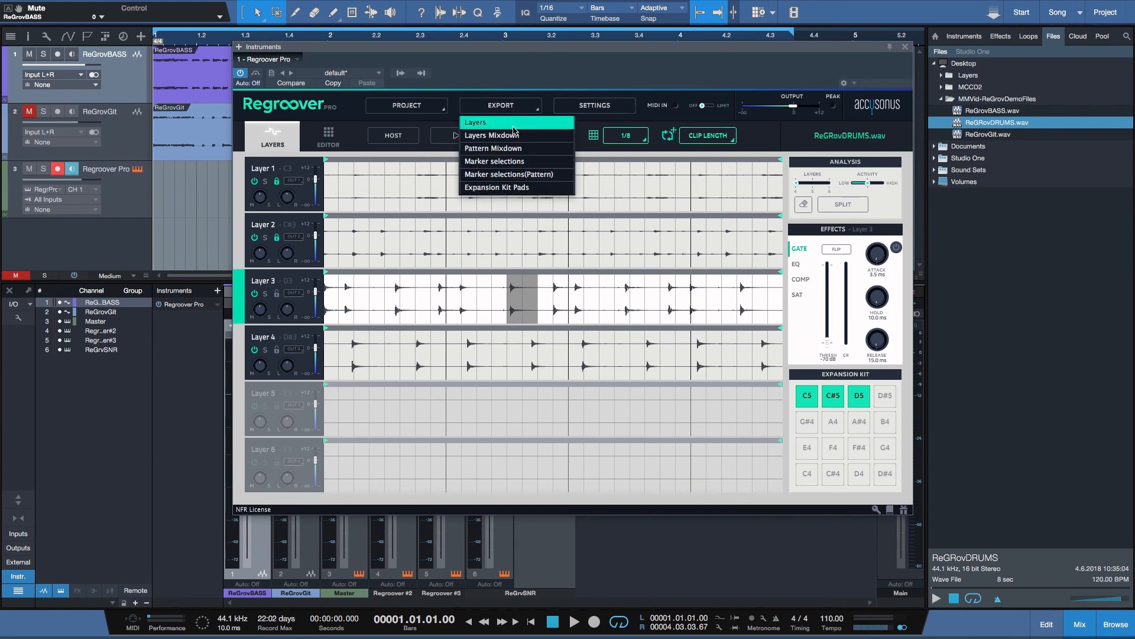
pyautogui.moveTo(507, 131)
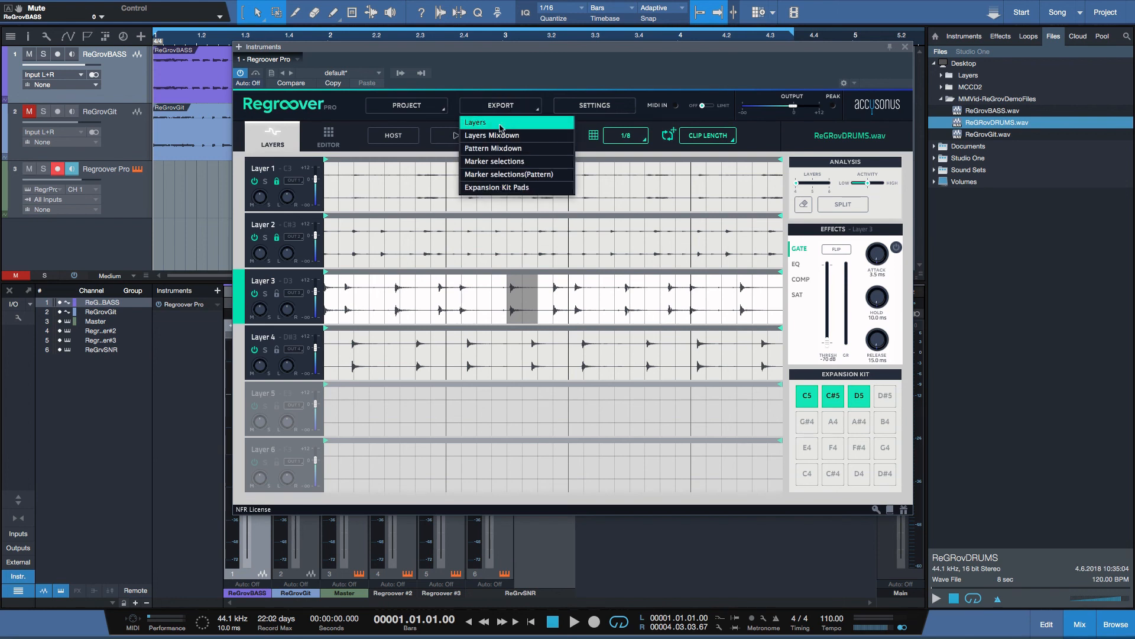
pyautogui.moveTo(498, 125)
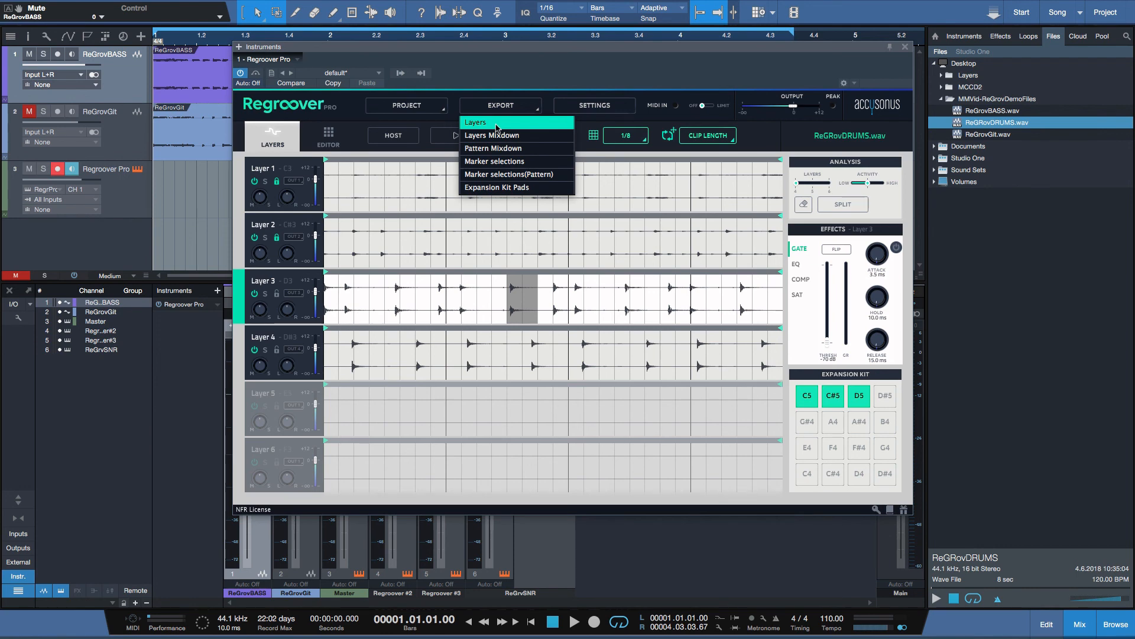
# Step: Export the layers as ReGRovDRUMS_Layer 1–4 WAV files into the Layers folder
pyautogui.click(491, 135)
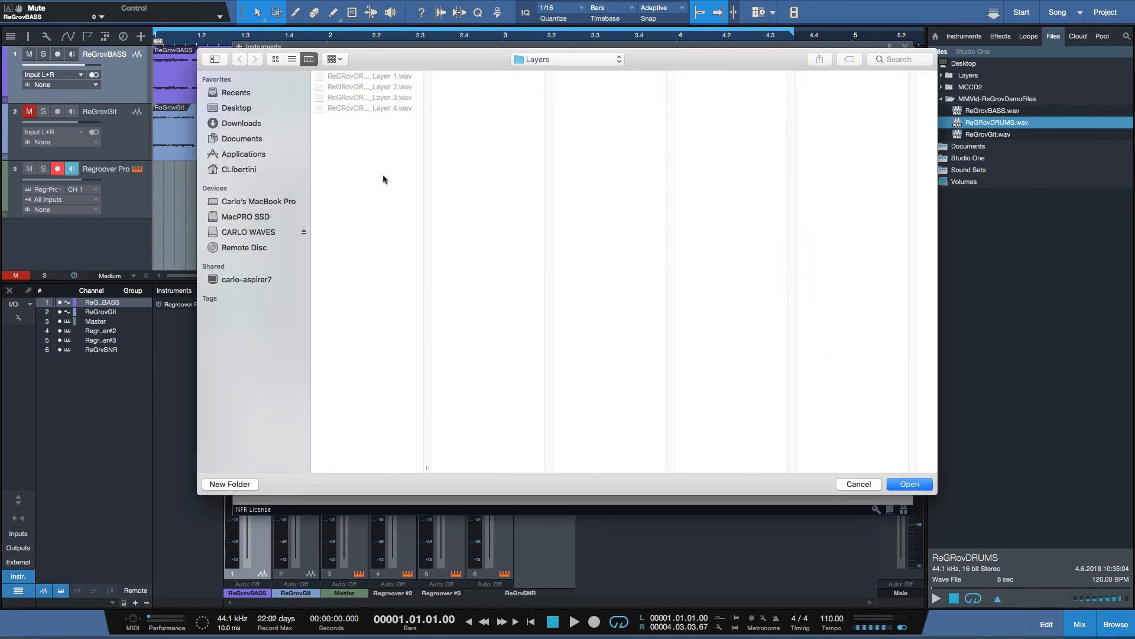
pyautogui.moveTo(278, 83)
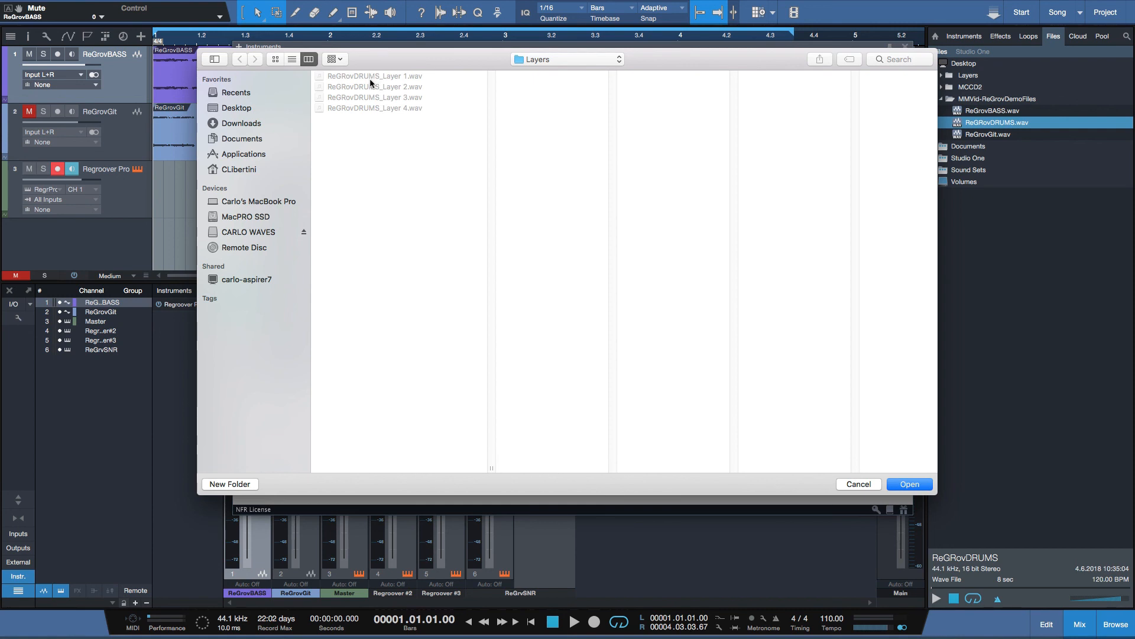
pyautogui.click(909, 483)
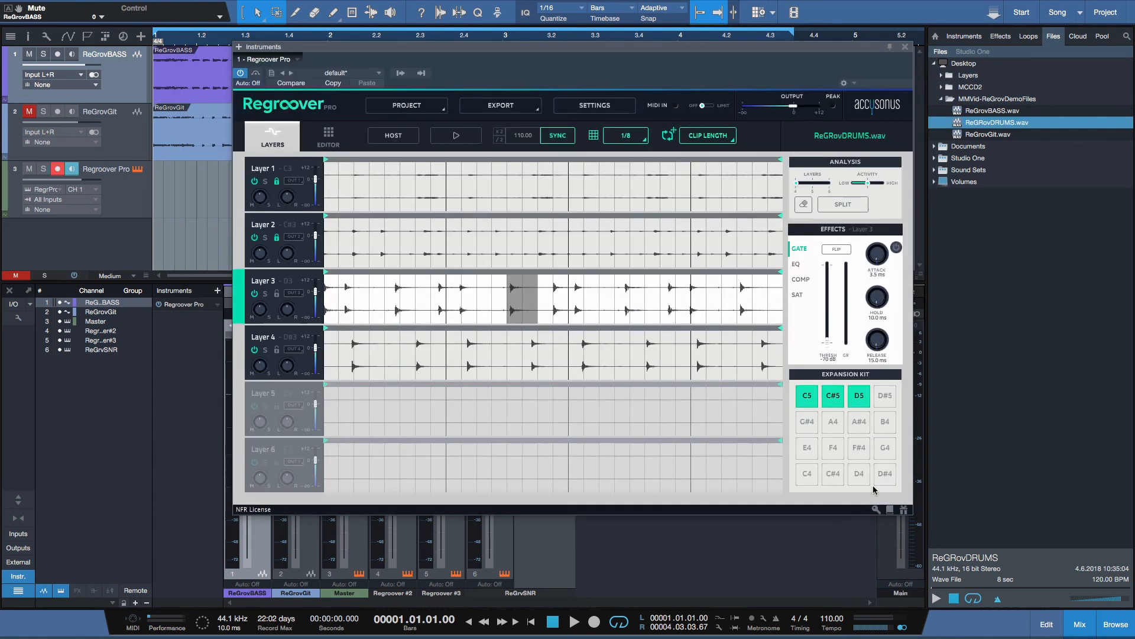
pyautogui.moveTo(542, 78)
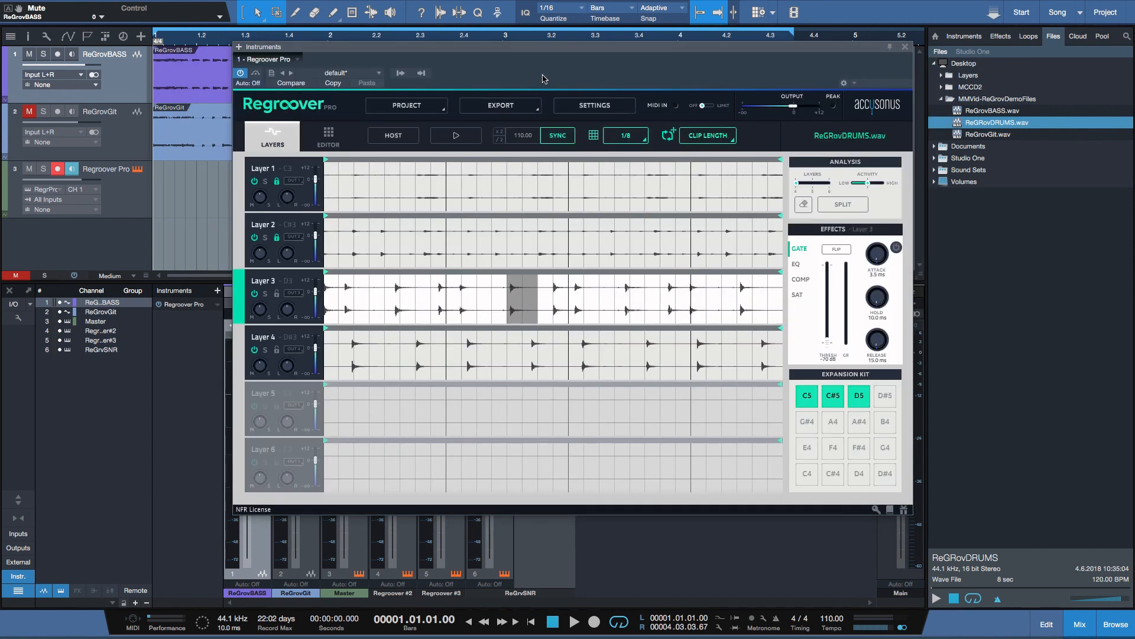